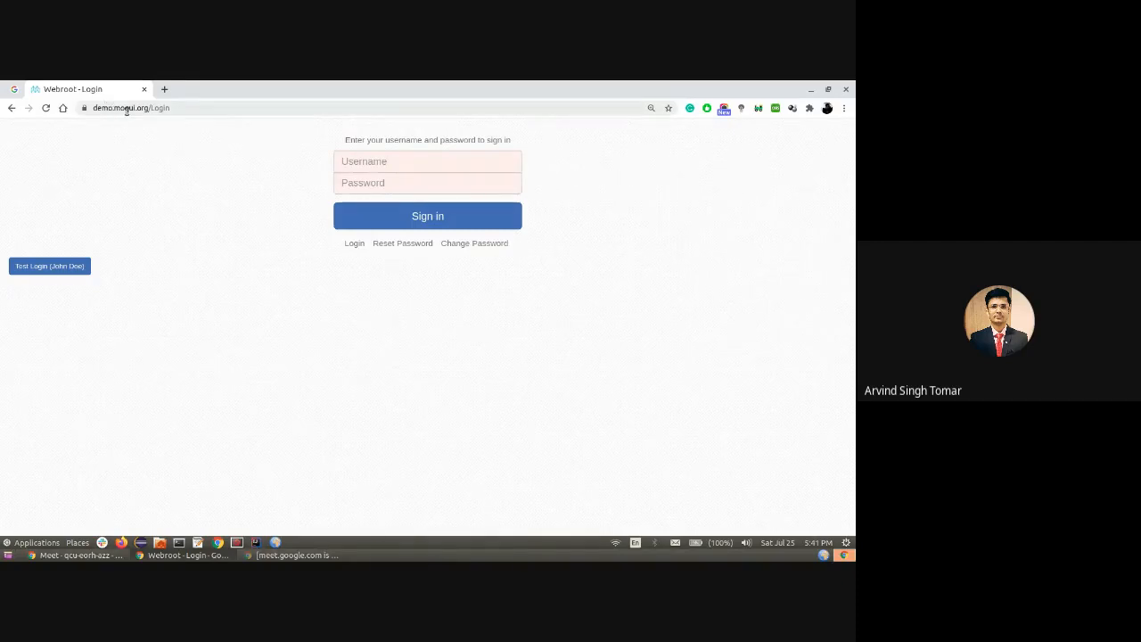
pyautogui.moveTo(197, 189)
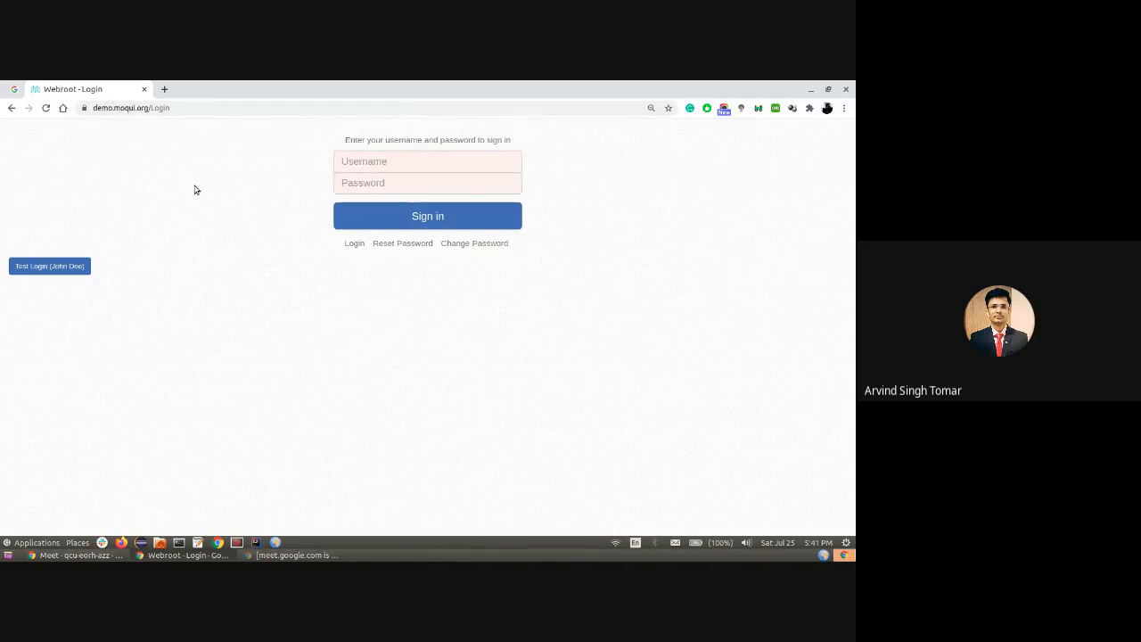
# Go full screen and sign in as the test user to reach the application chooser
pyautogui.press('f11')
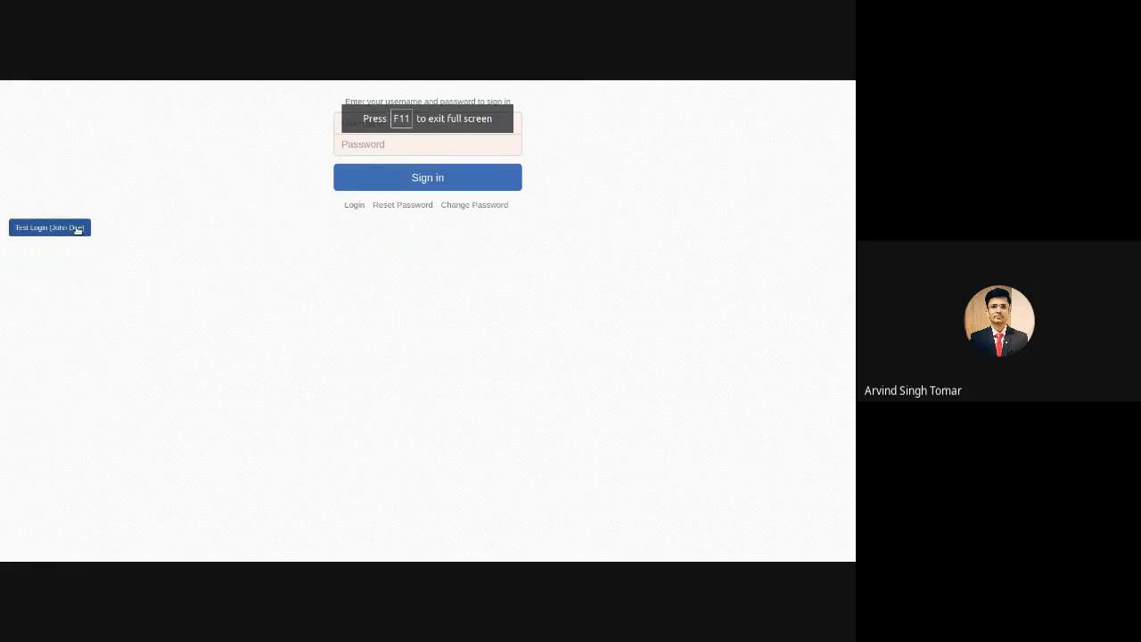
pyautogui.click(49, 228)
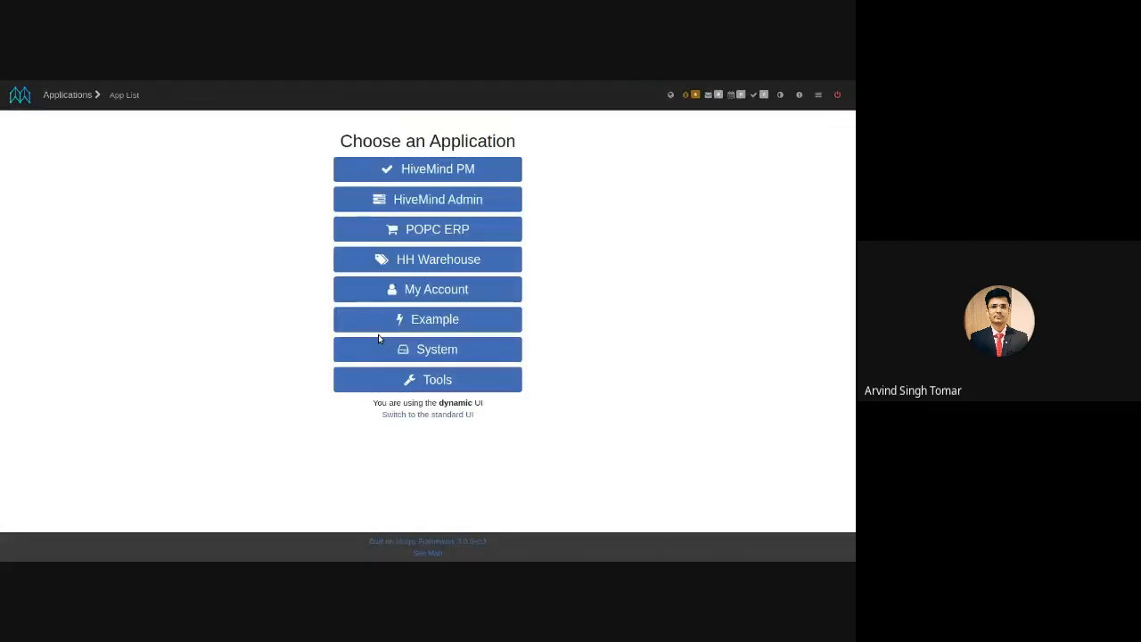
pyautogui.moveTo(585, 227)
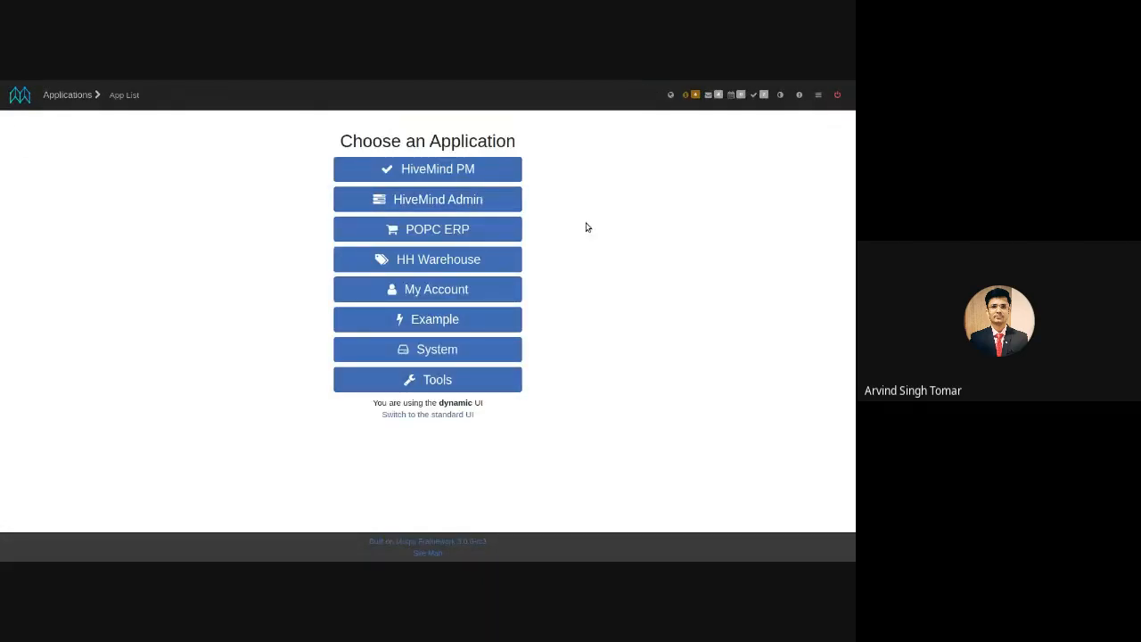
pyautogui.moveTo(471, 239)
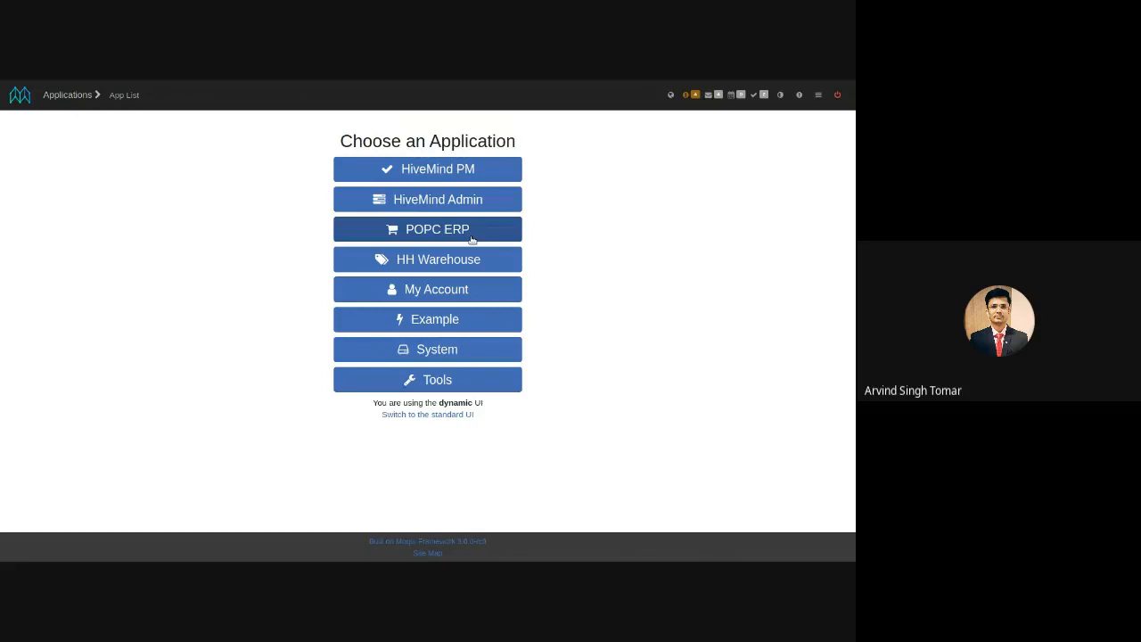
# Enter the POPC ERP application and show its Stores list with the POPC_DEFAULT store
pyautogui.click(428, 228)
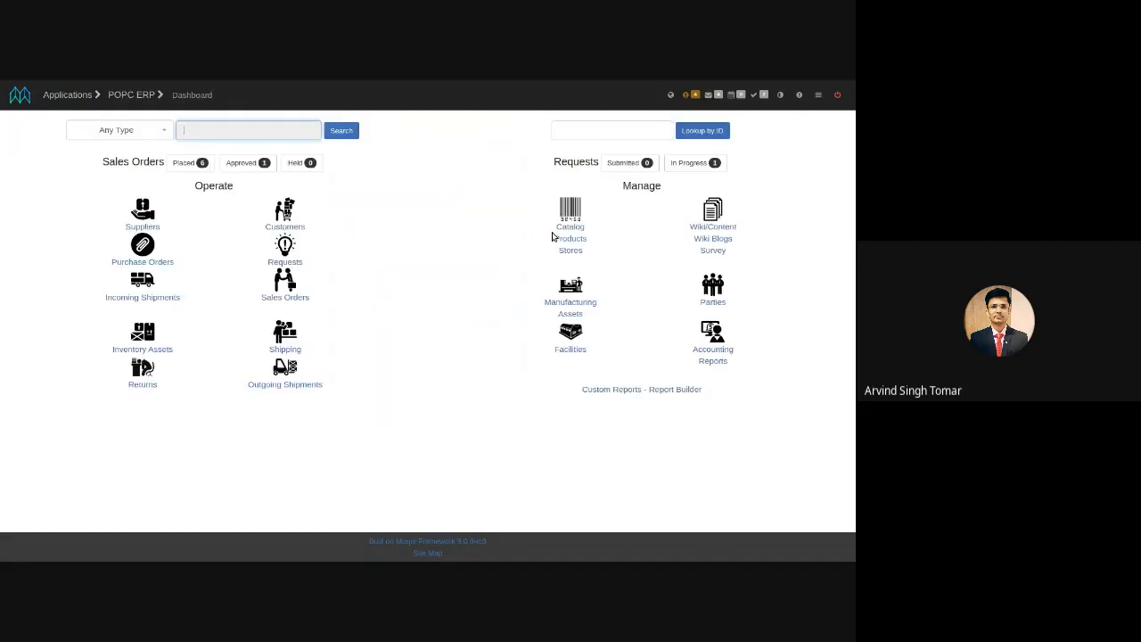
pyautogui.moveTo(564, 264)
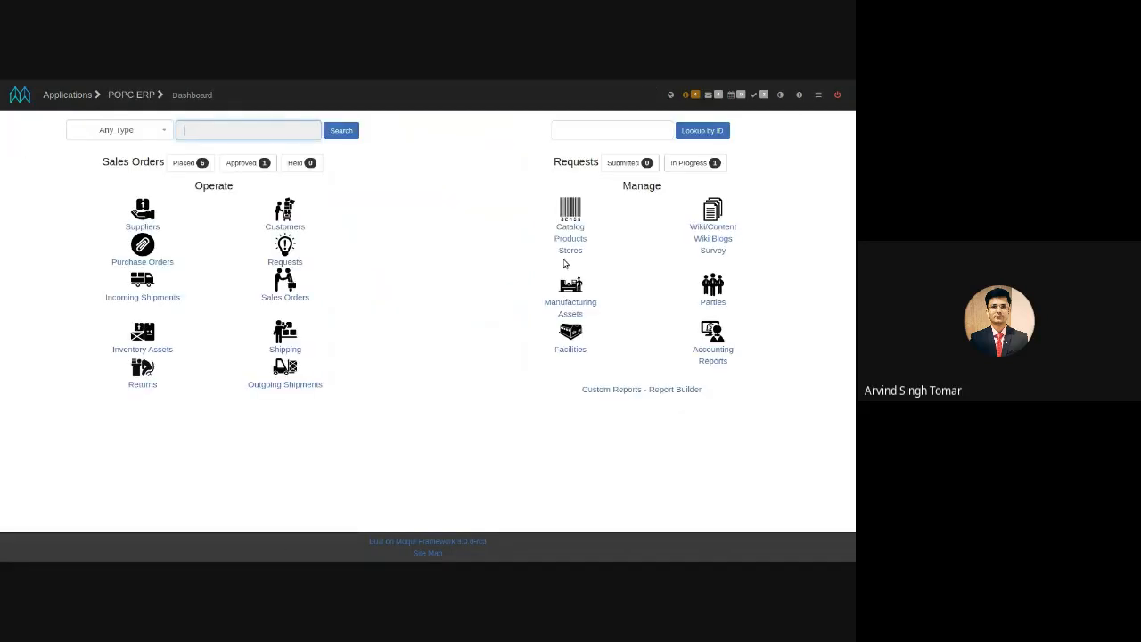
pyautogui.moveTo(571, 250)
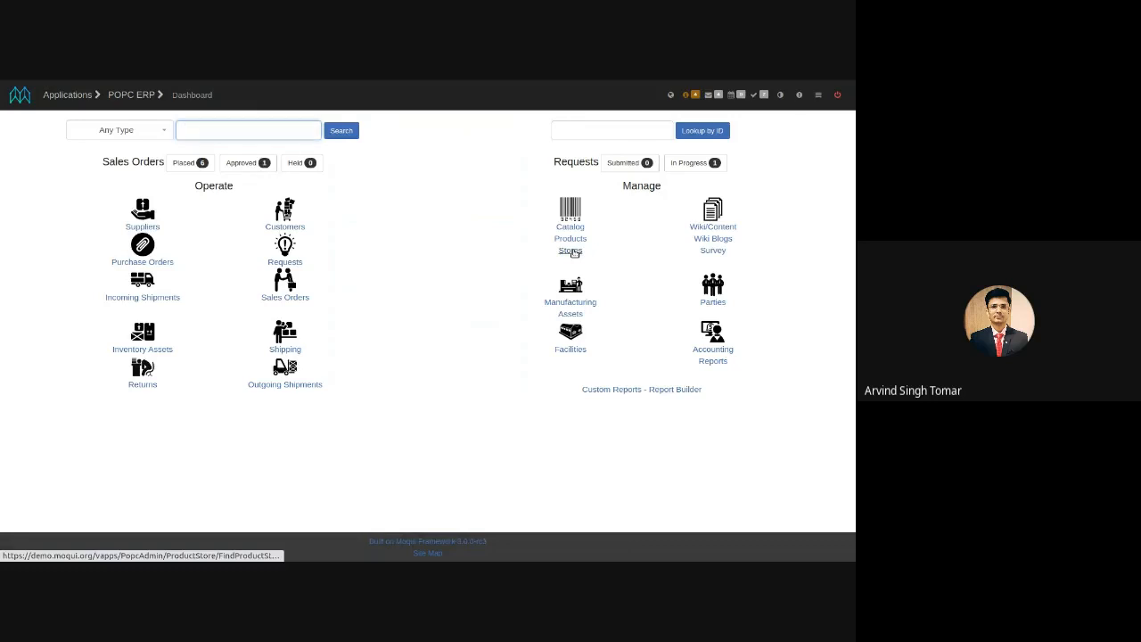
pyautogui.click(570, 252)
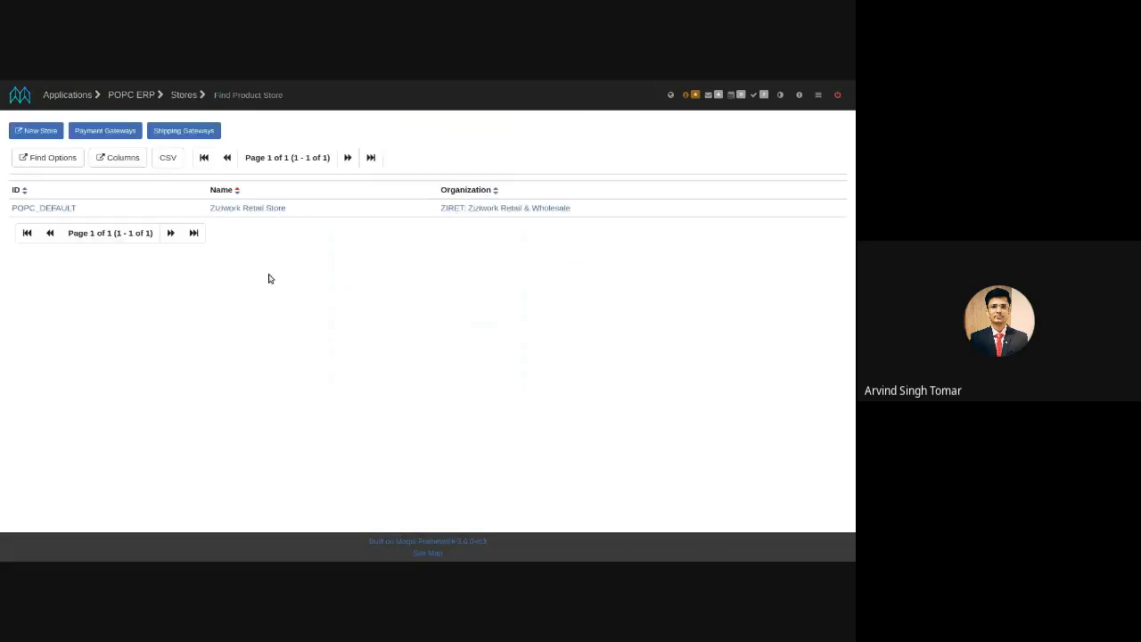
pyautogui.moveTo(401, 298)
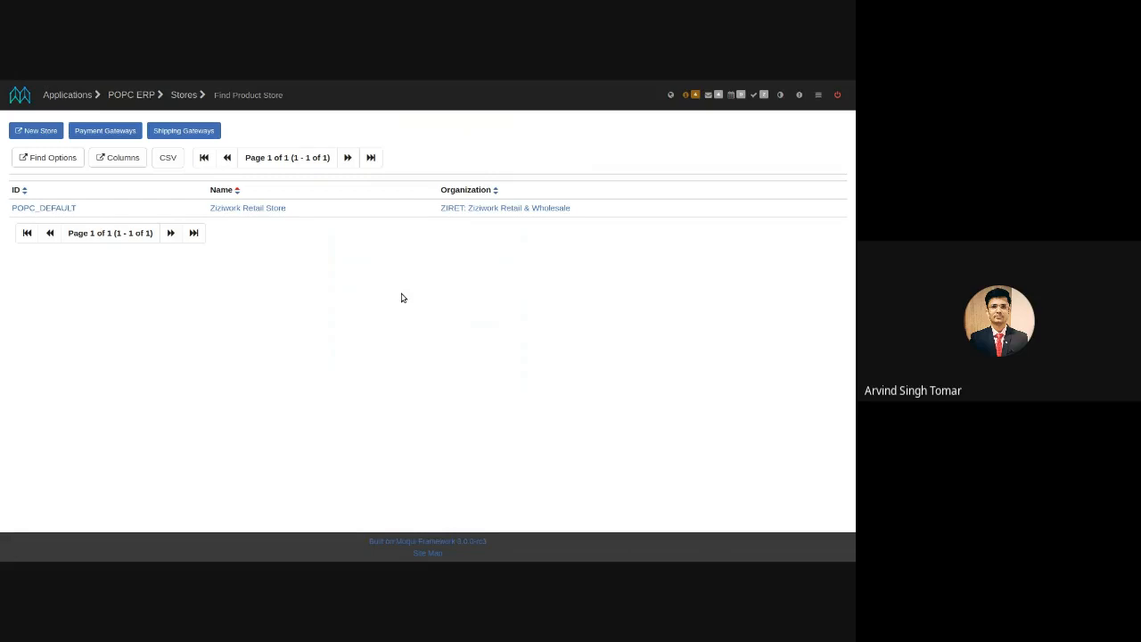
pyautogui.moveTo(129, 301)
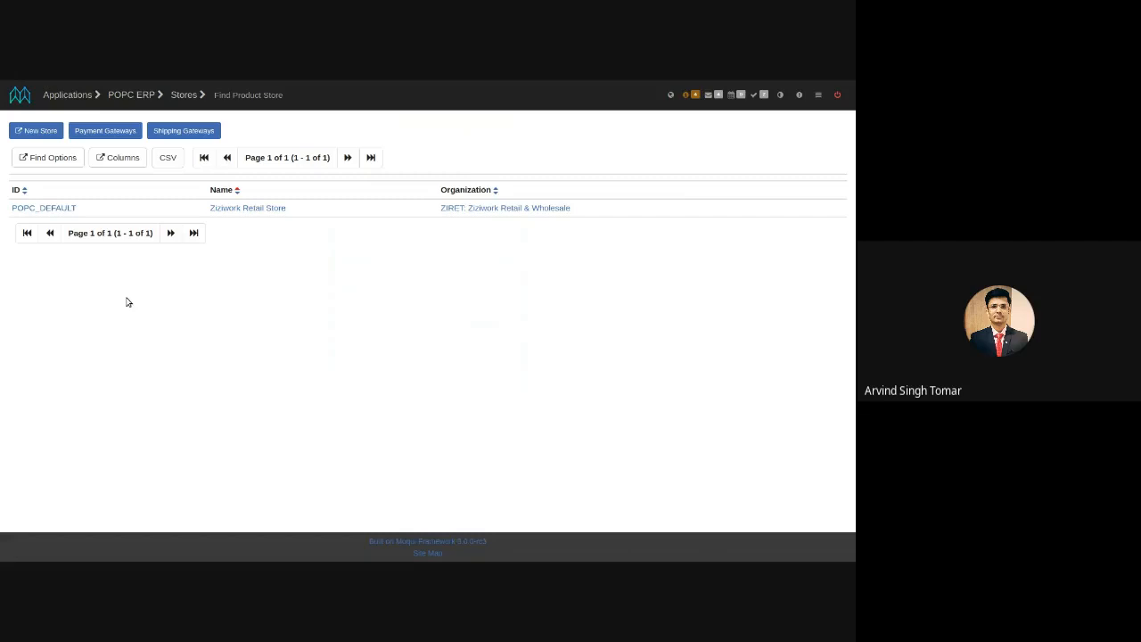
pyautogui.moveTo(42, 207)
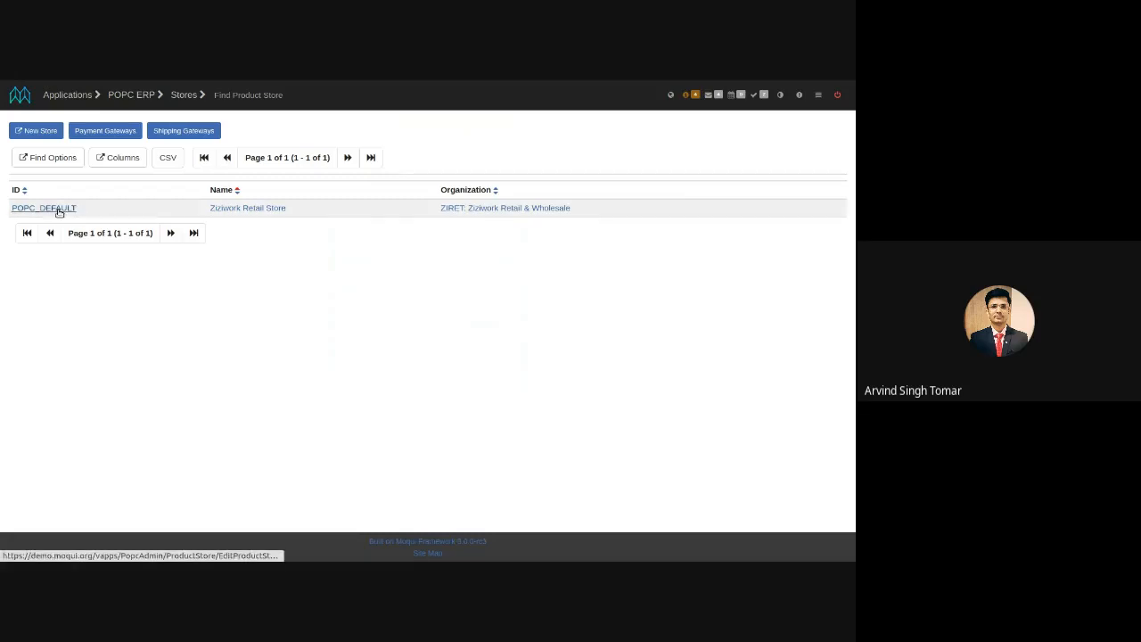
# Show the POPC_DEFAULT store's detail page with its shipping options and payment gateways
pyautogui.click(43, 206)
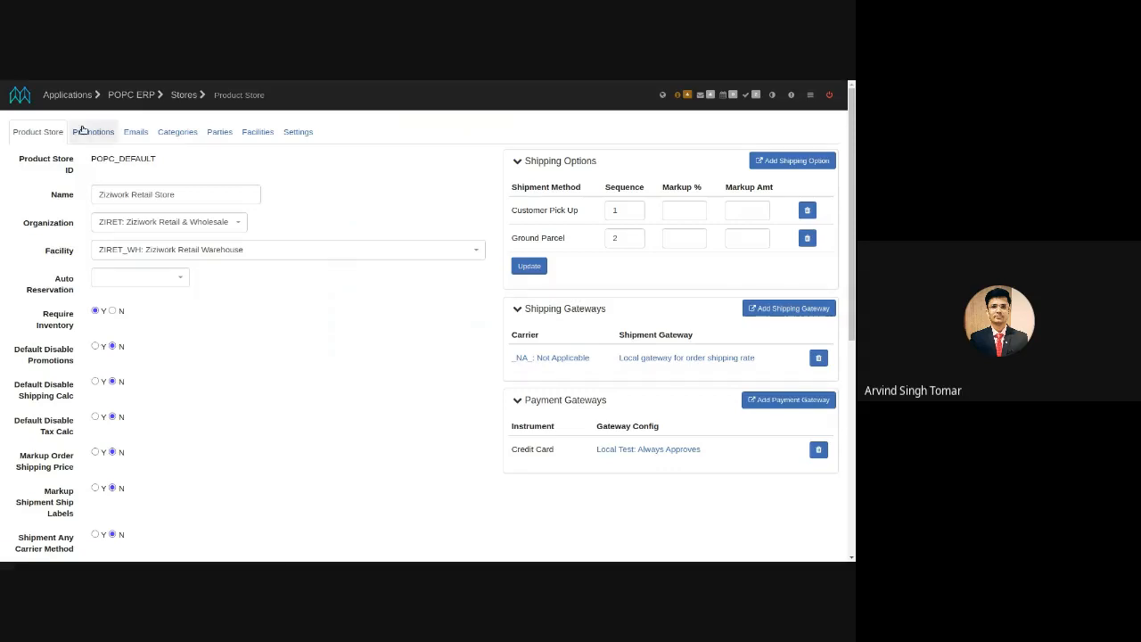
pyautogui.moveTo(93, 132)
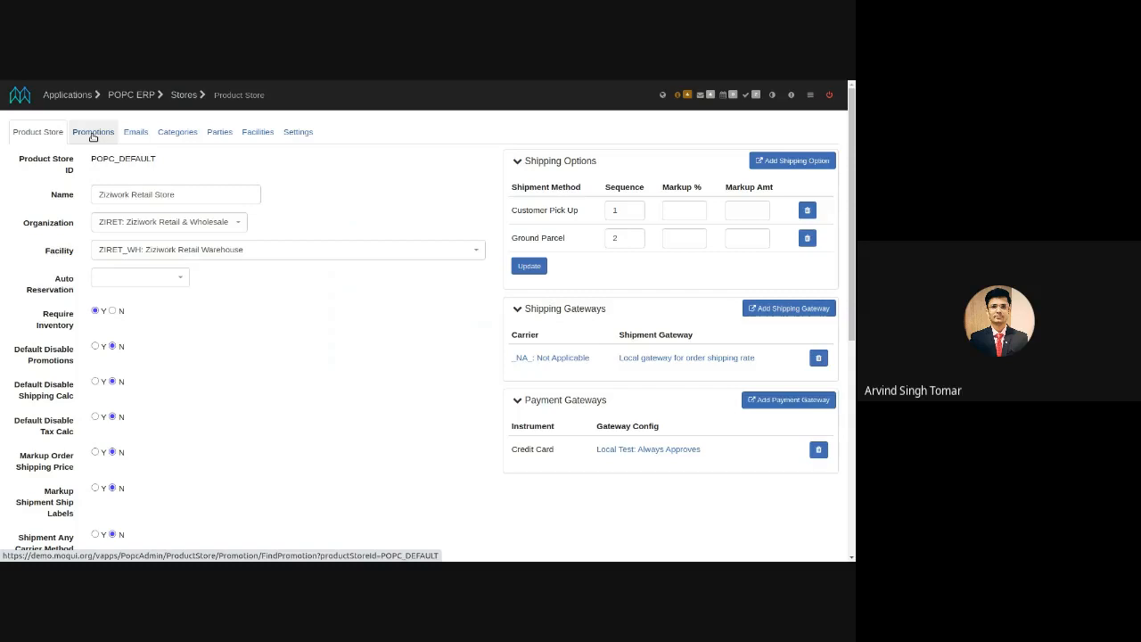
# Show the POPC_DEFAULT store's five existing promotions
pyautogui.click(93, 132)
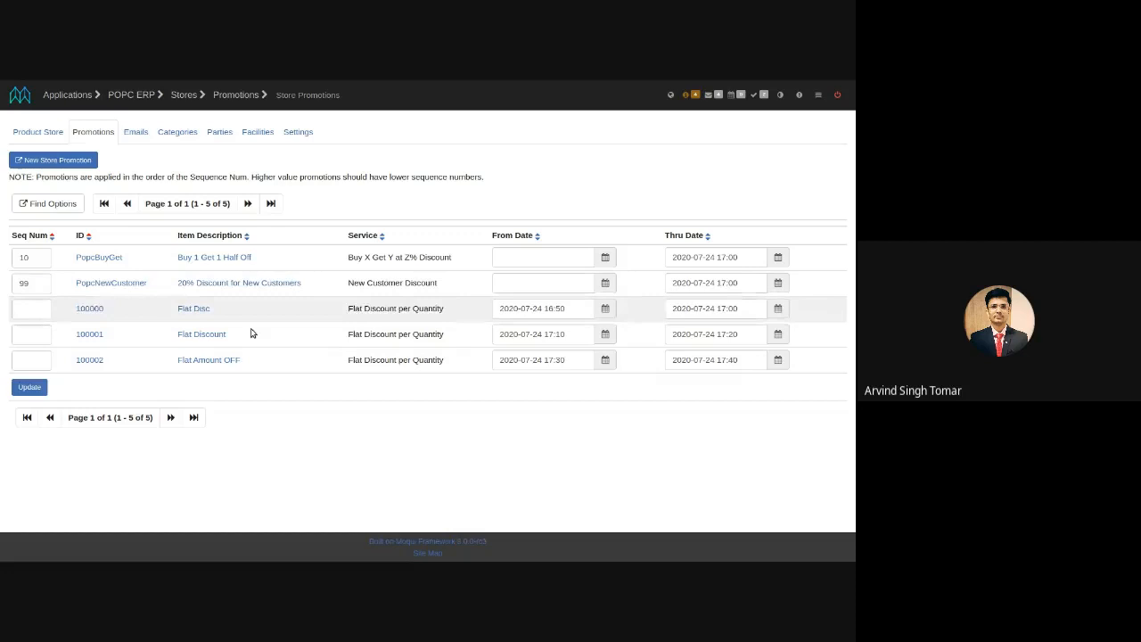
pyautogui.moveTo(292, 296)
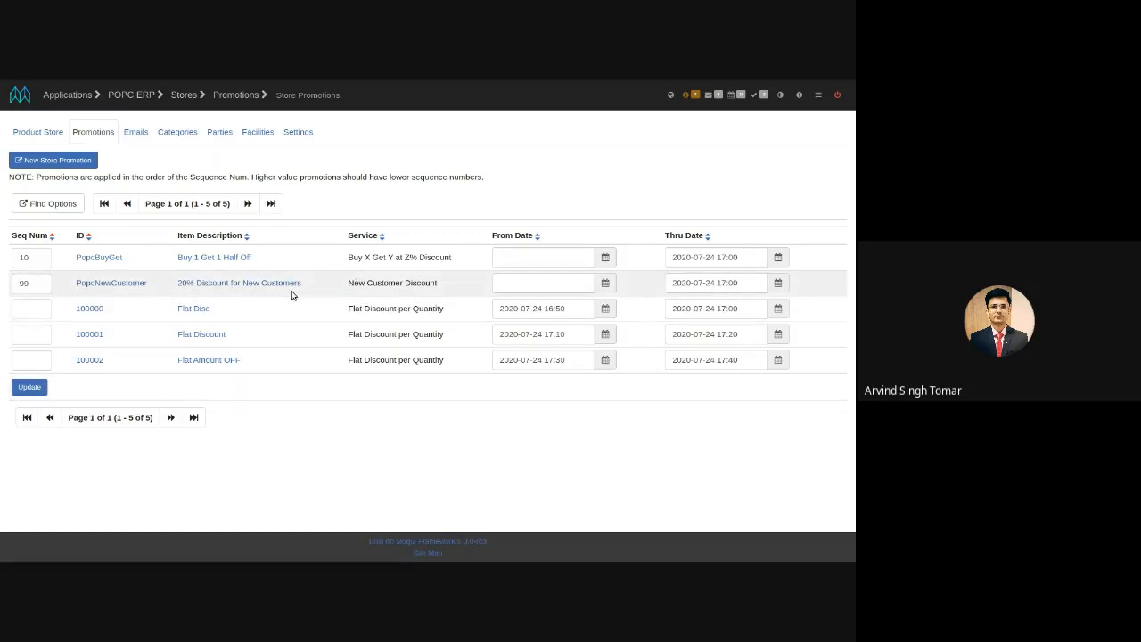
pyautogui.moveTo(658, 360)
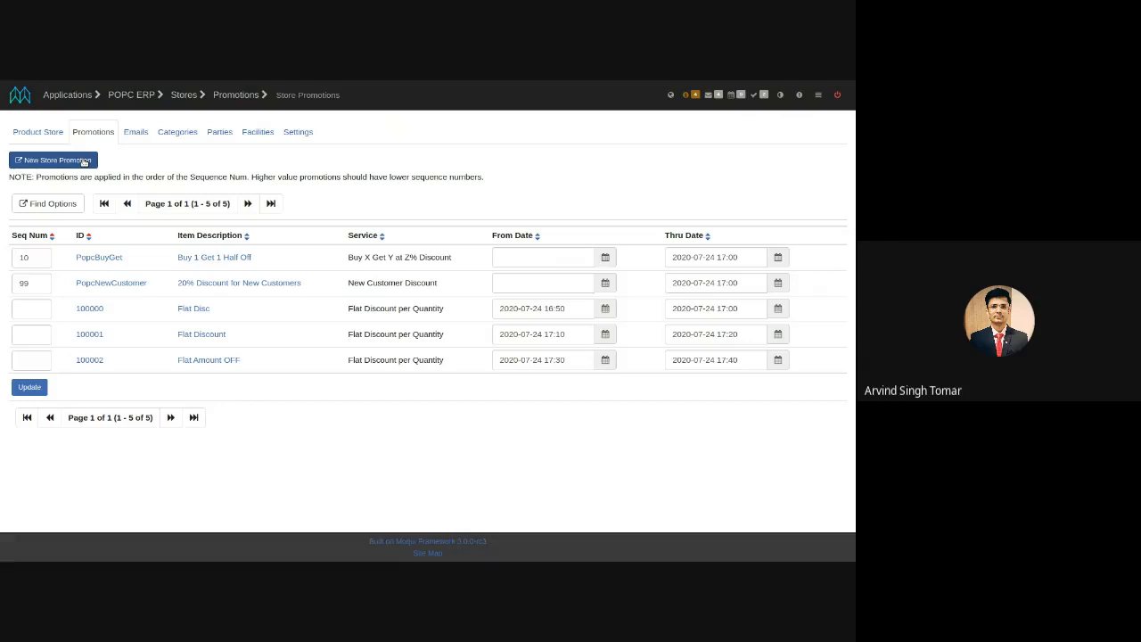
pyautogui.click(54, 160)
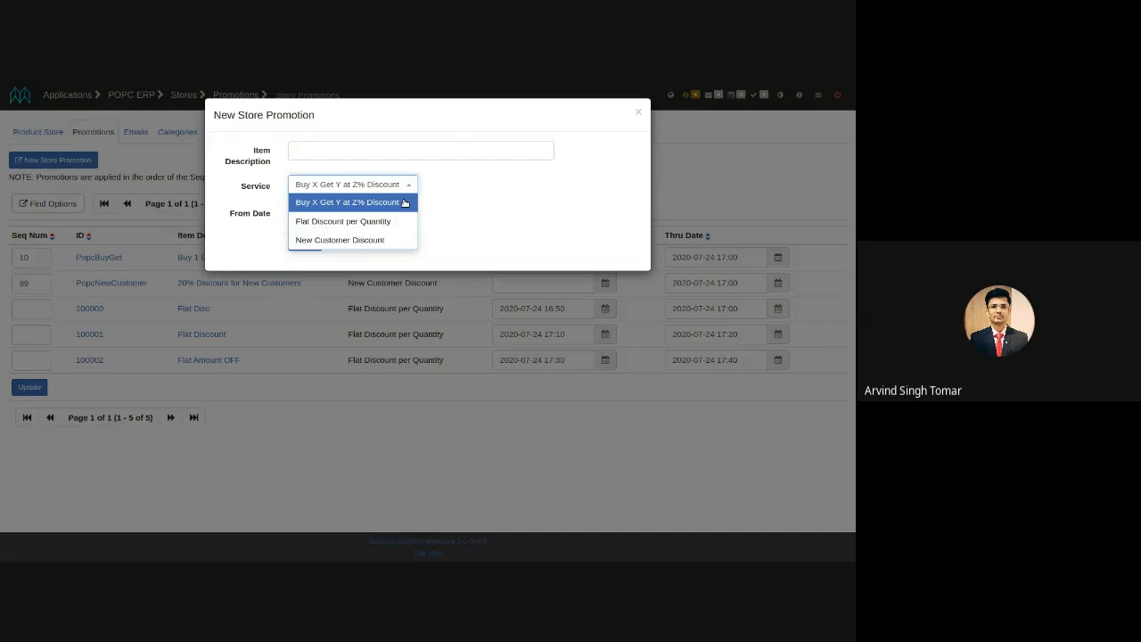
pyautogui.click(342, 221)
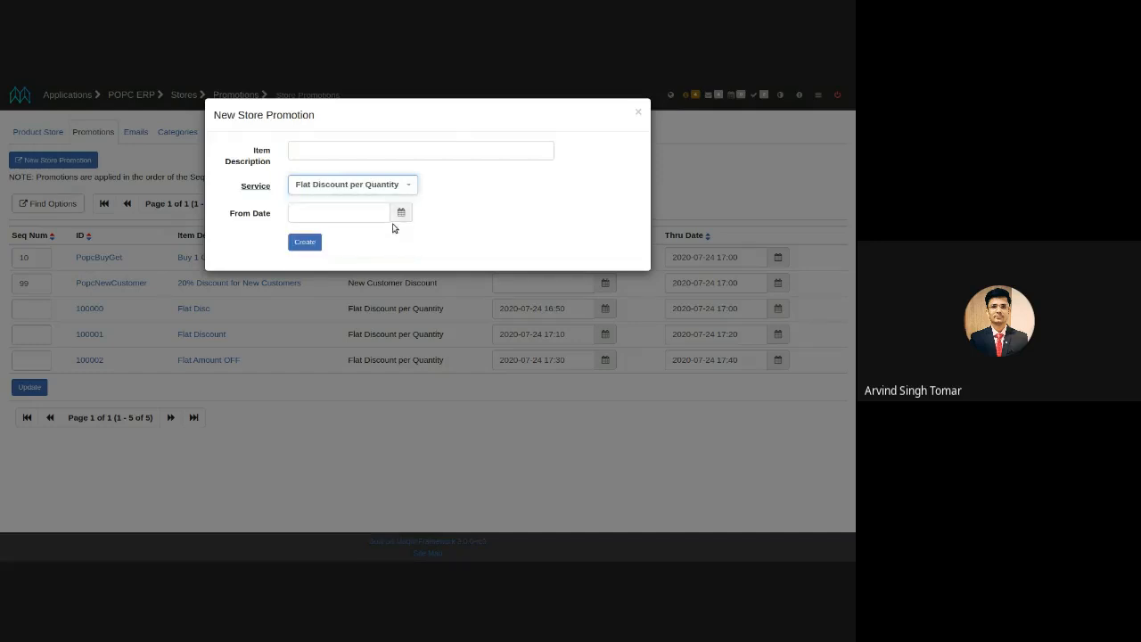
pyautogui.click(421, 150)
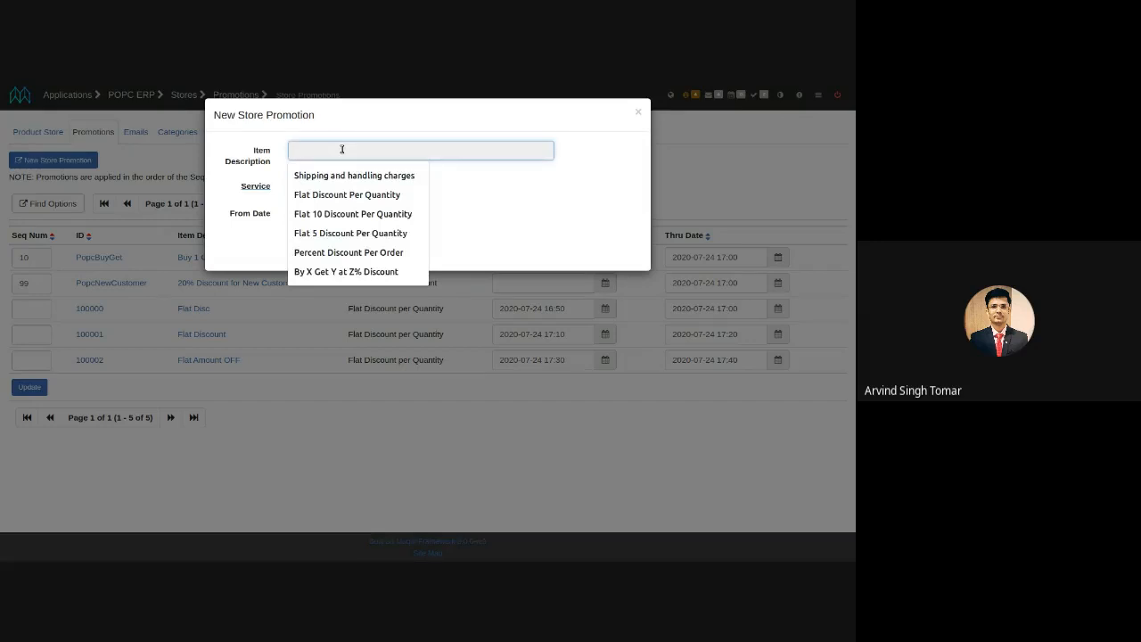
pyautogui.write('Flat 10')
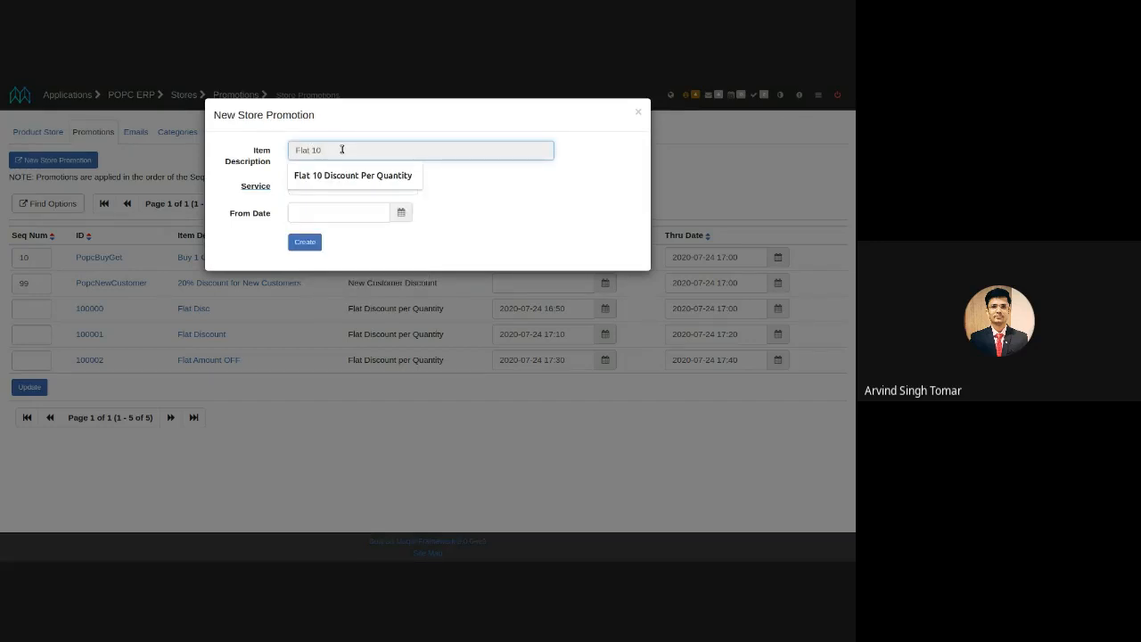
pyautogui.write('Discount')
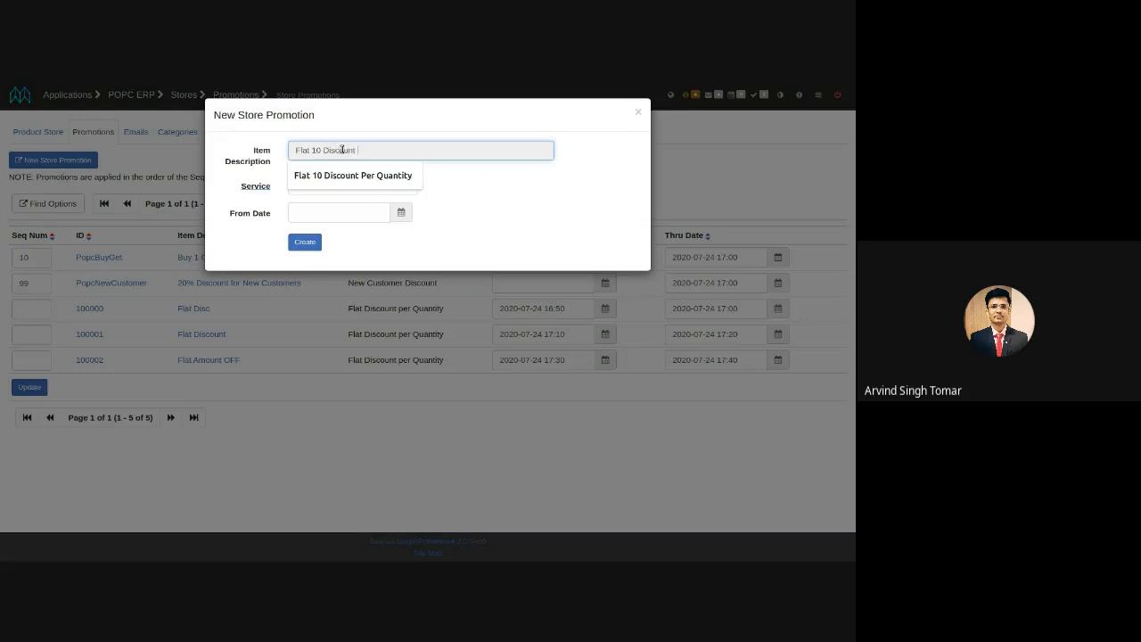
pyautogui.write('Per Qu')
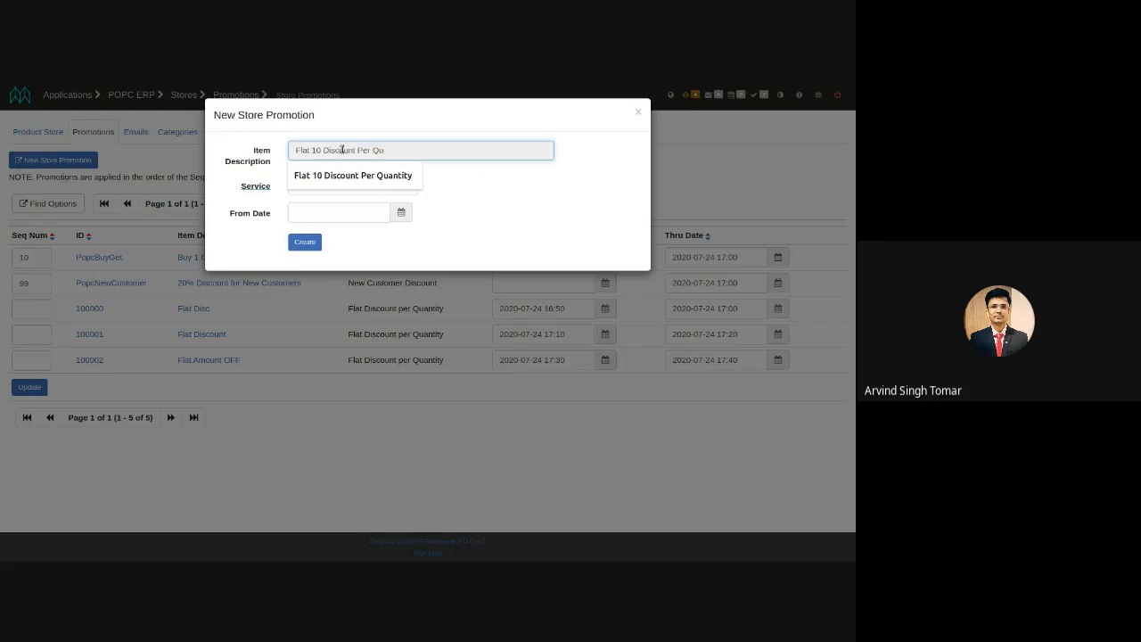
pyautogui.click(353, 175)
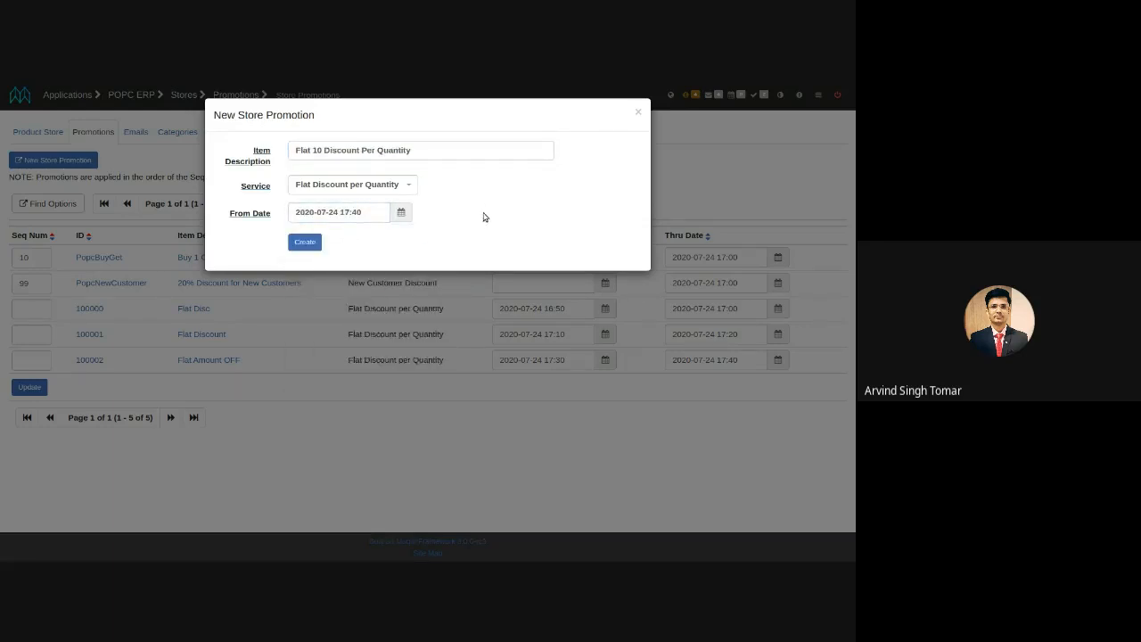
pyautogui.moveTo(421, 235)
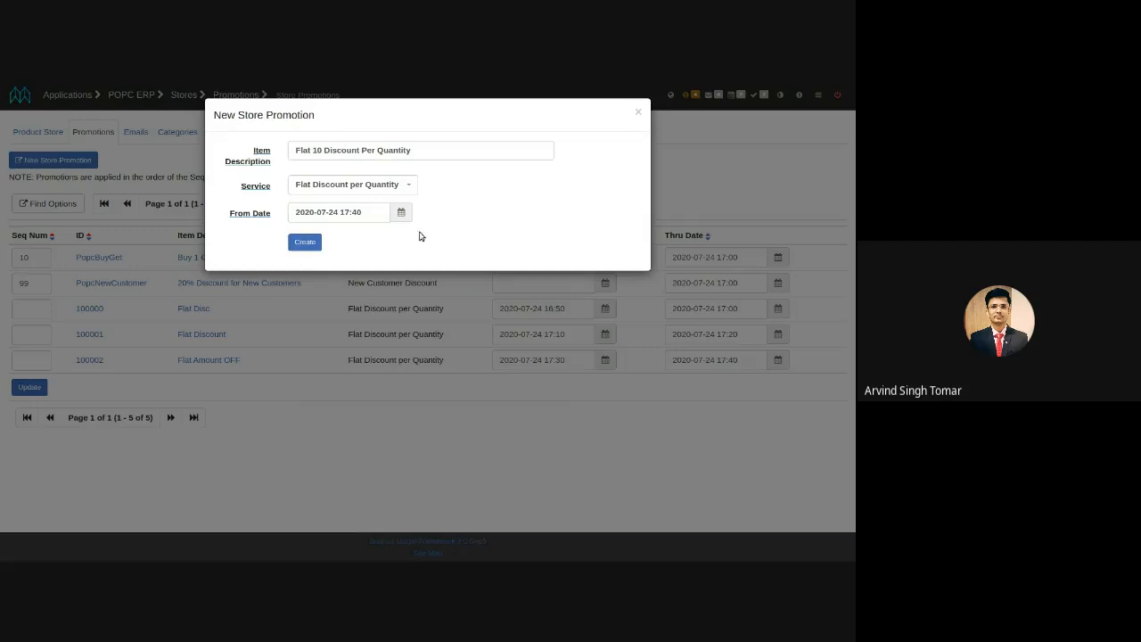
pyautogui.click(303, 242)
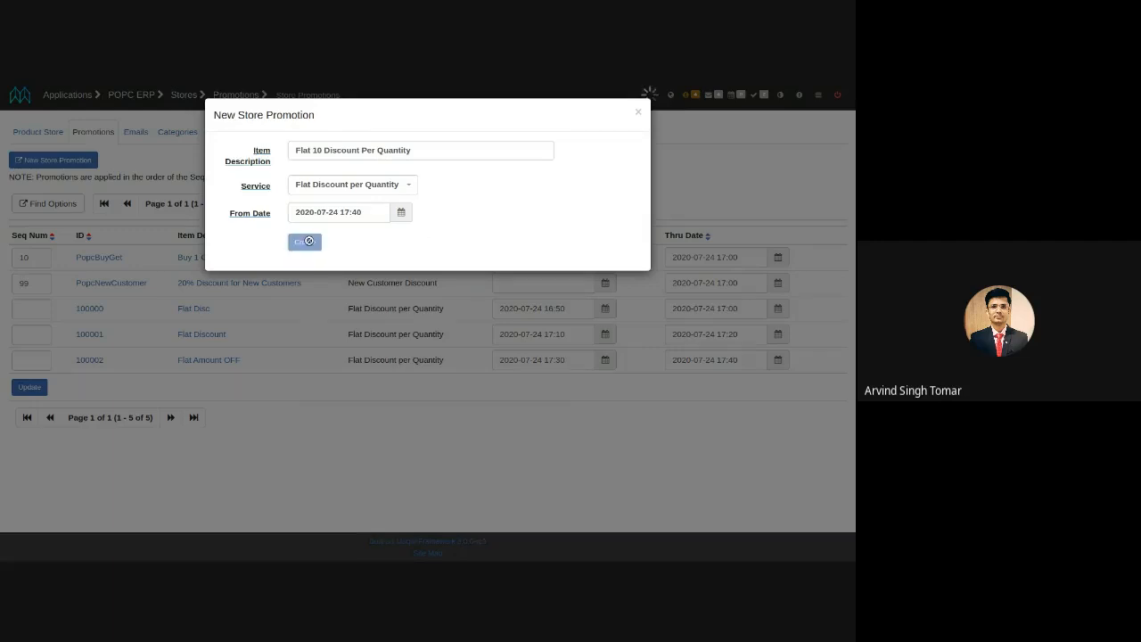
# Make promotion 100003 require a code with limits of 5 per order and 5 per customer, and save
pyautogui.click(304, 242)
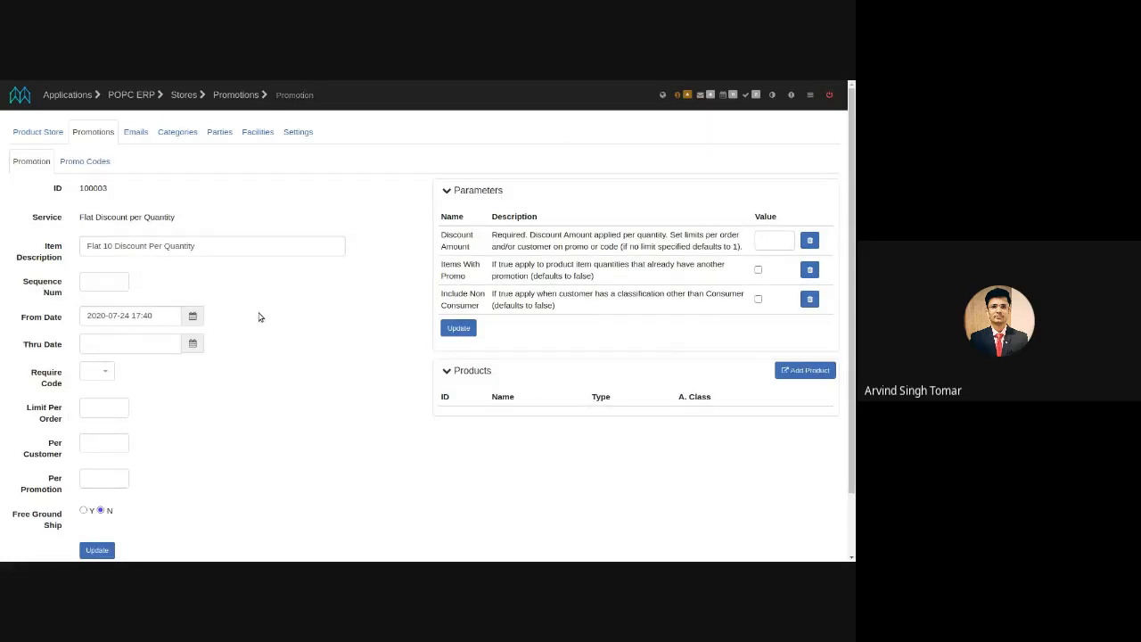
pyautogui.moveTo(103, 207)
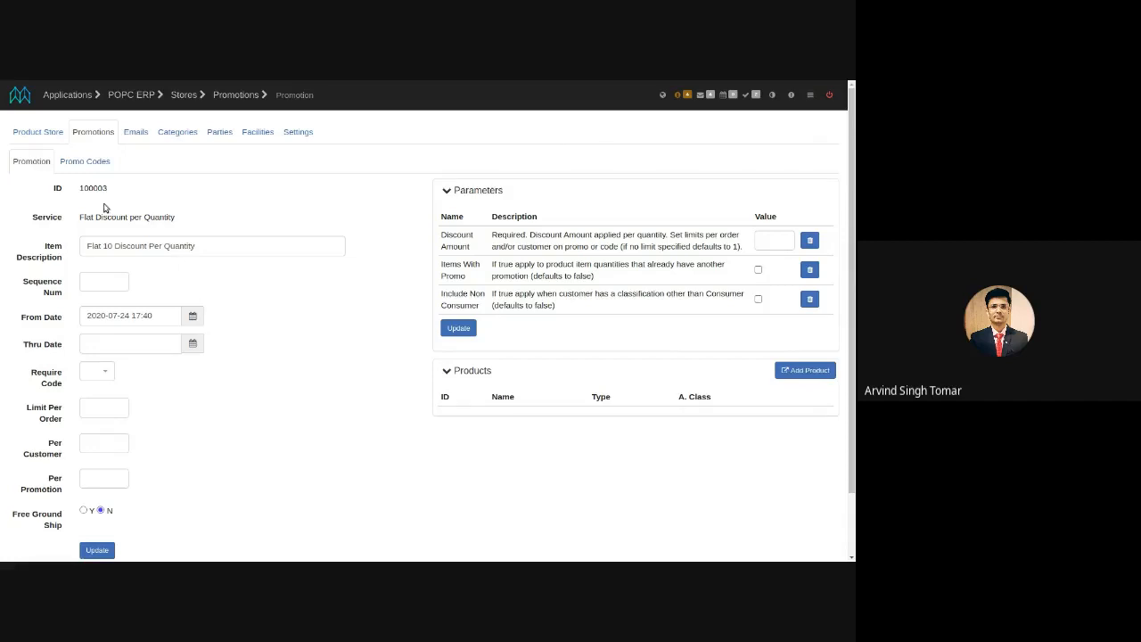
pyautogui.moveTo(98, 265)
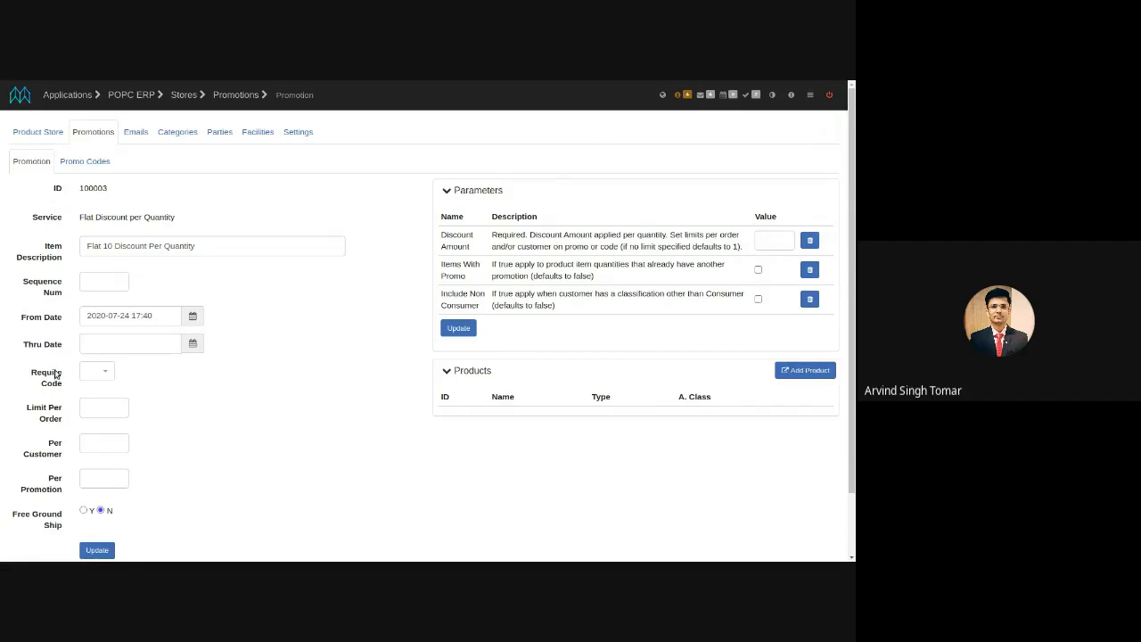
pyautogui.click(96, 371)
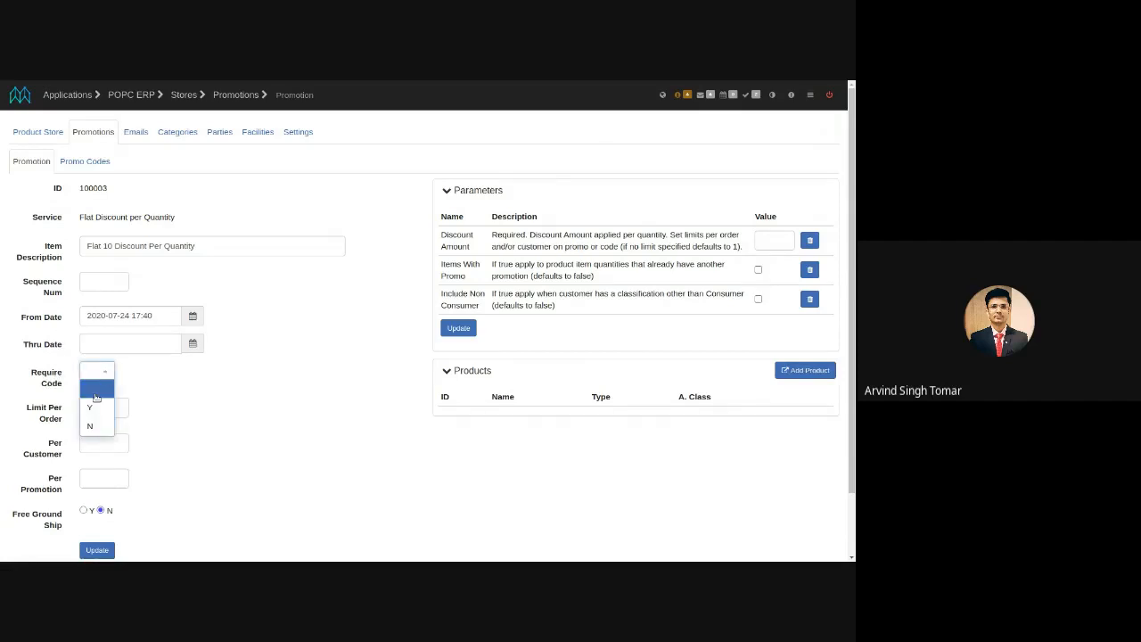
pyautogui.click(89, 407)
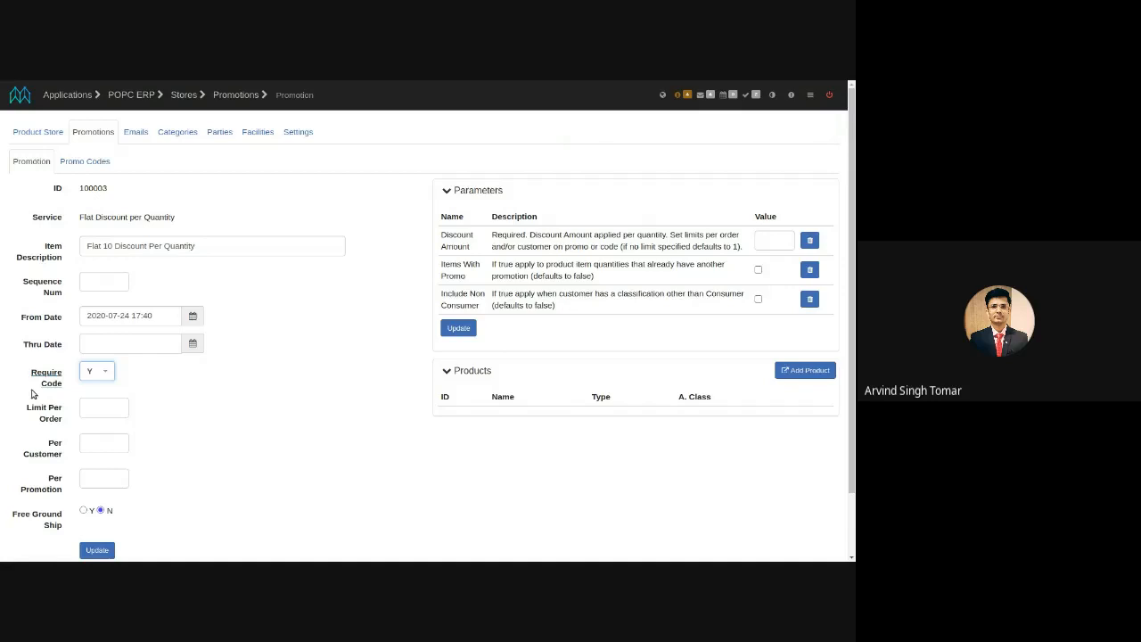
pyautogui.scroll(-3)
pyautogui.write('5')
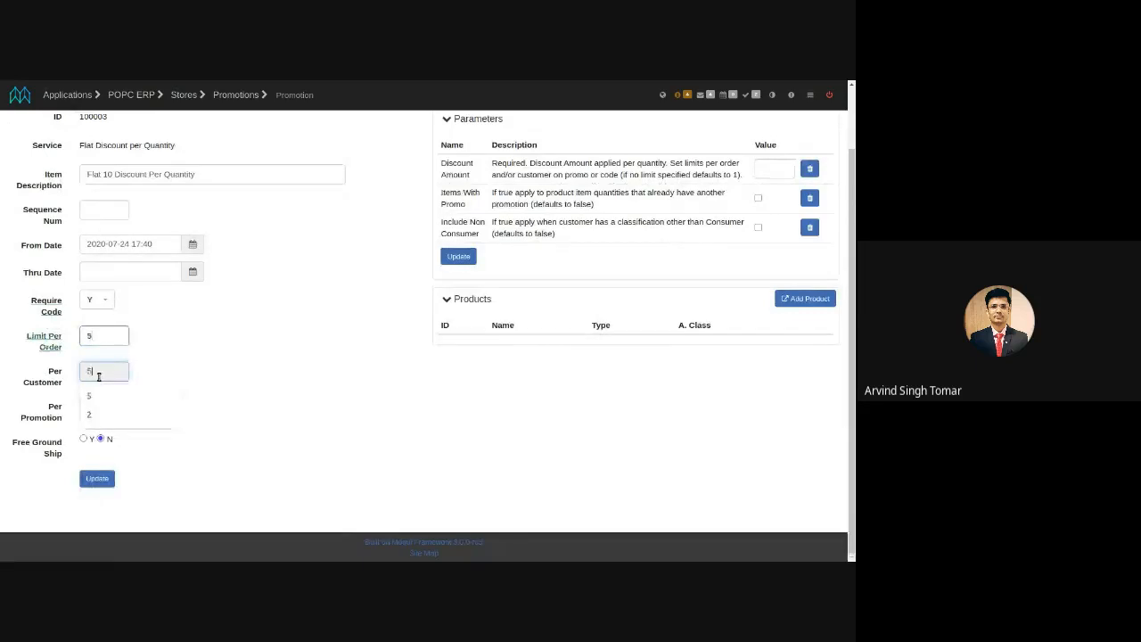
pyautogui.click(89, 396)
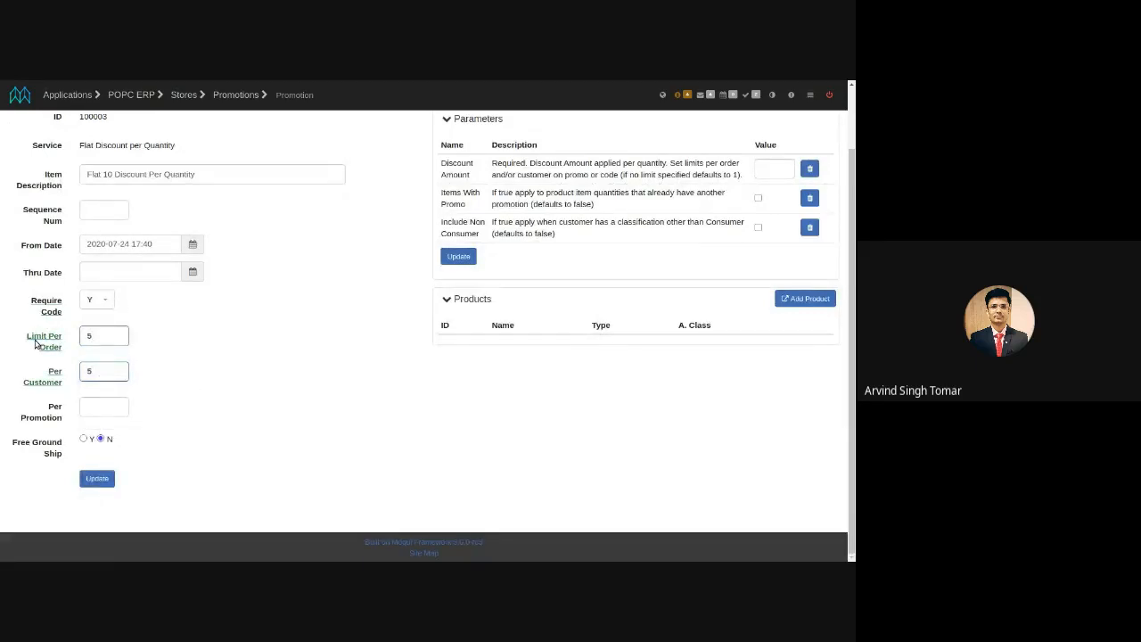
pyautogui.click(104, 371)
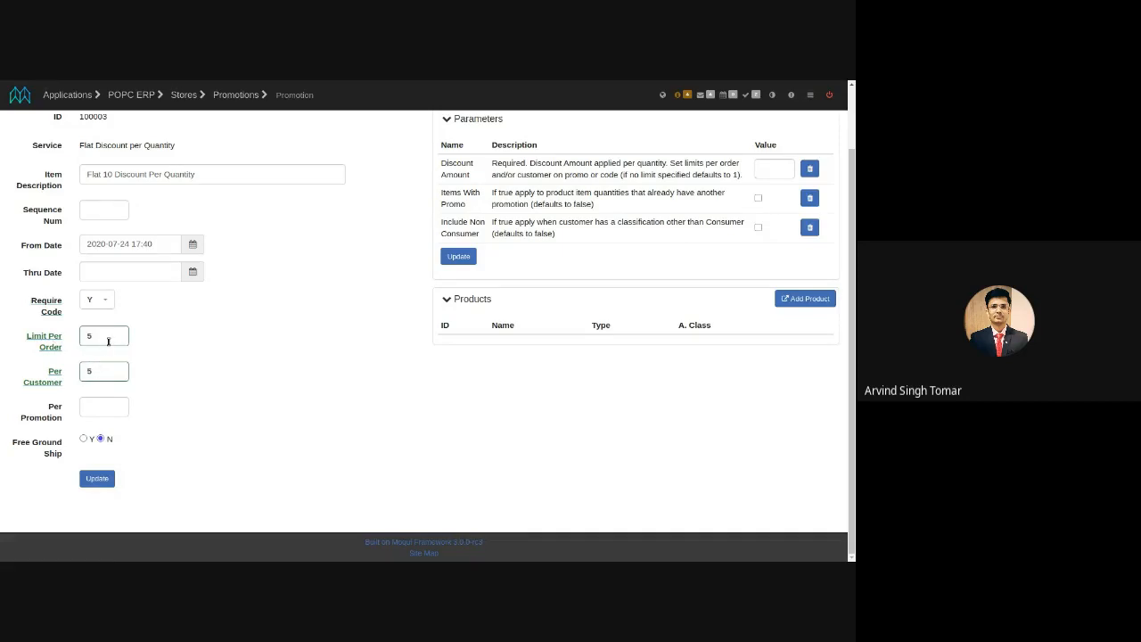
pyautogui.moveTo(125, 446)
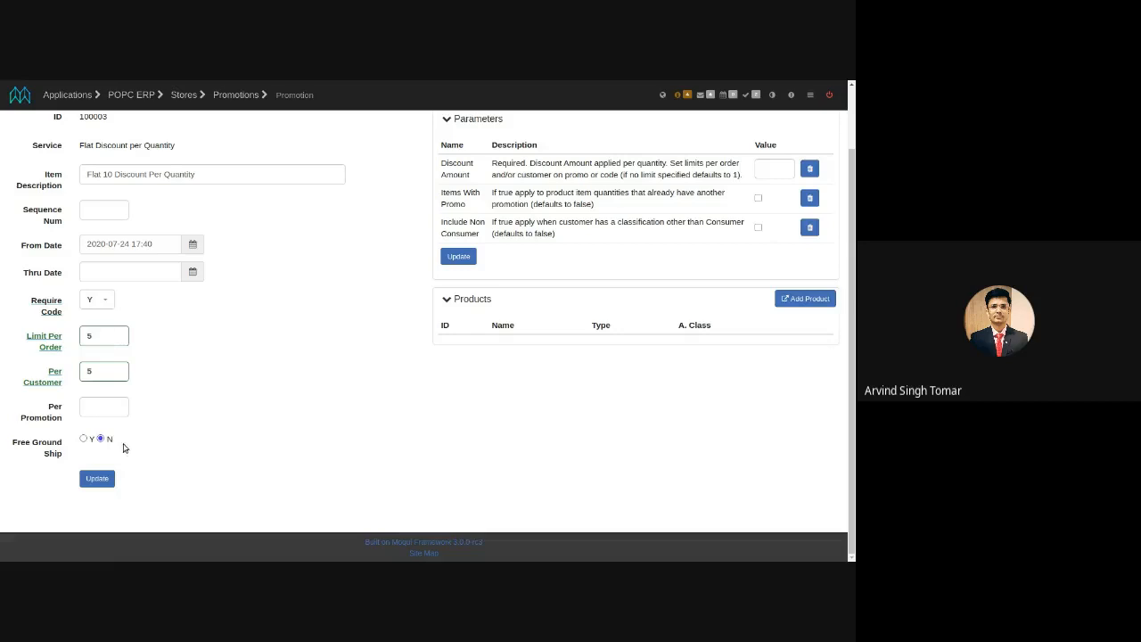
pyautogui.click(96, 478)
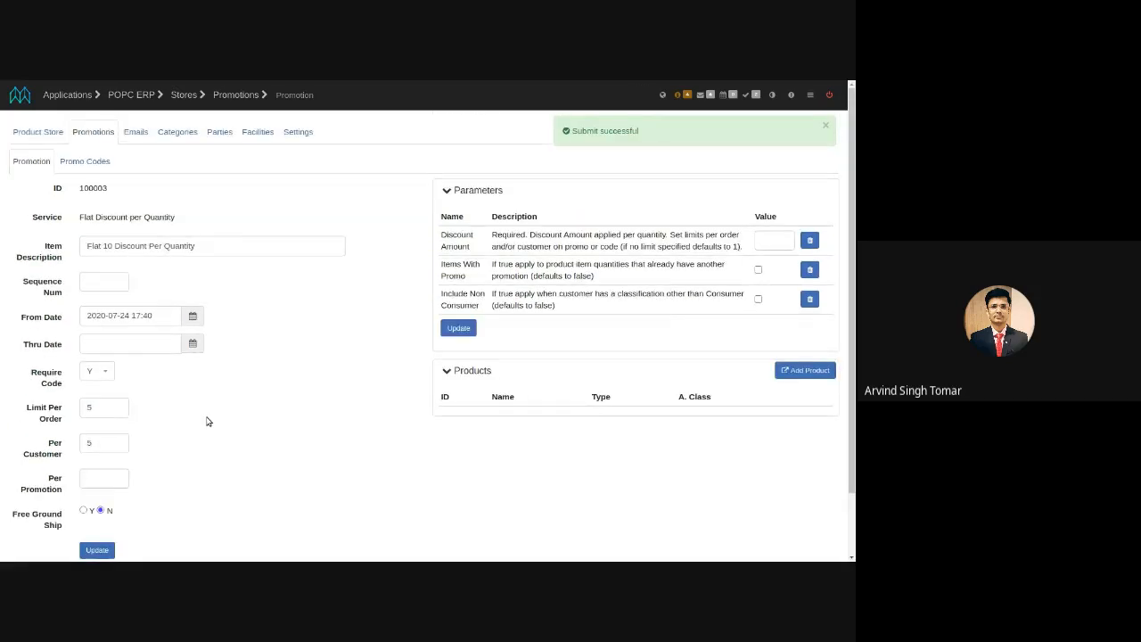
# Save a Discount Amount parameter of 10 for promotion 100003
pyautogui.click(824, 124)
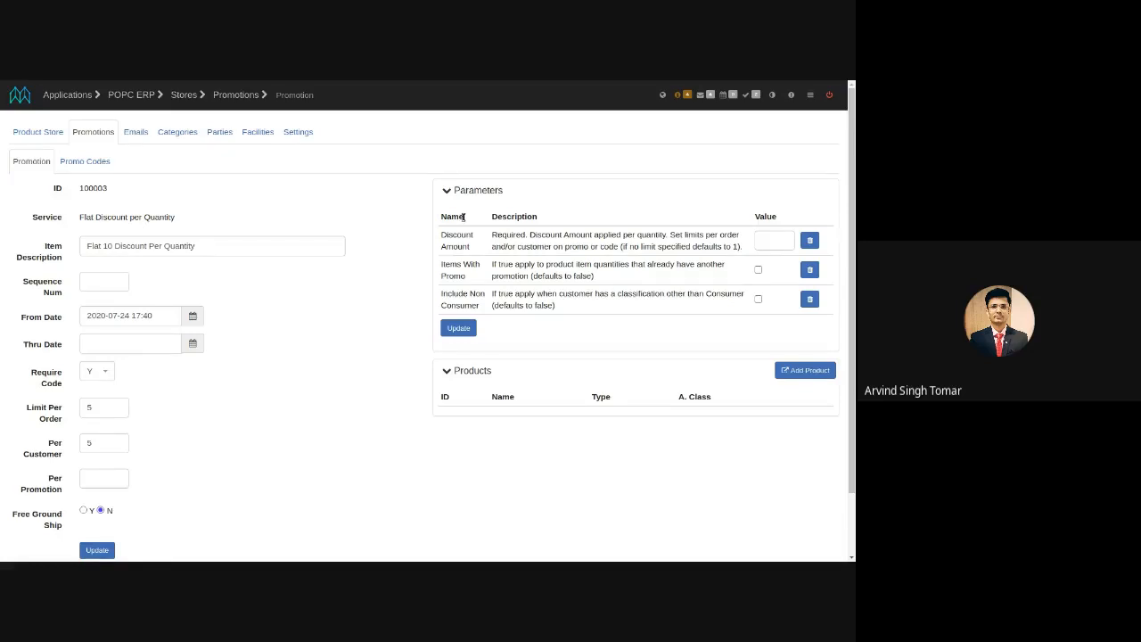
pyautogui.moveTo(478, 84)
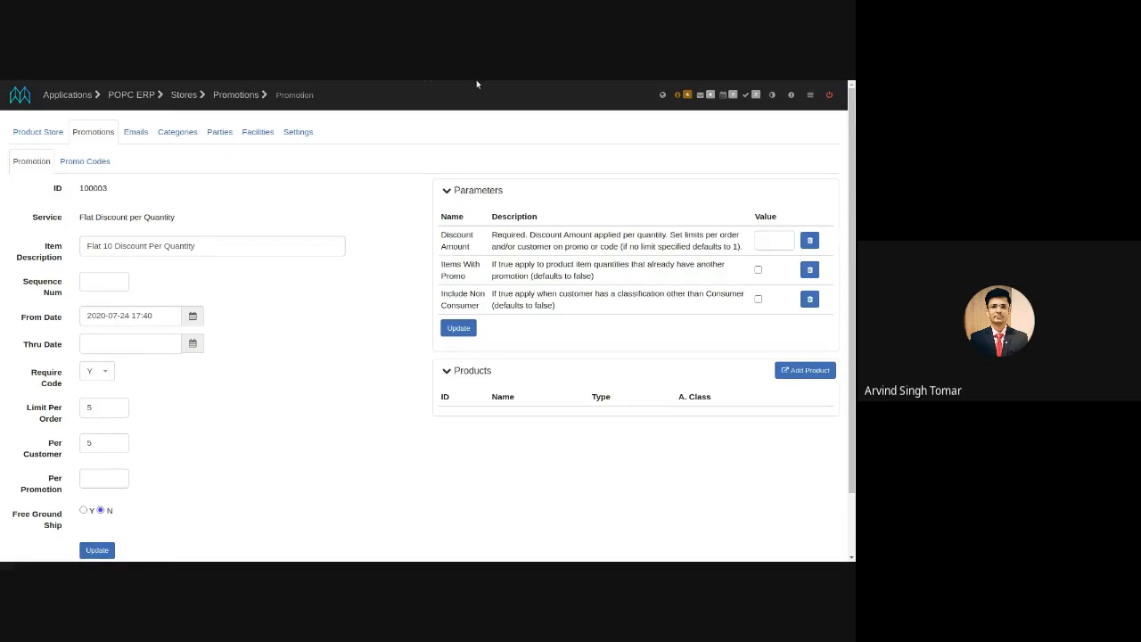
pyautogui.moveTo(464, 269)
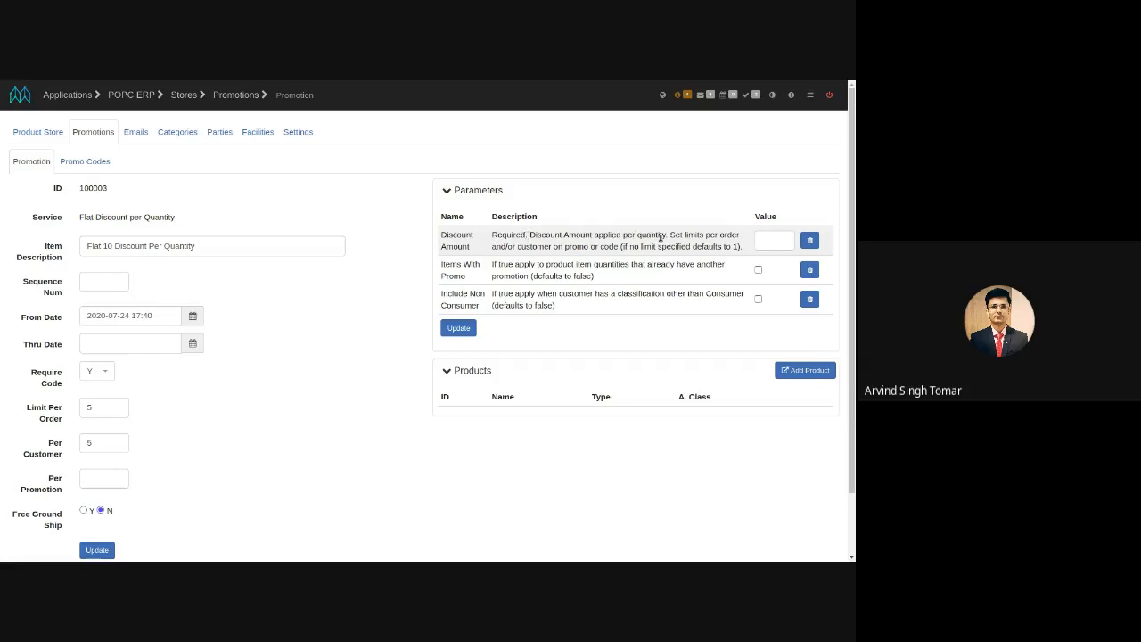
pyautogui.moveTo(587, 250)
pyautogui.write('10')
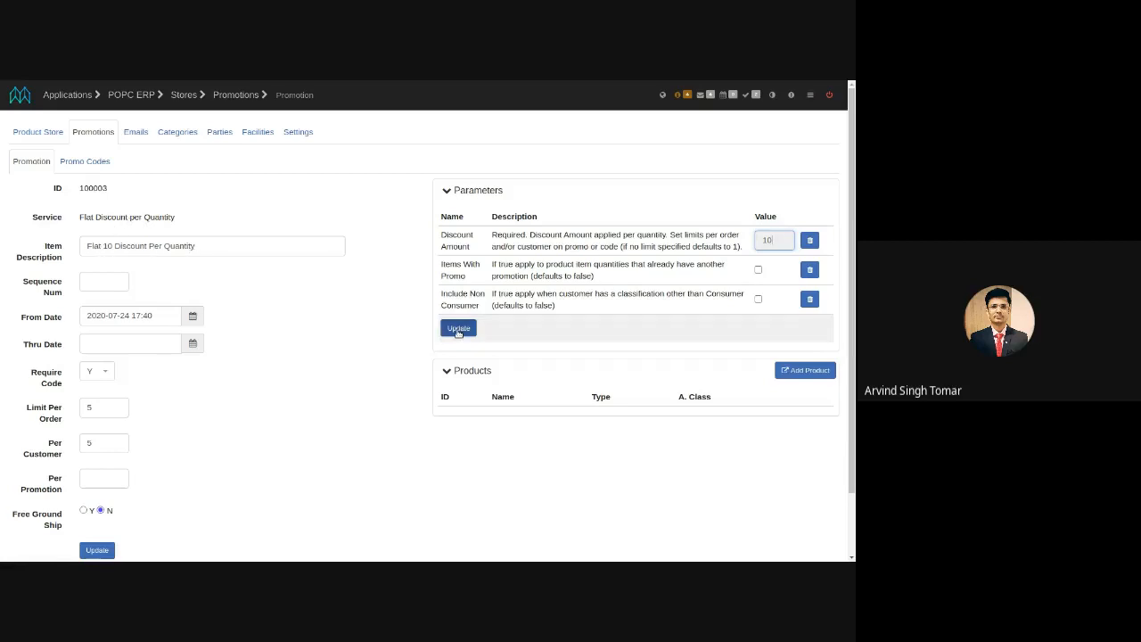
pyautogui.click(458, 328)
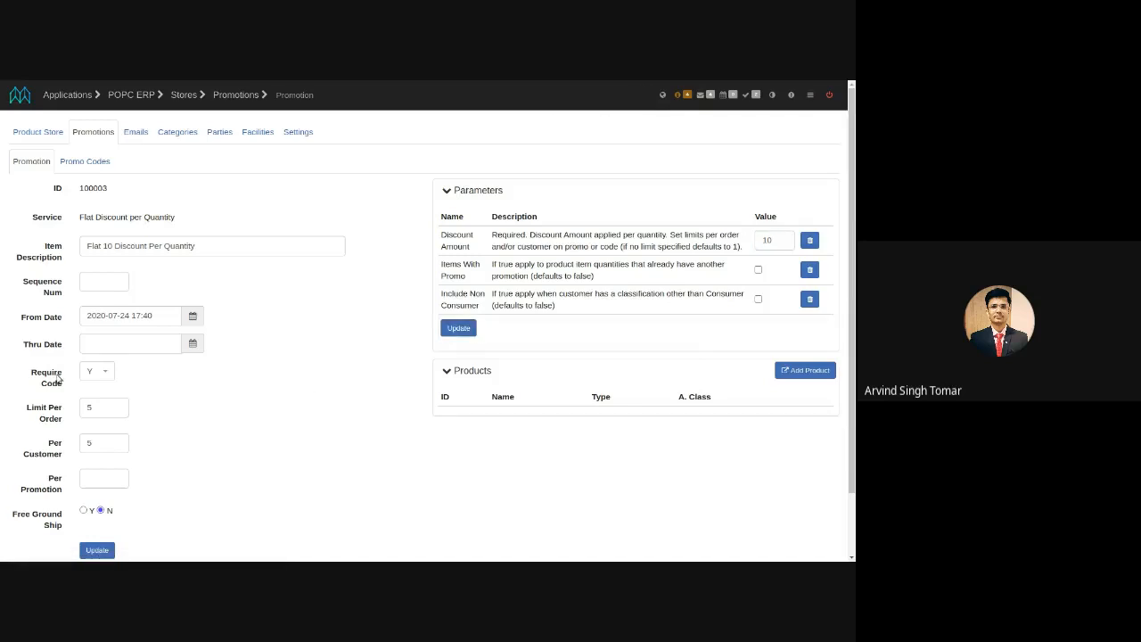
pyautogui.doubleClick(46, 378)
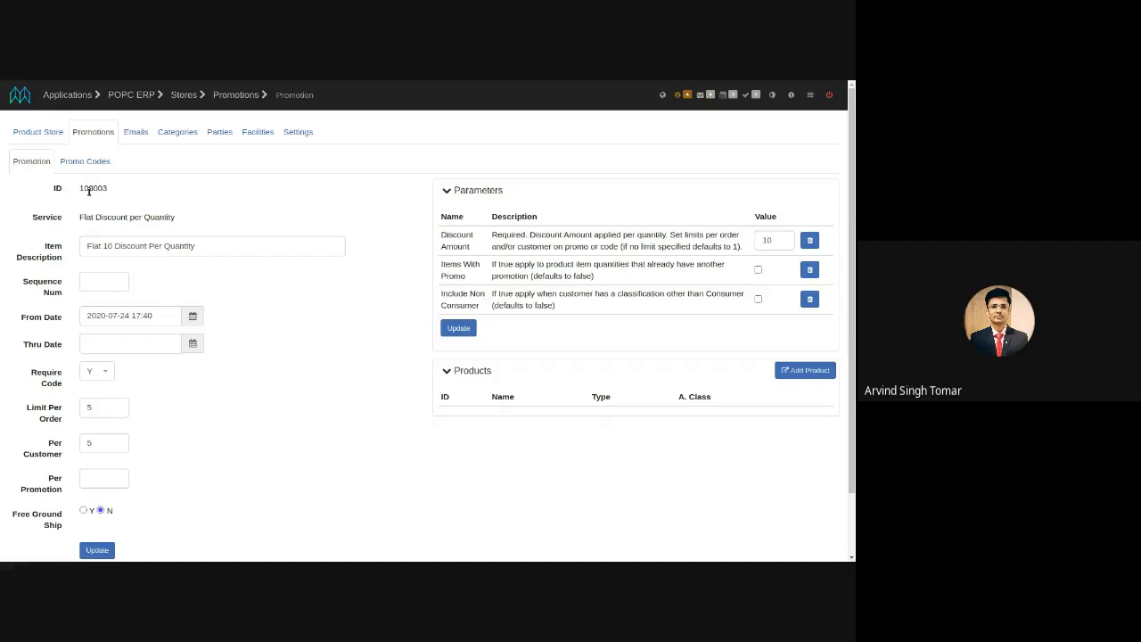
pyautogui.moveTo(86, 161)
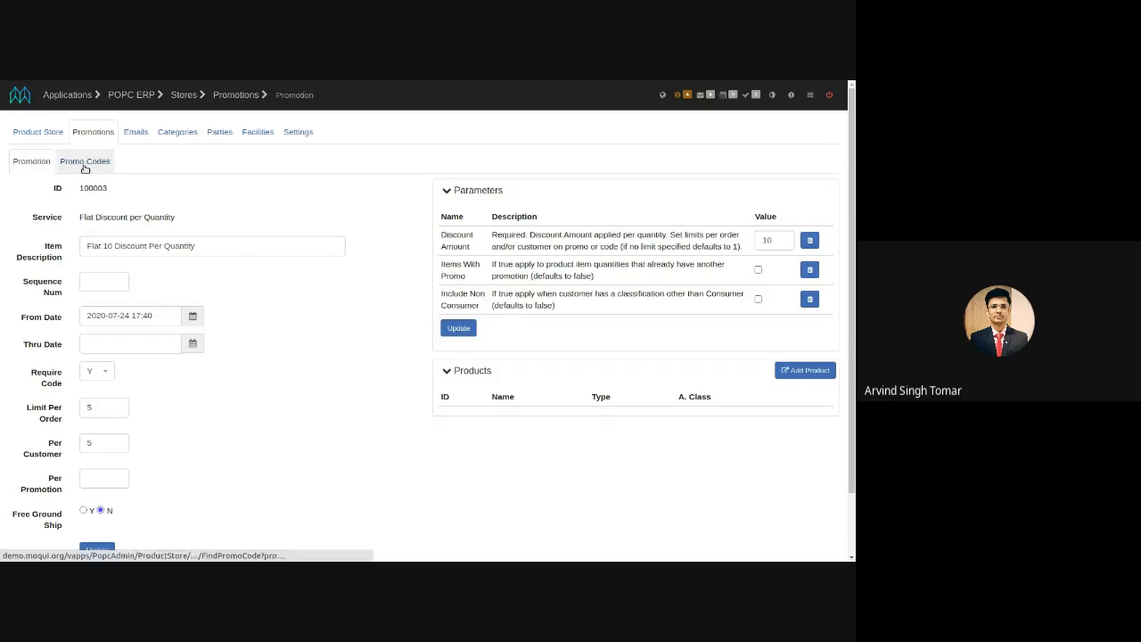
pyautogui.moveTo(86, 161)
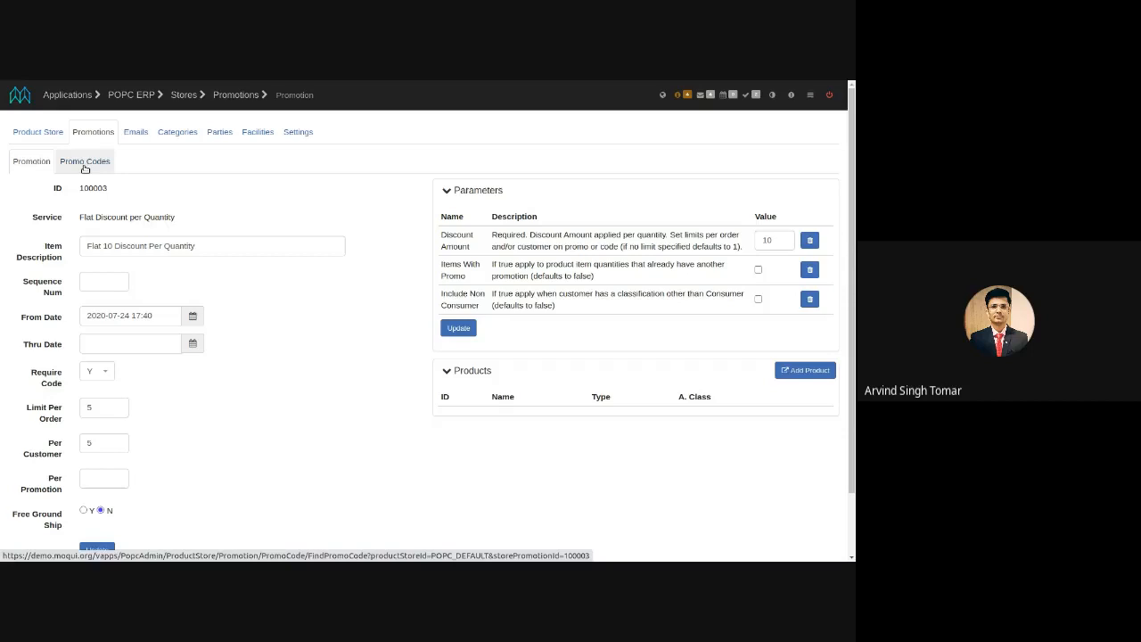
# Show promotion 100003's empty promo codes list and start a new promo code
pyautogui.click(85, 161)
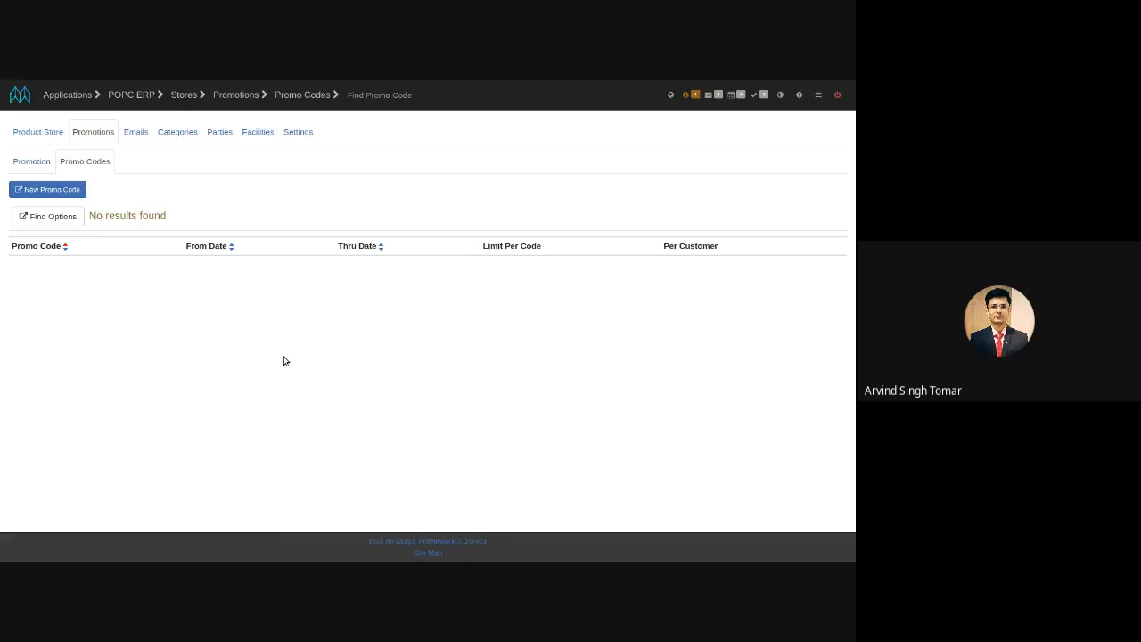
pyautogui.moveTo(46, 189)
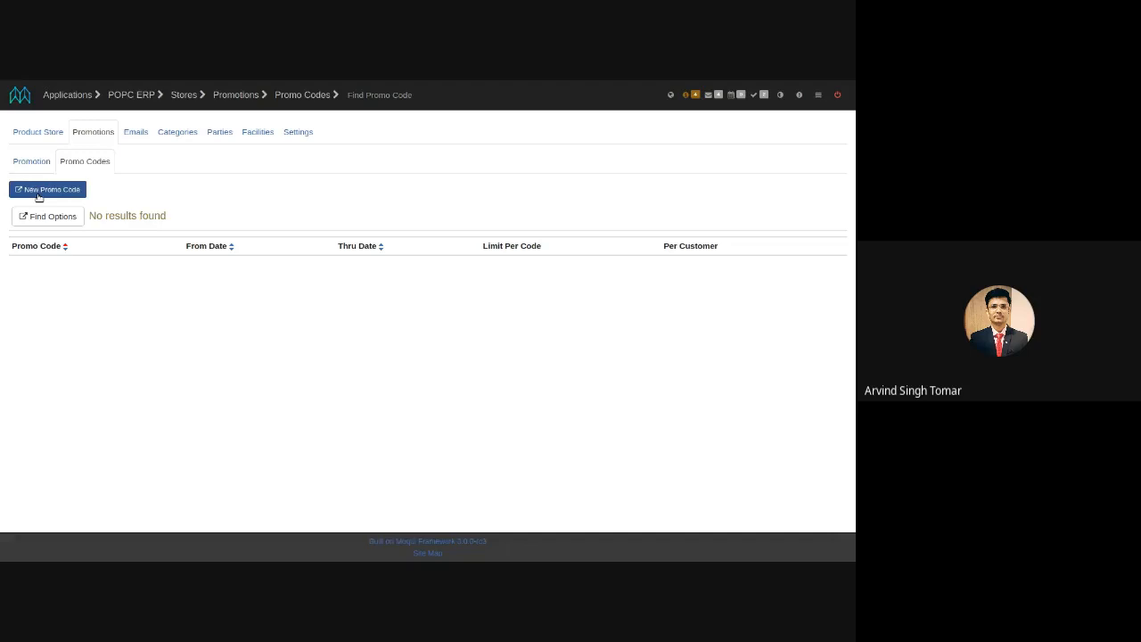
pyautogui.click(46, 189)
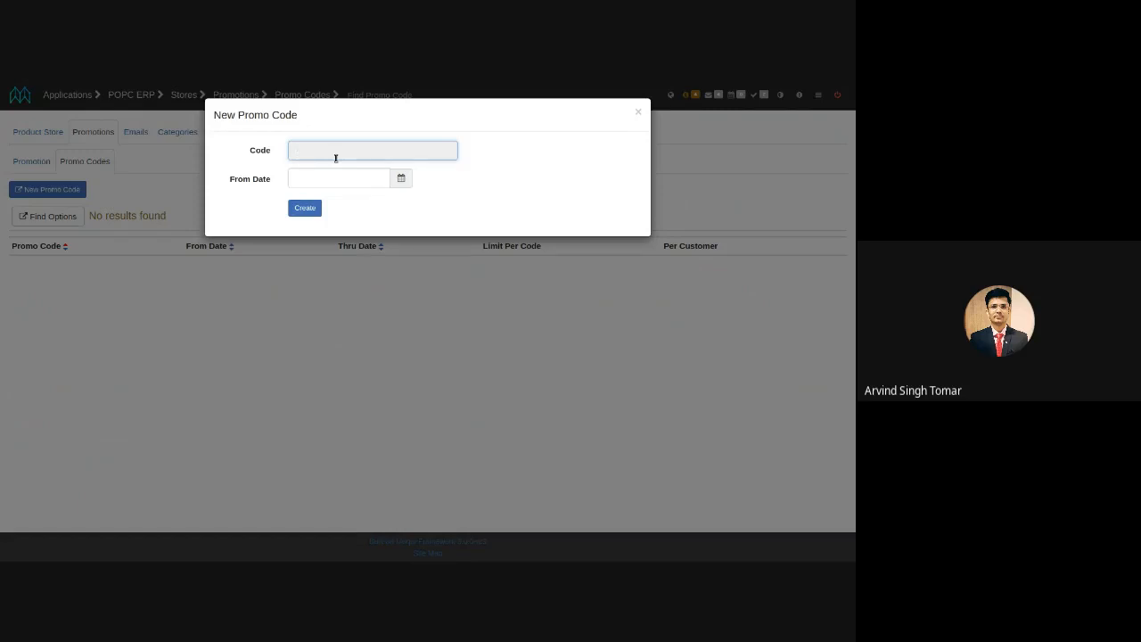
pyautogui.write('FLA')
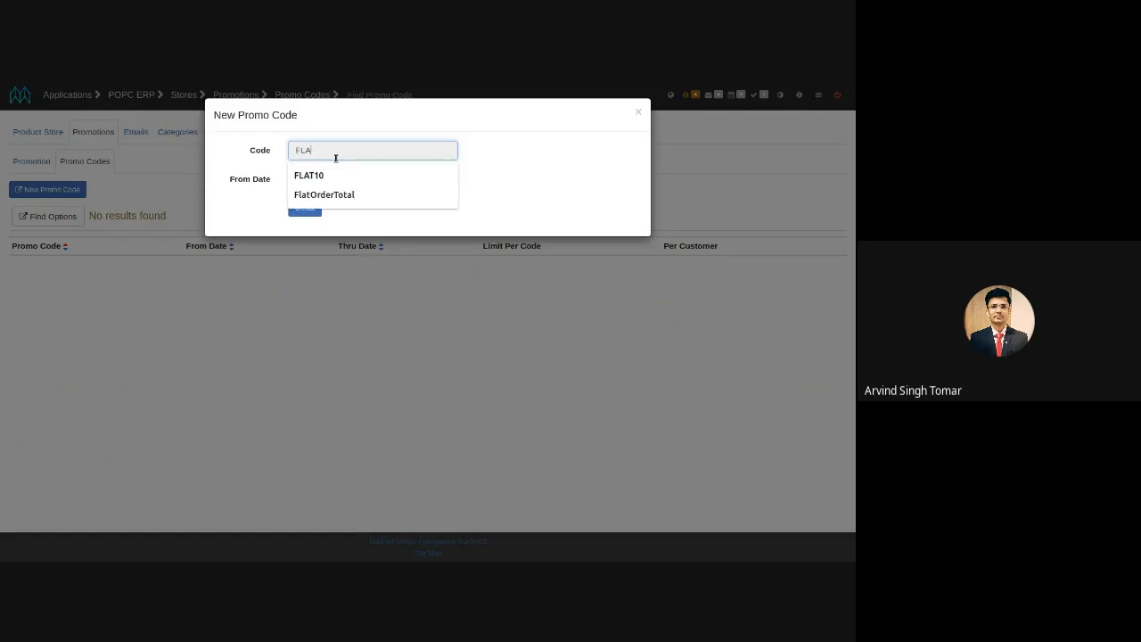
pyautogui.click(309, 175)
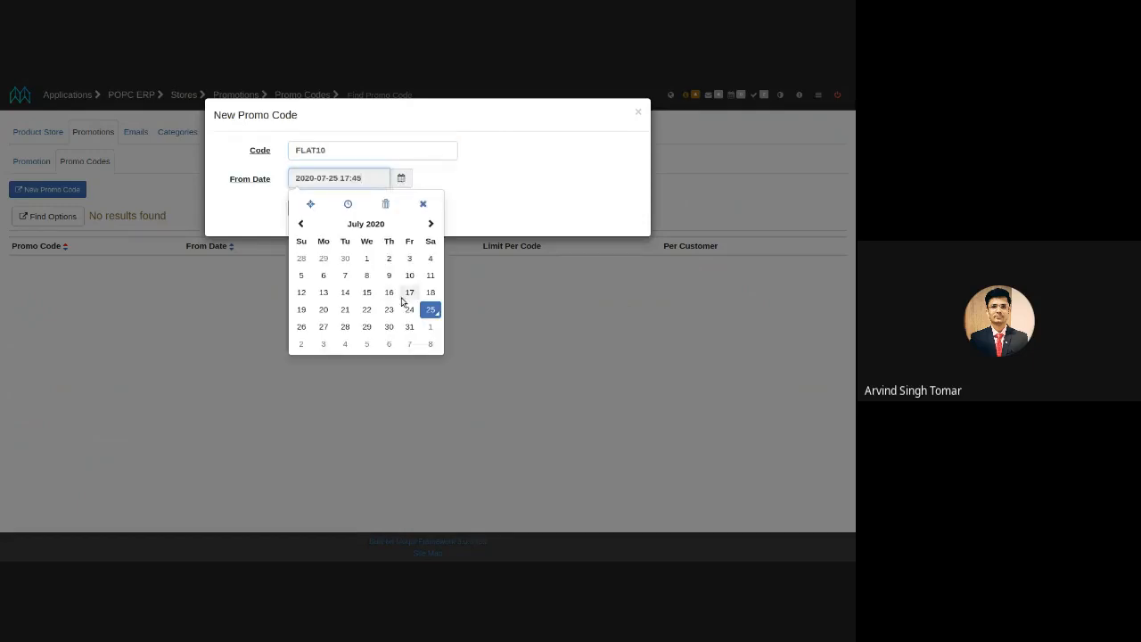
pyautogui.click(638, 110)
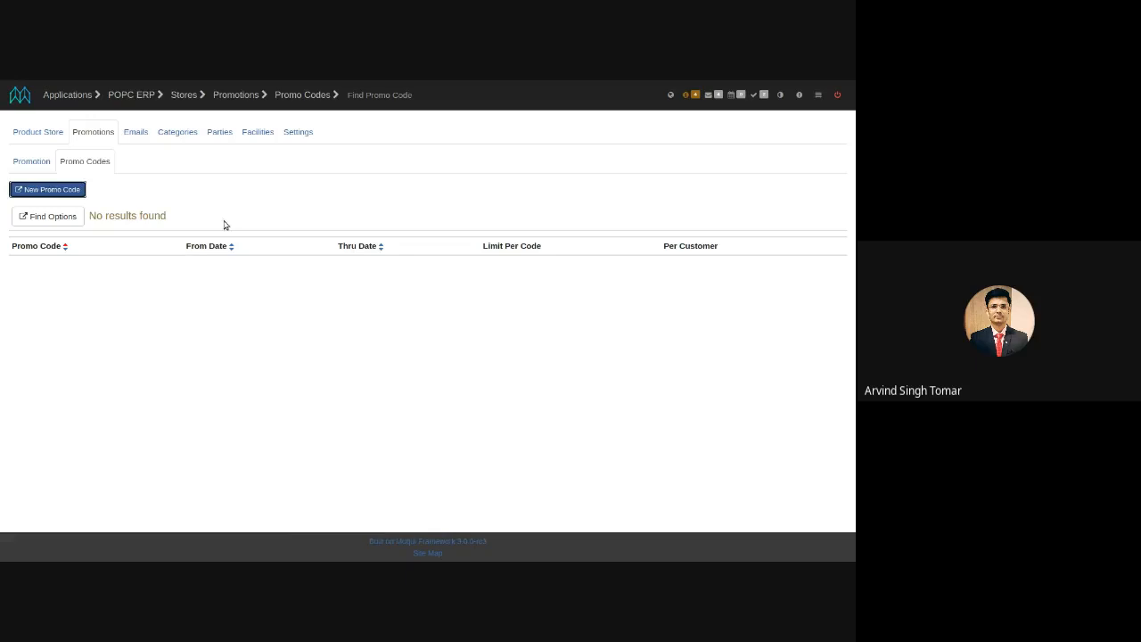
pyautogui.click(46, 189)
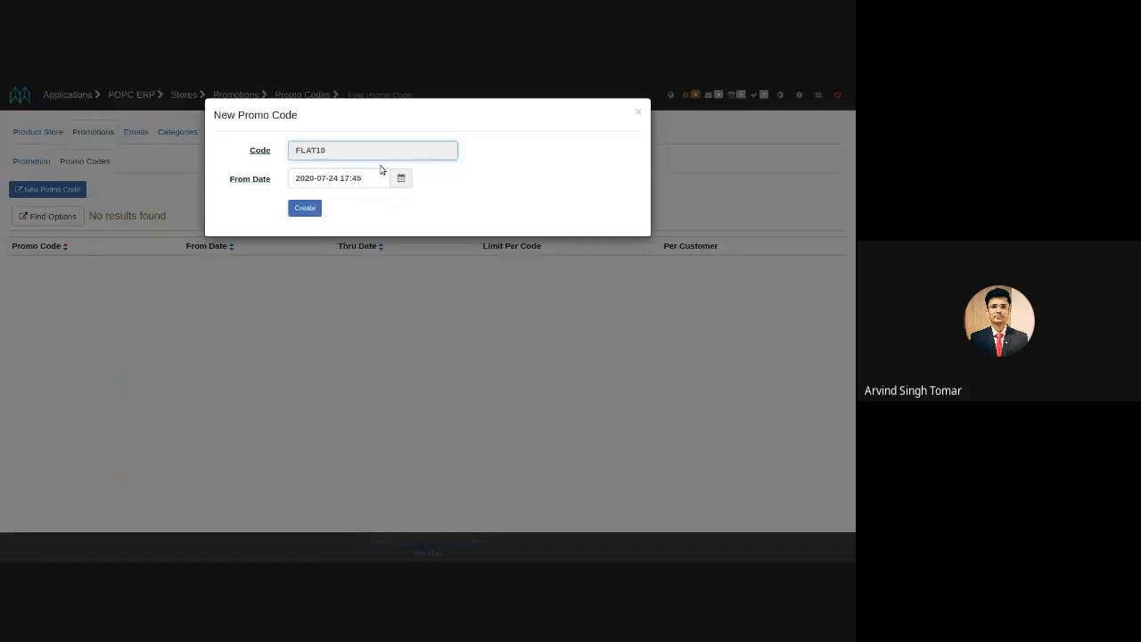
pyautogui.click(303, 206)
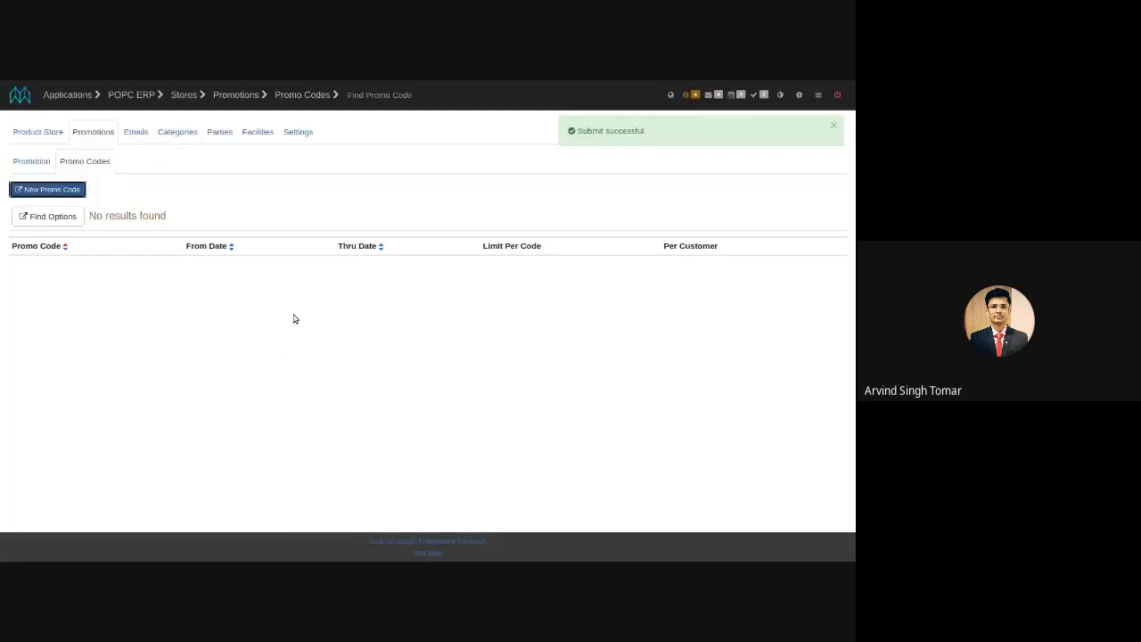
pyautogui.click(46, 189)
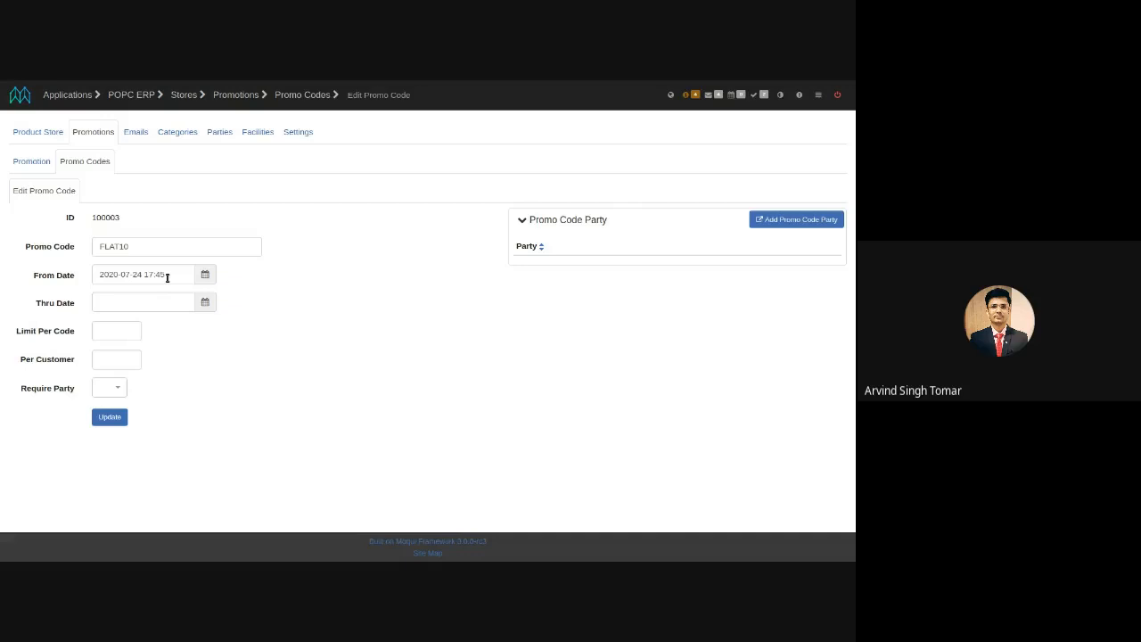
pyautogui.moveTo(148, 355)
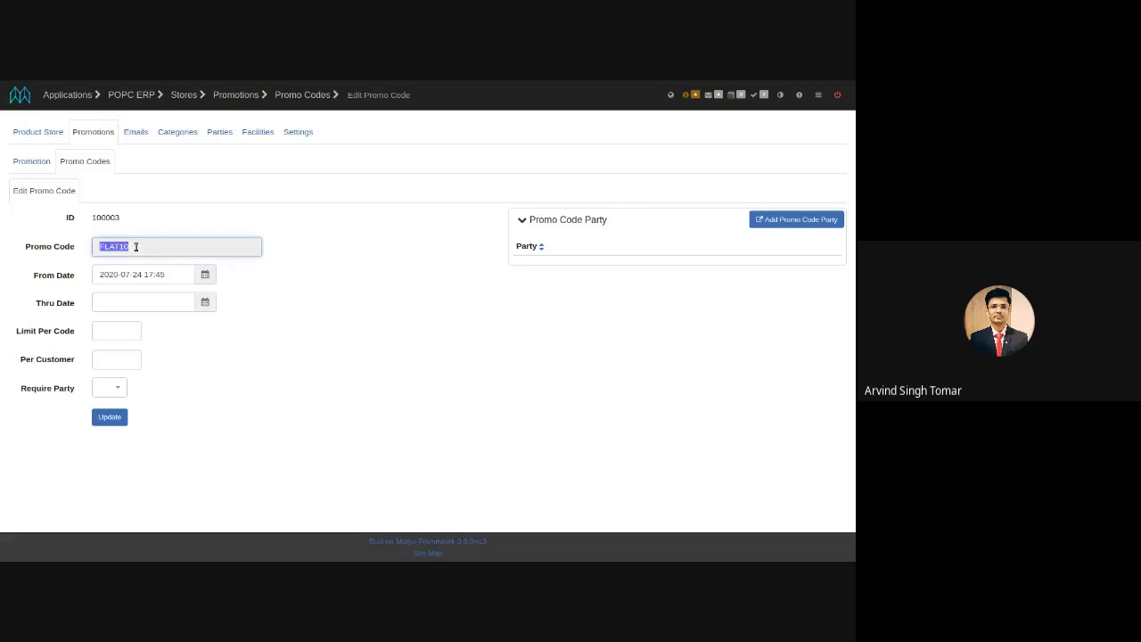
pyautogui.moveTo(264, 342)
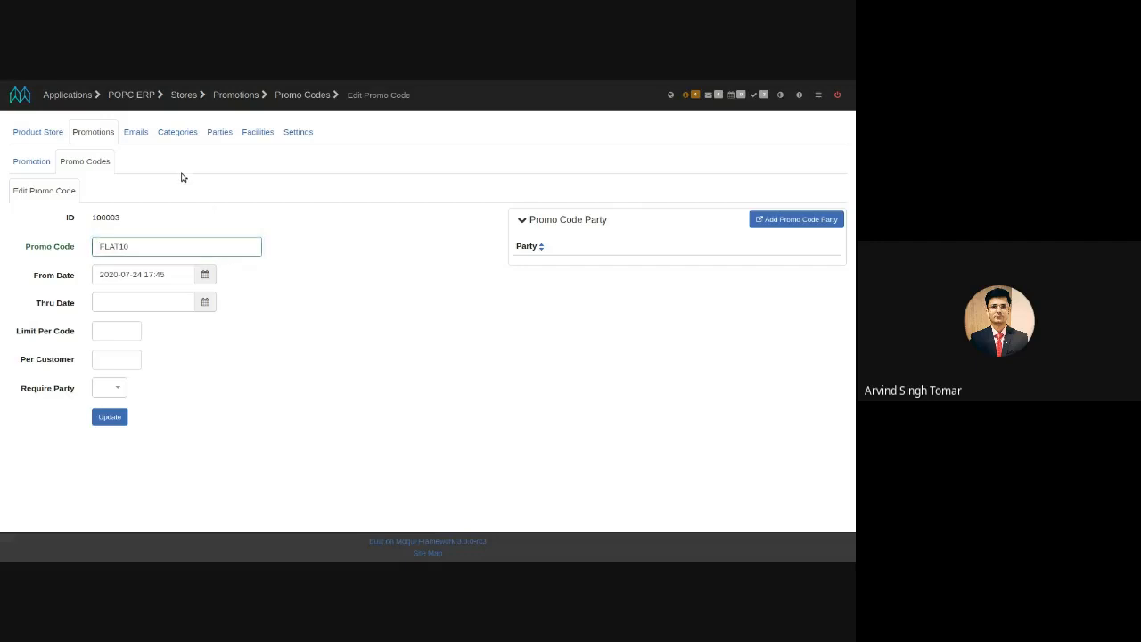
pyautogui.moveTo(139, 116)
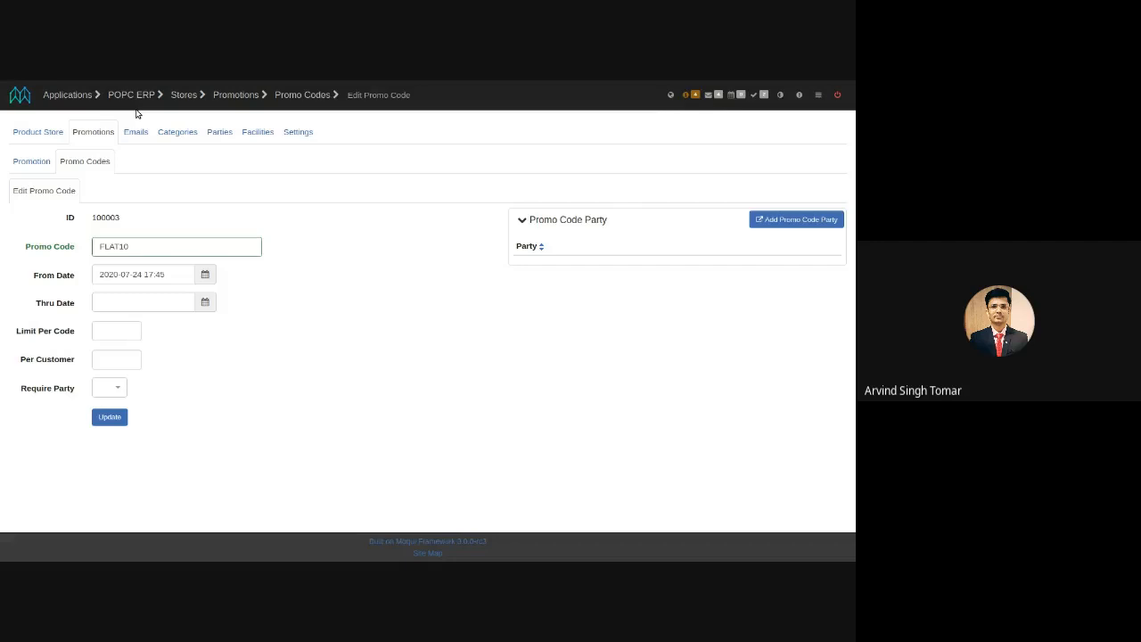
# Go to the Orders area listing the seven existing sales orders
pyautogui.click(132, 94)
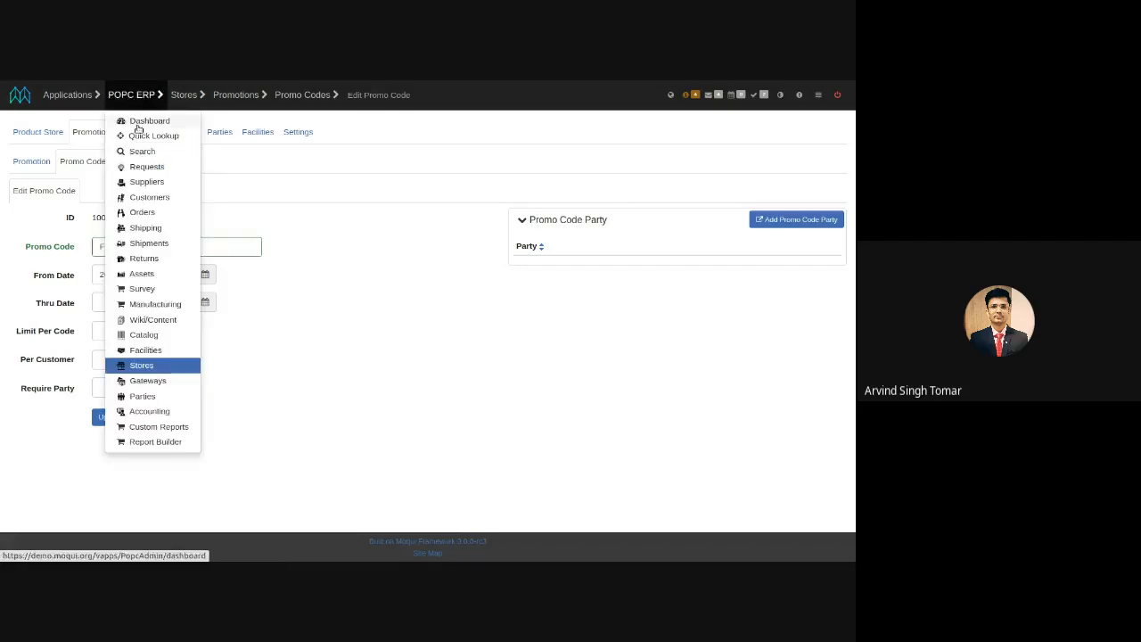
pyautogui.click(142, 210)
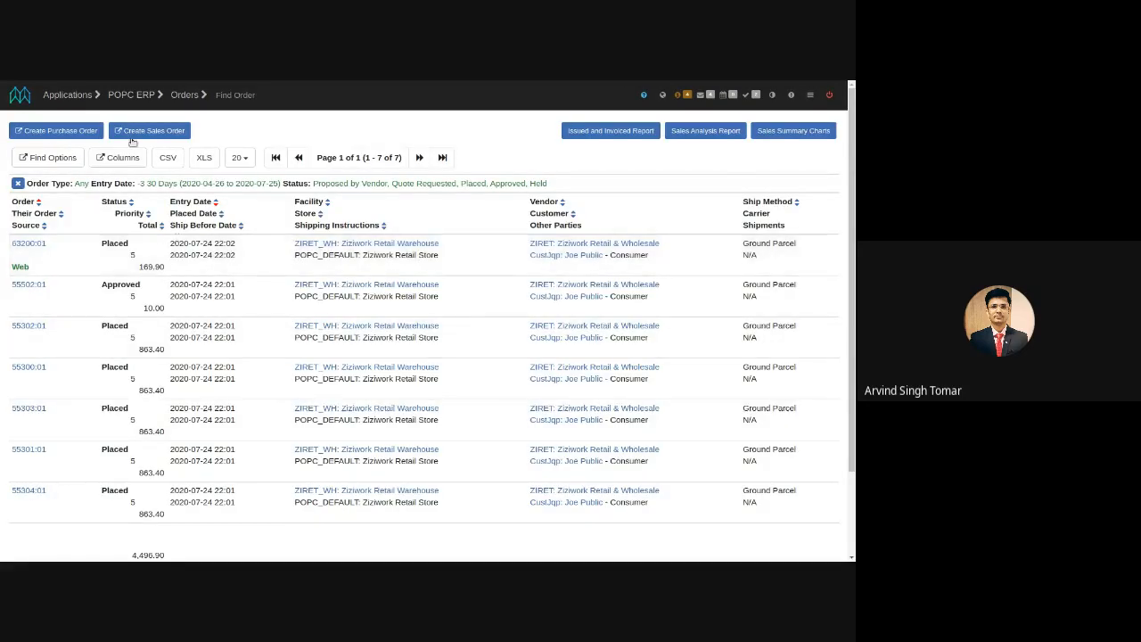
# Start a new sales order on the Zizwork Retail Store (POPC_DEFAULT)
pyautogui.click(150, 130)
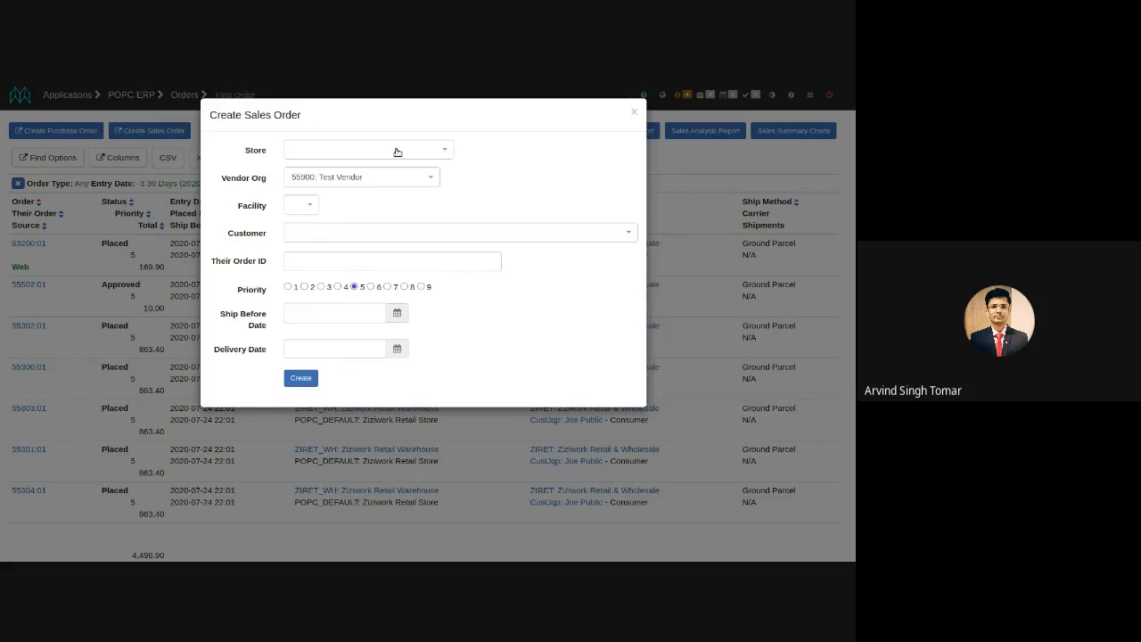
pyautogui.click(367, 150)
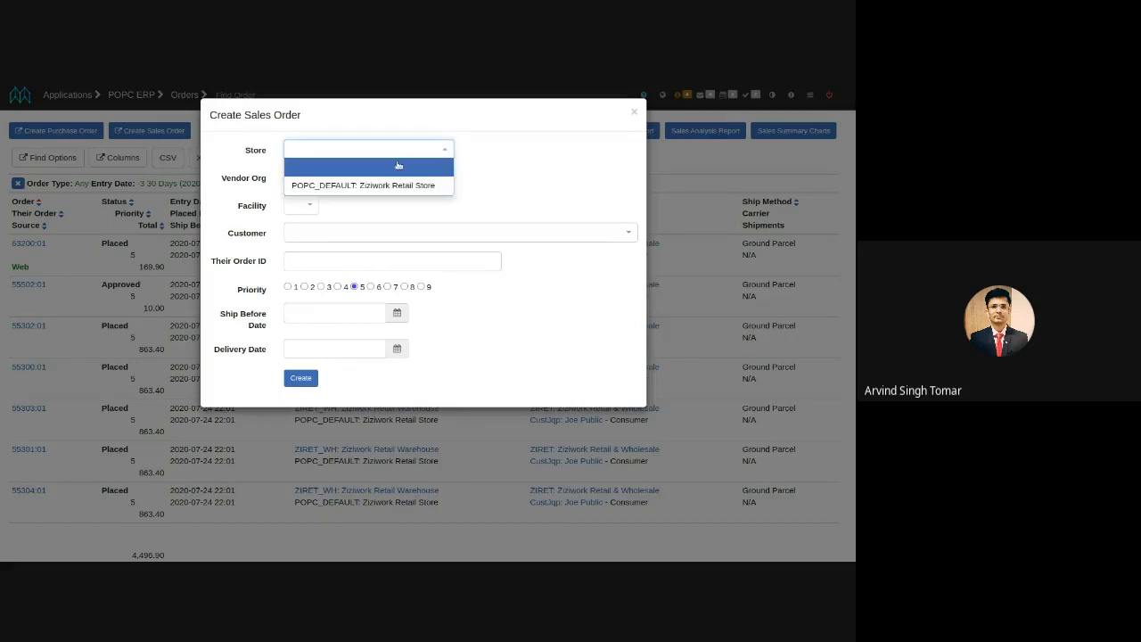
pyautogui.click(364, 184)
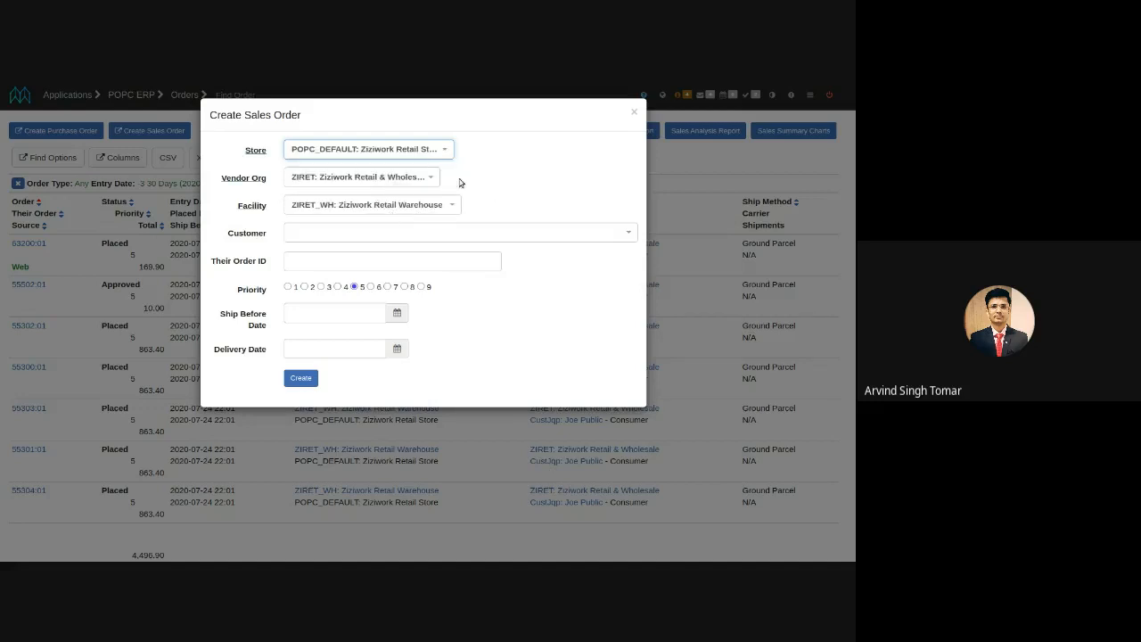
pyautogui.moveTo(496, 236)
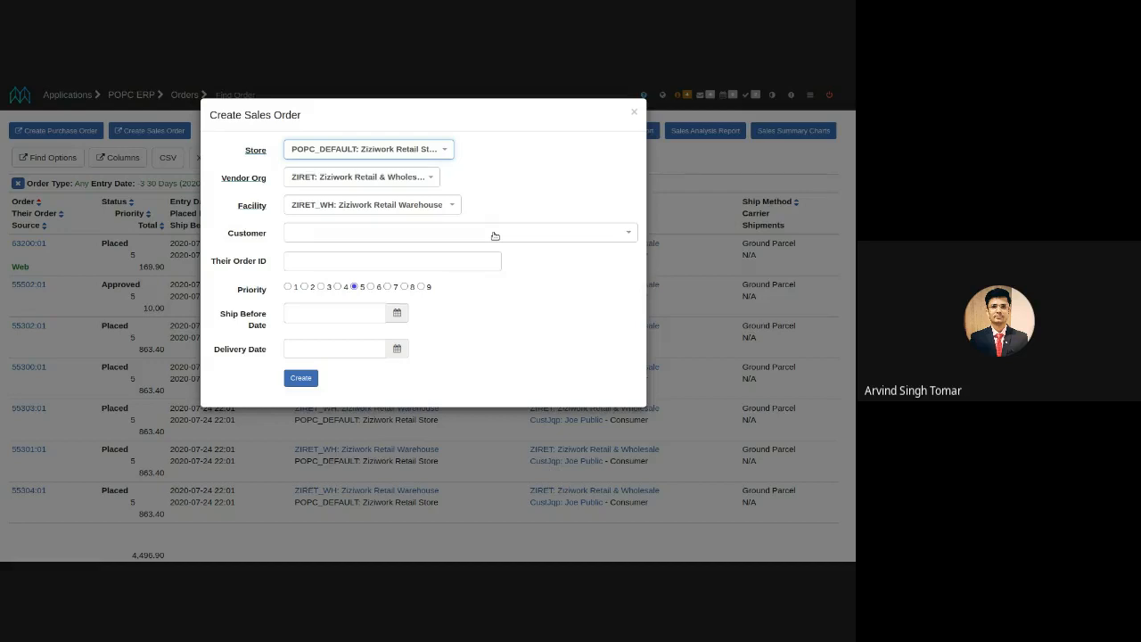
# Set the customer to Joe Public by searching 'joe'
pyautogui.click(460, 232)
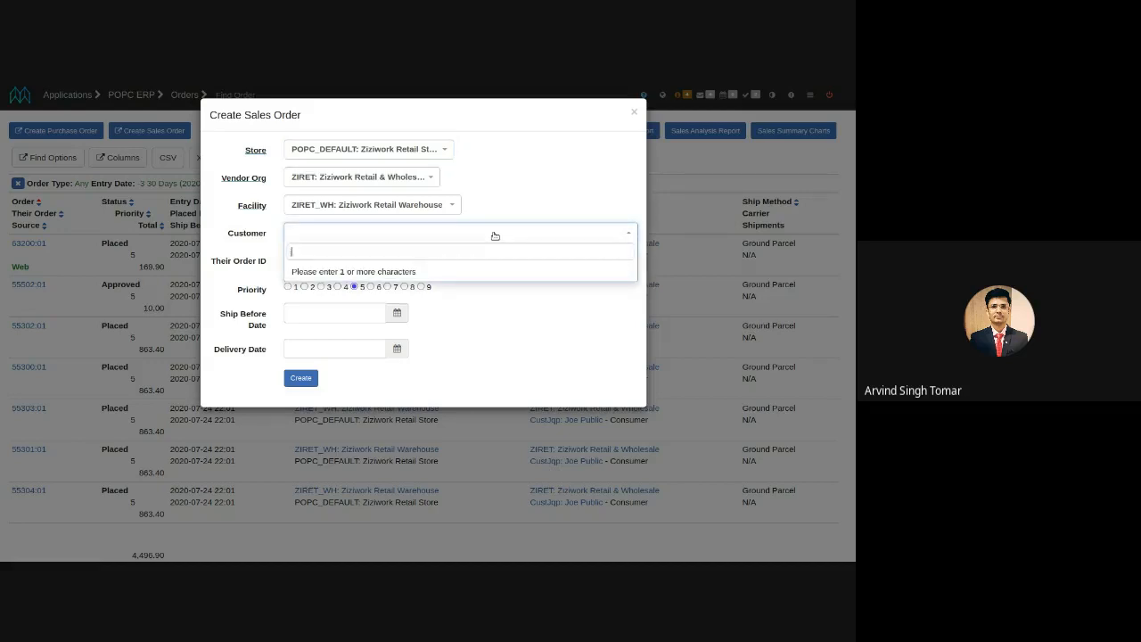
pyautogui.write('joe')
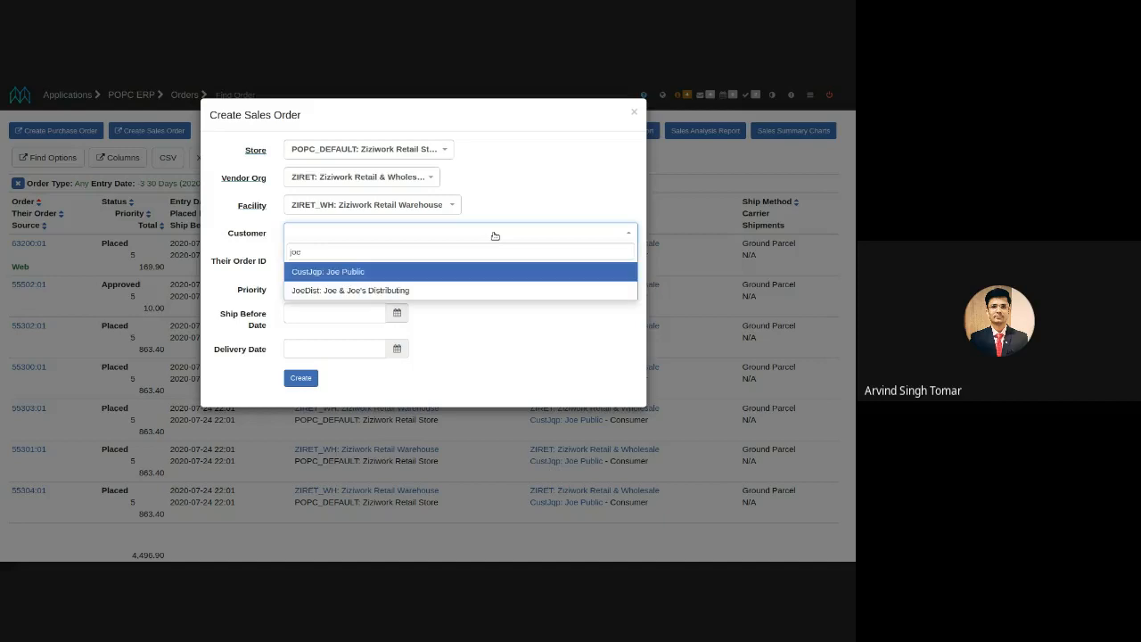
pyautogui.click(328, 271)
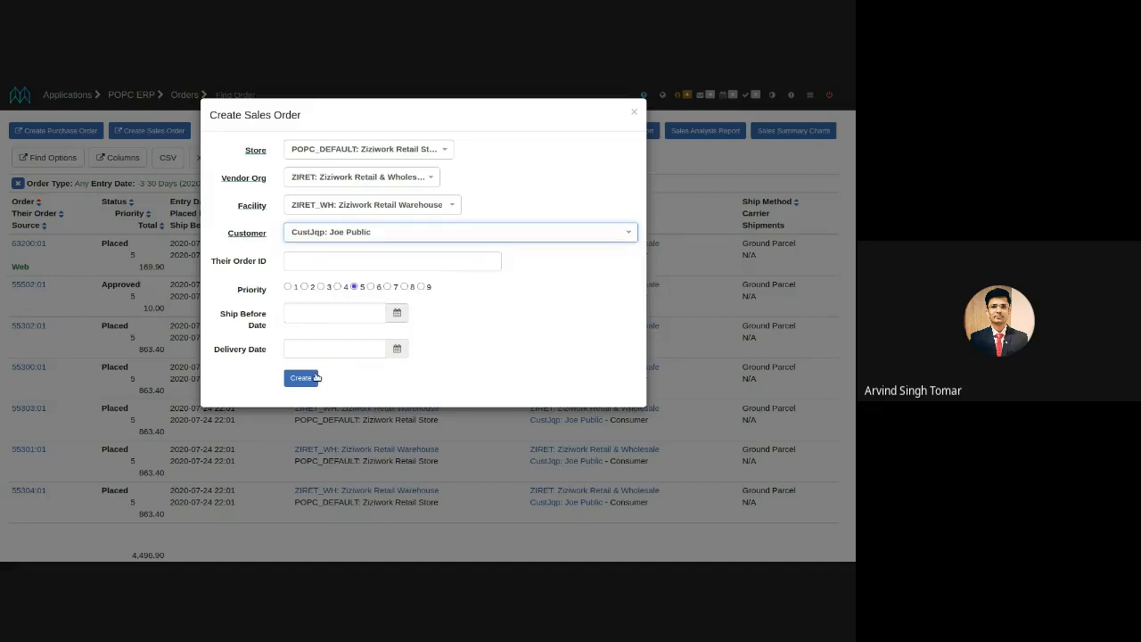
# Create sales order #100054 and move down to its items section
pyautogui.click(299, 378)
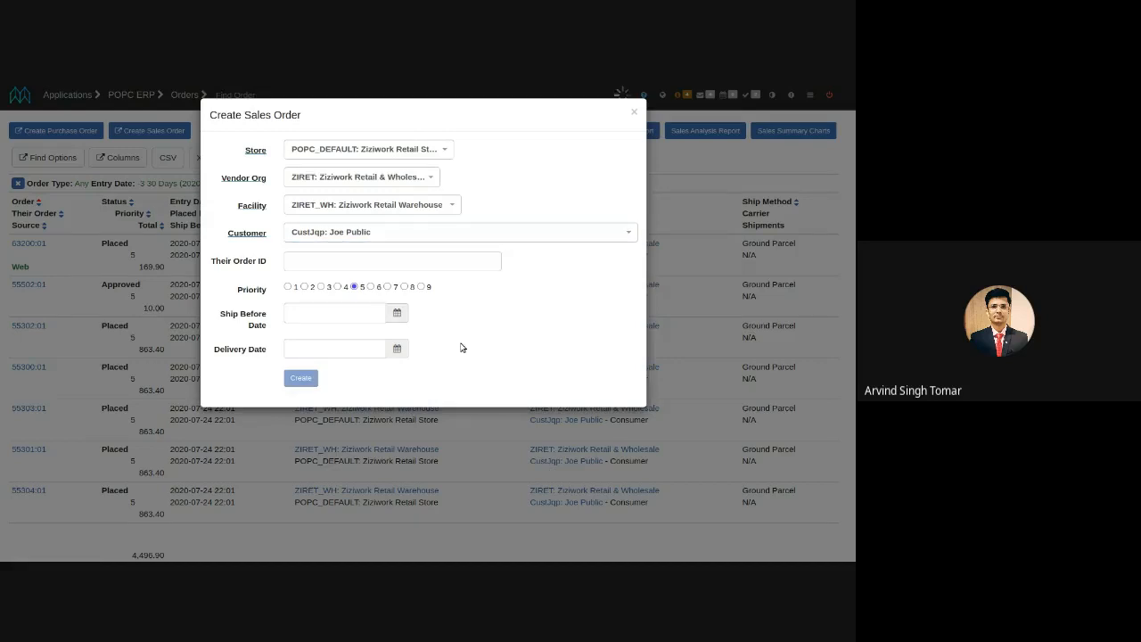
pyautogui.click(300, 378)
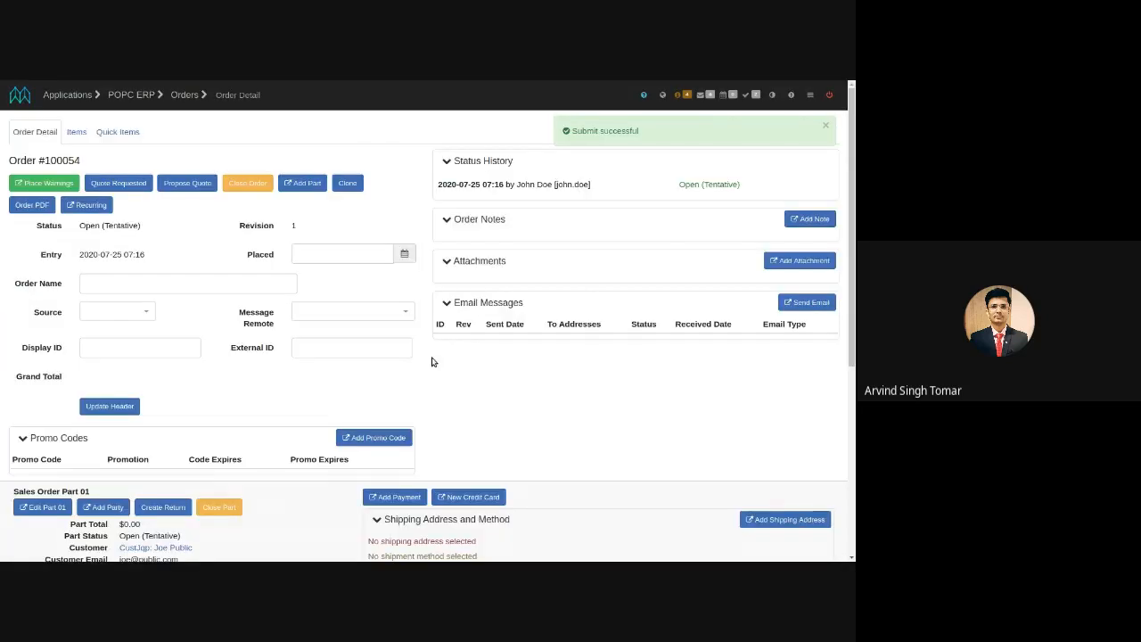
pyautogui.click(824, 125)
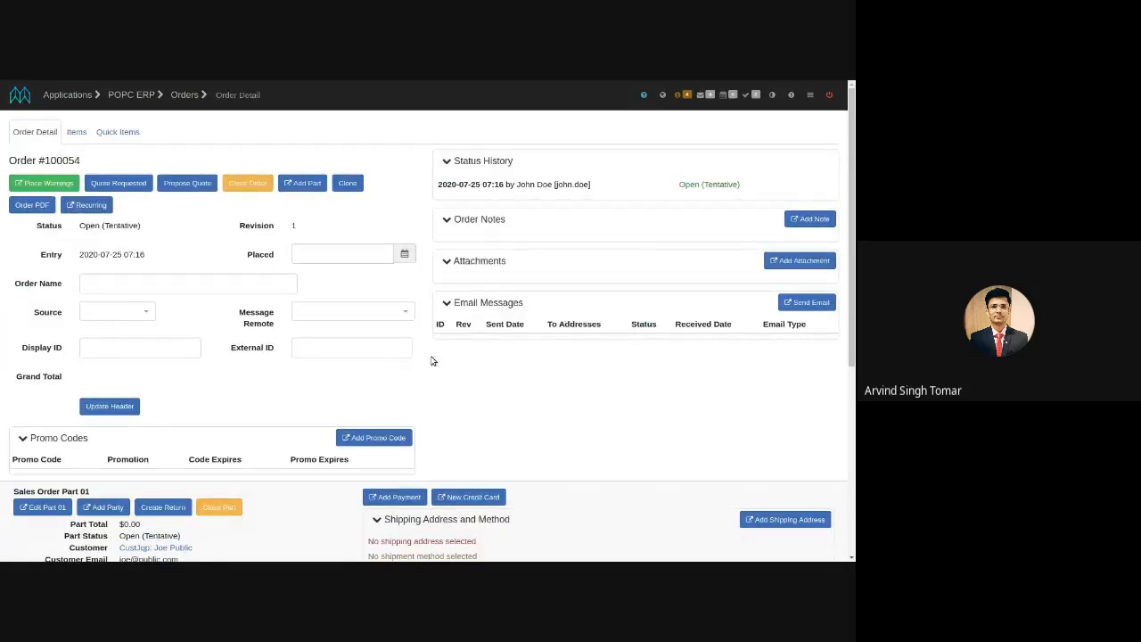
pyautogui.scroll(-3)
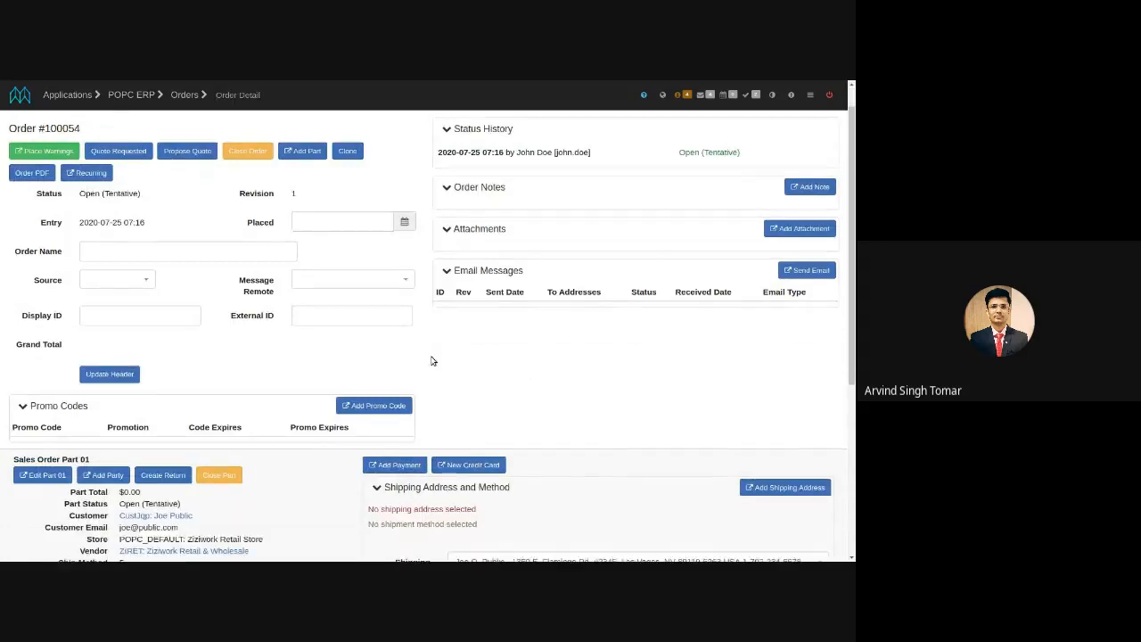
pyautogui.scroll(-3)
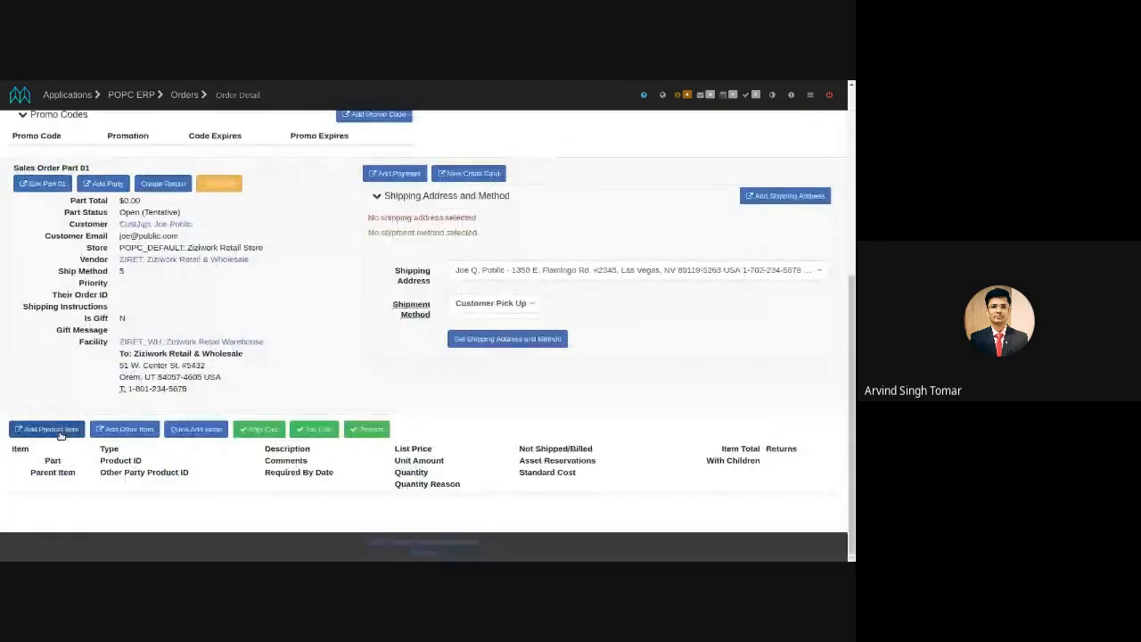
# Add a line for DEMO_1_1 Demo Product One-One at quantity 2 (16.99 each)
pyautogui.click(46, 428)
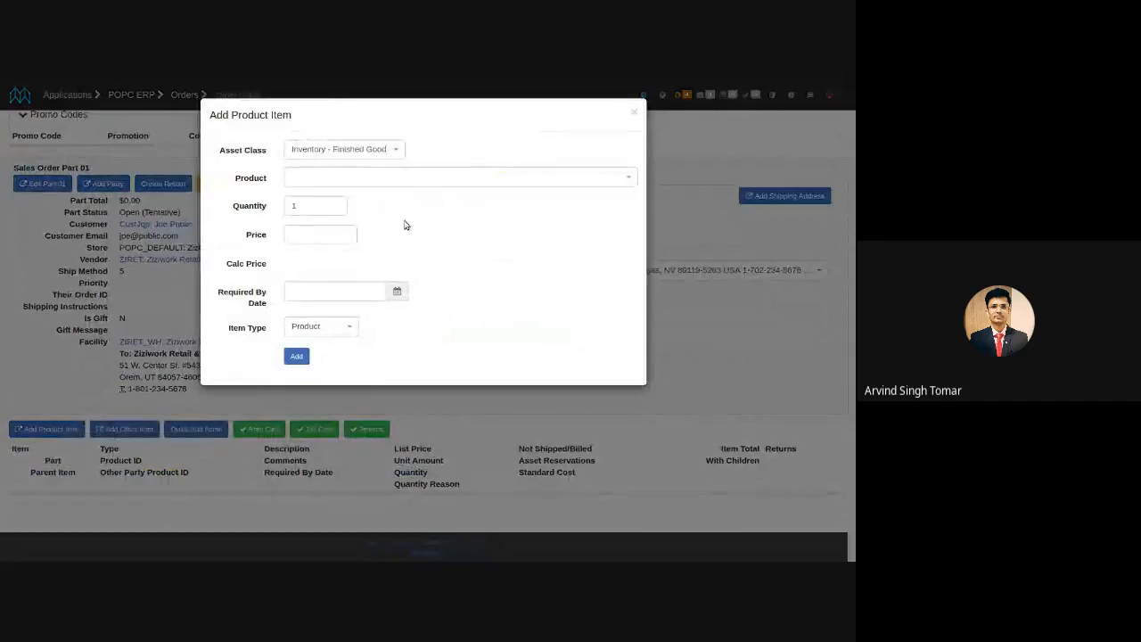
pyautogui.click(456, 176)
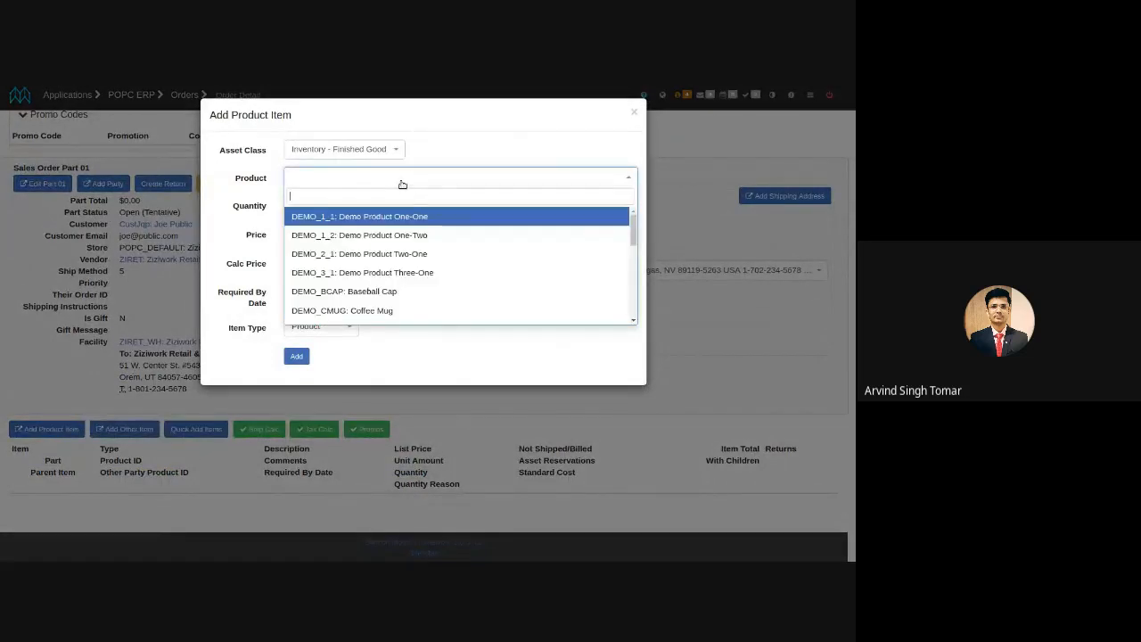
pyautogui.moveTo(432, 271)
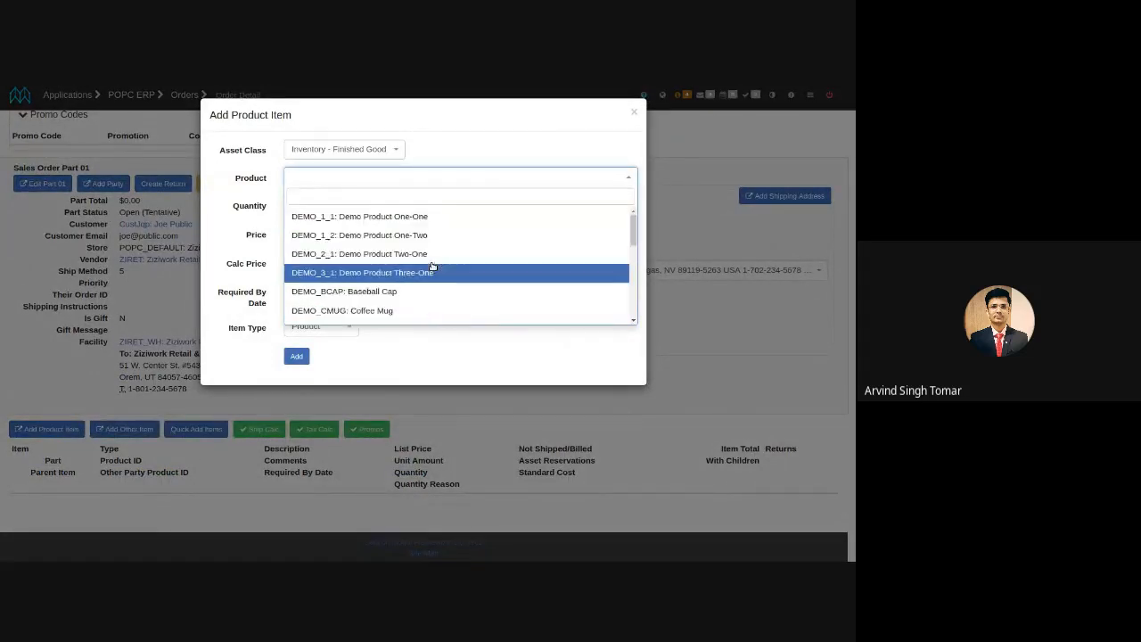
pyautogui.click(360, 215)
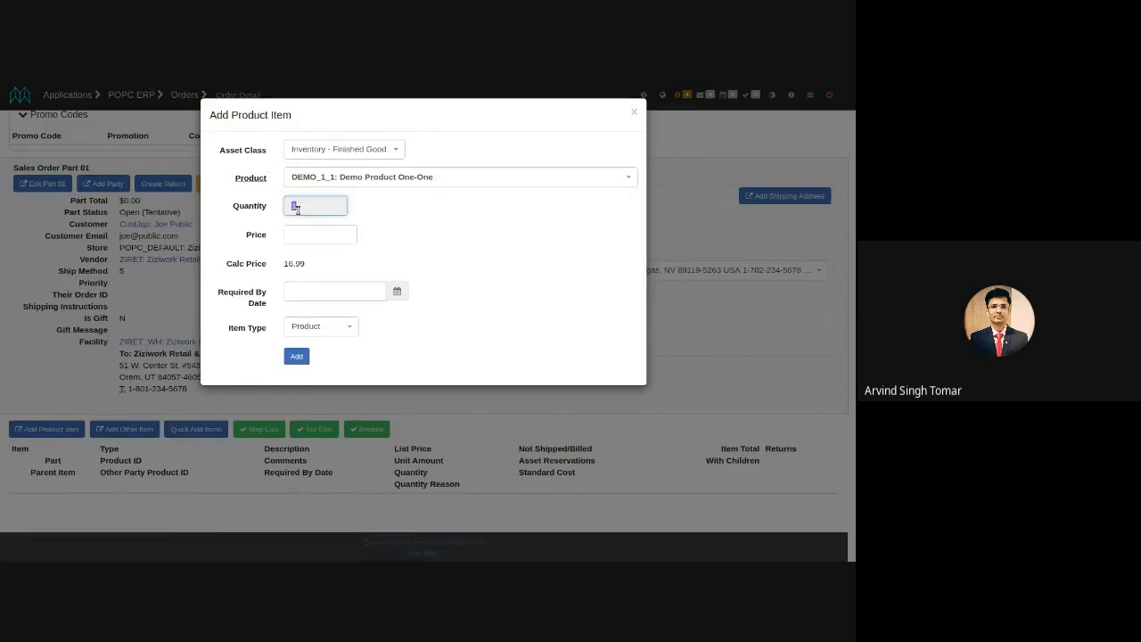
pyautogui.write('2')
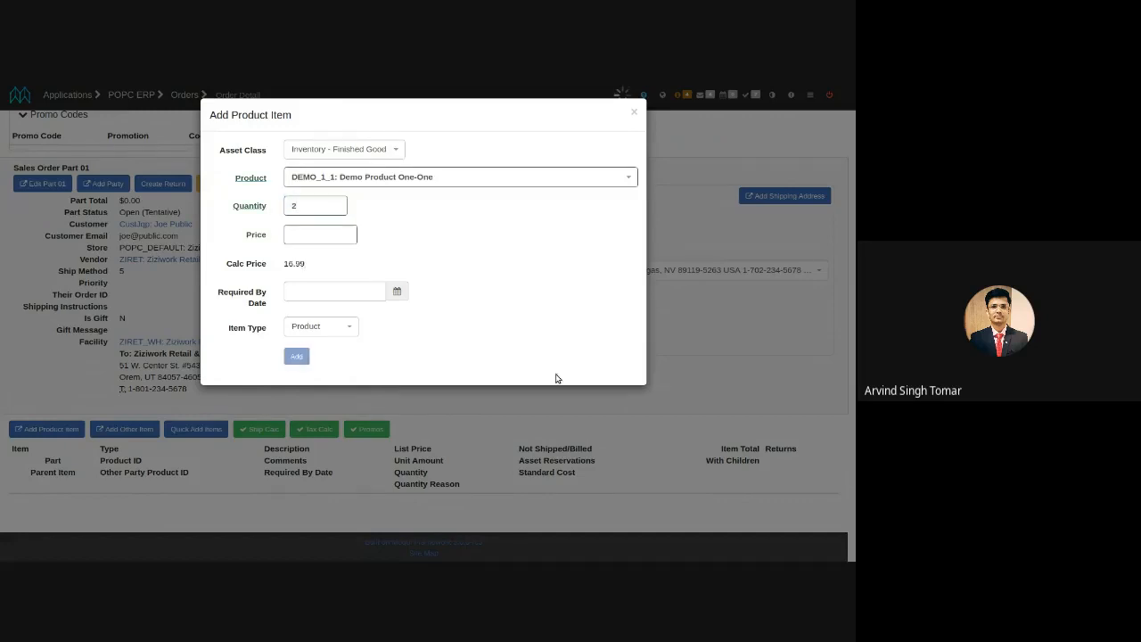
pyautogui.click(296, 356)
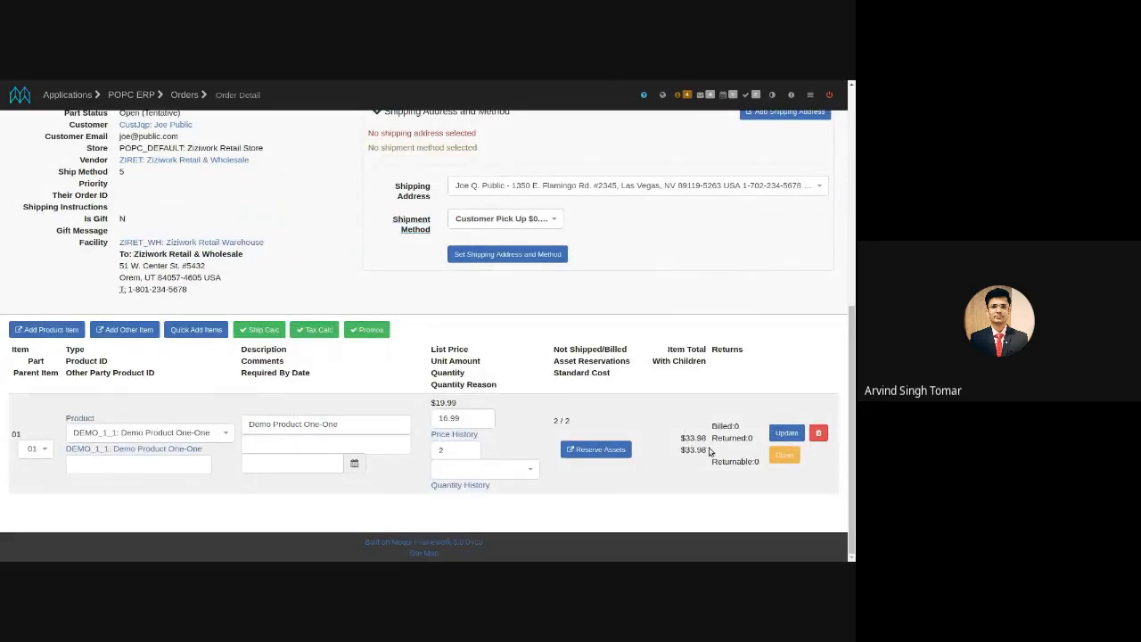
pyautogui.moveTo(674, 460)
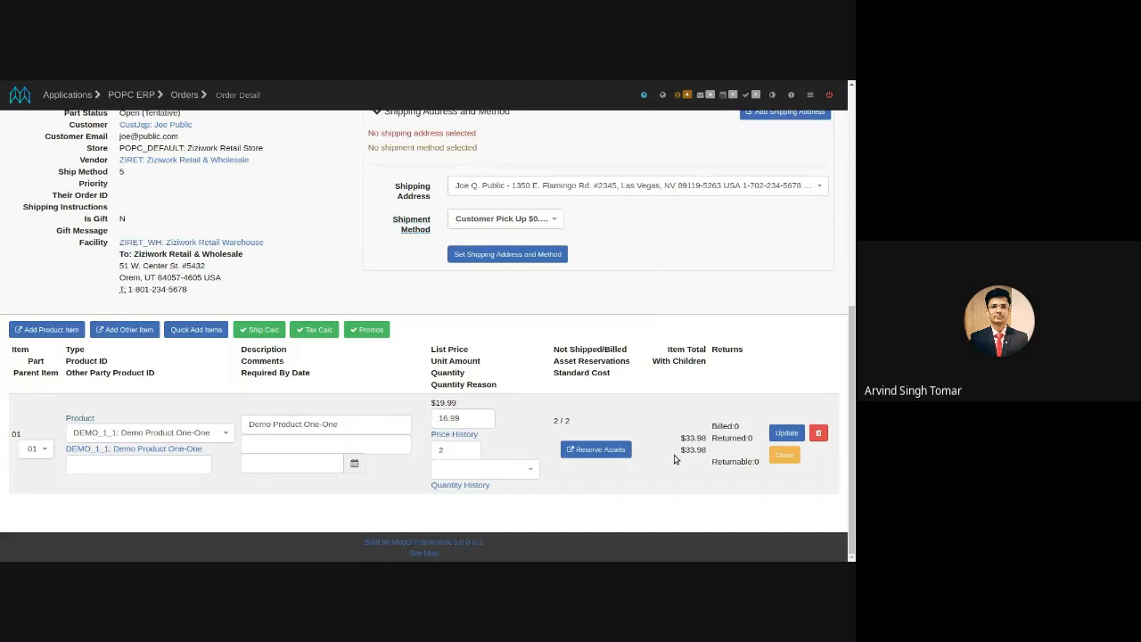
pyautogui.scroll(3)
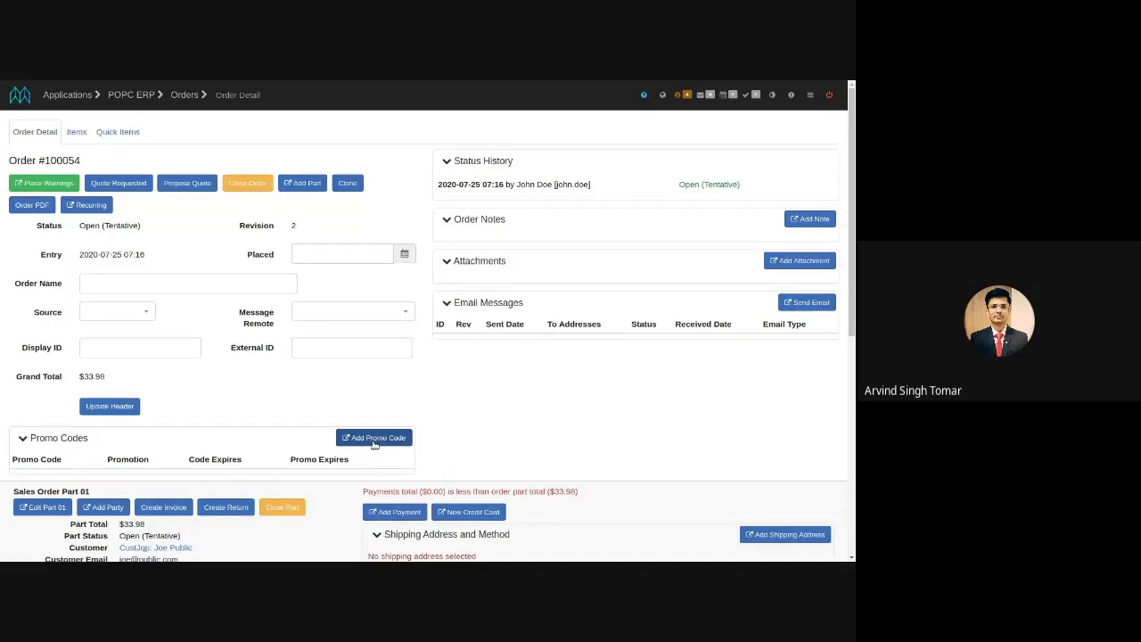
# Apply promo code FLAT10, giving a $20 discount line and a $13.98 grand total
pyautogui.click(374, 437)
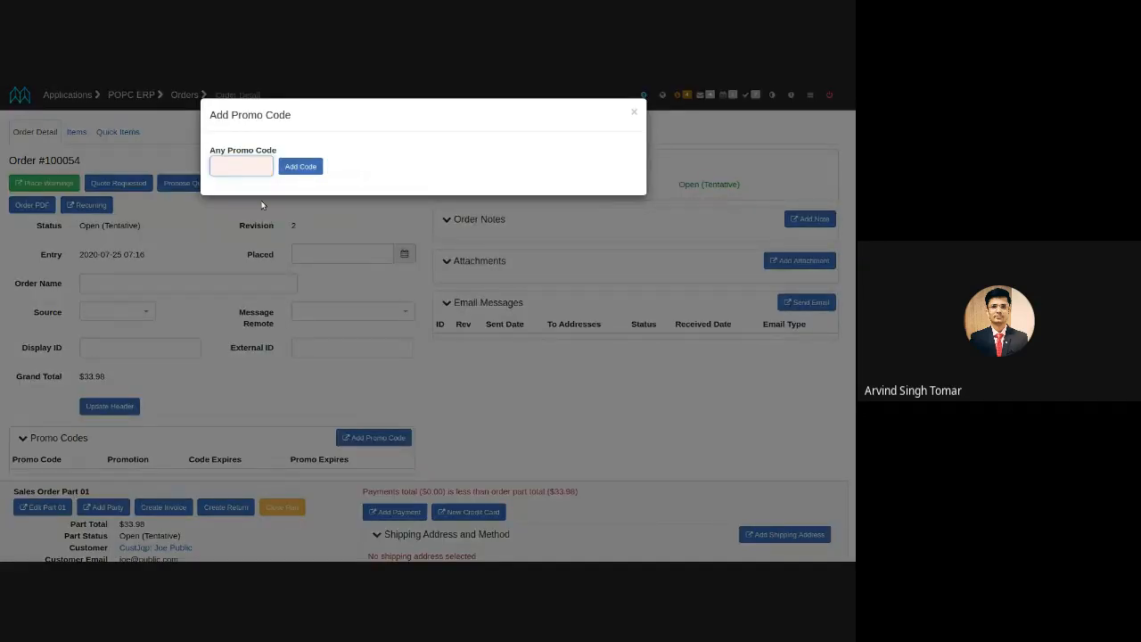
pyautogui.write('FLAT10')
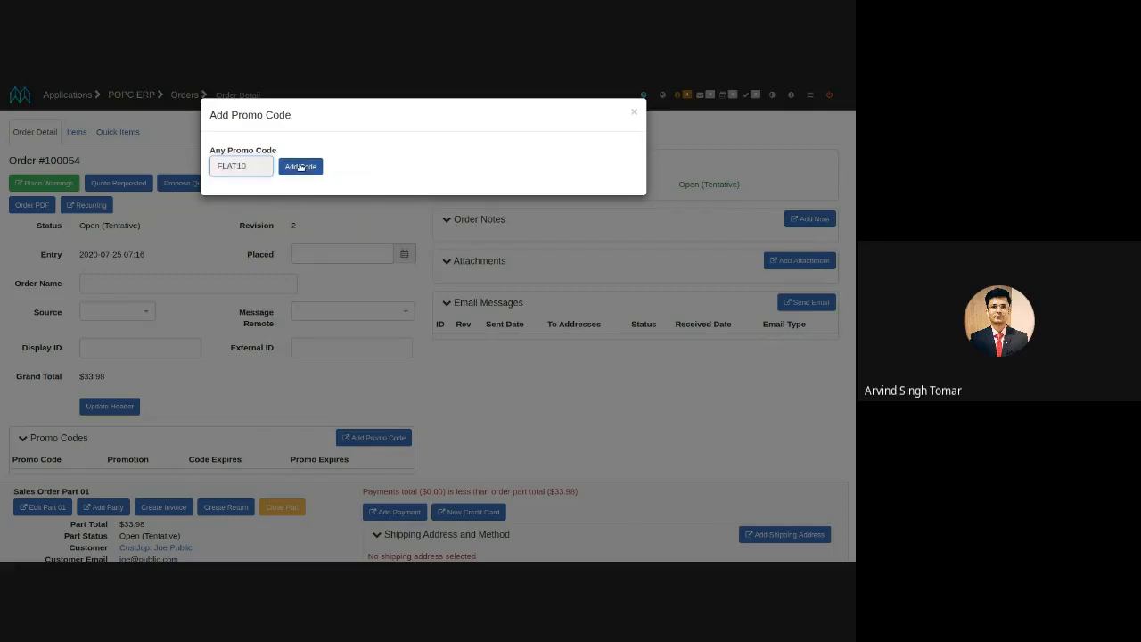
pyautogui.click(300, 166)
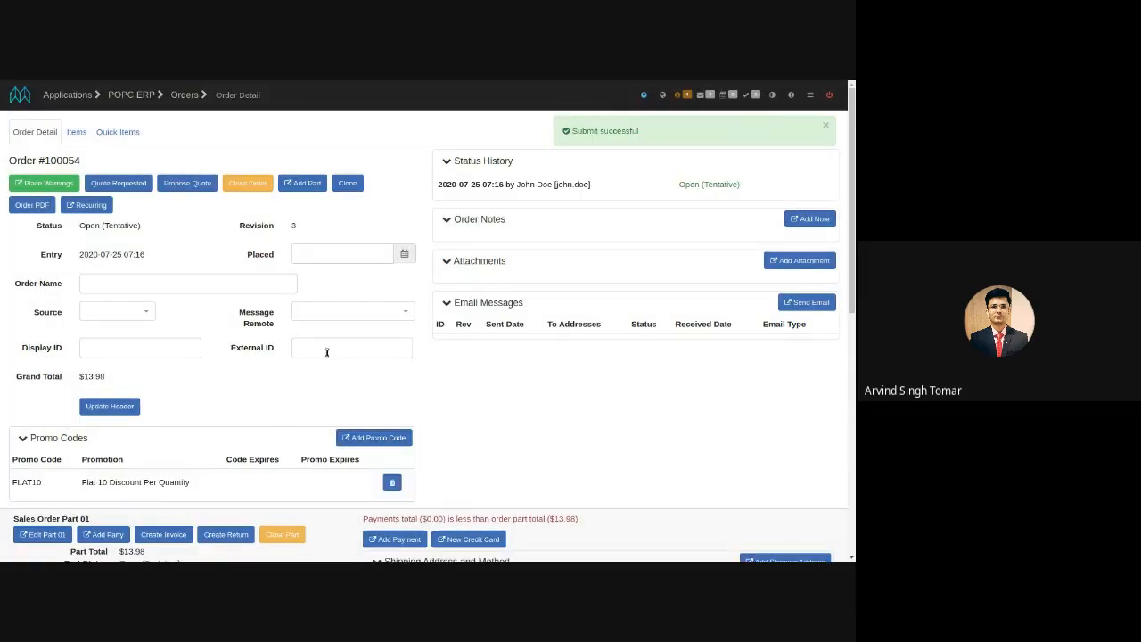
pyautogui.click(823, 125)
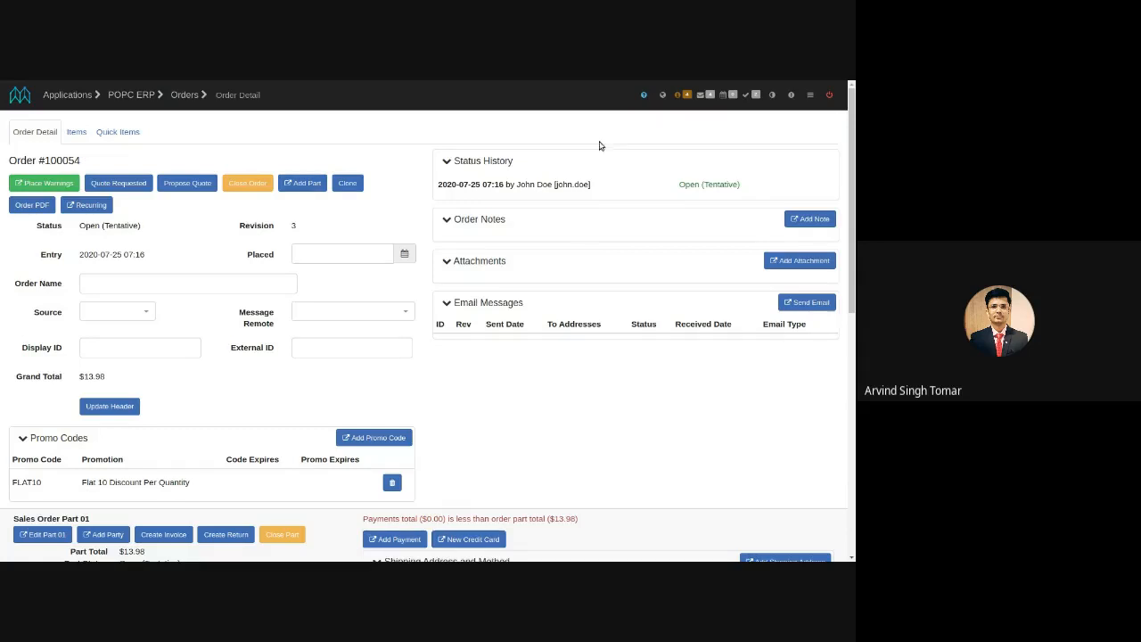
pyautogui.moveTo(597, 275)
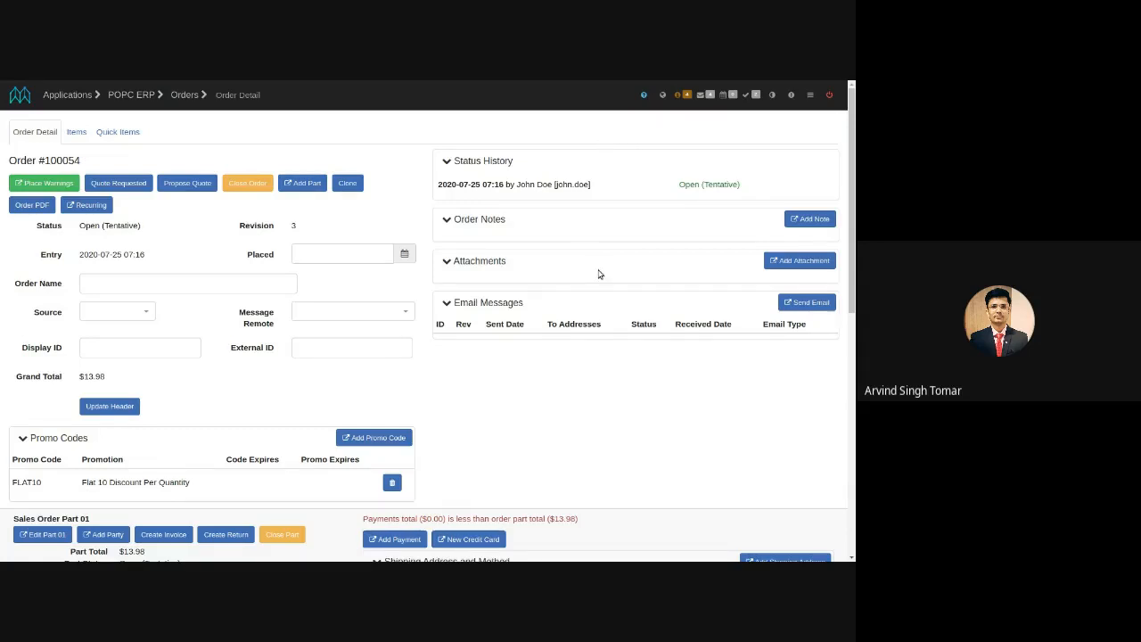
pyautogui.moveTo(539, 372)
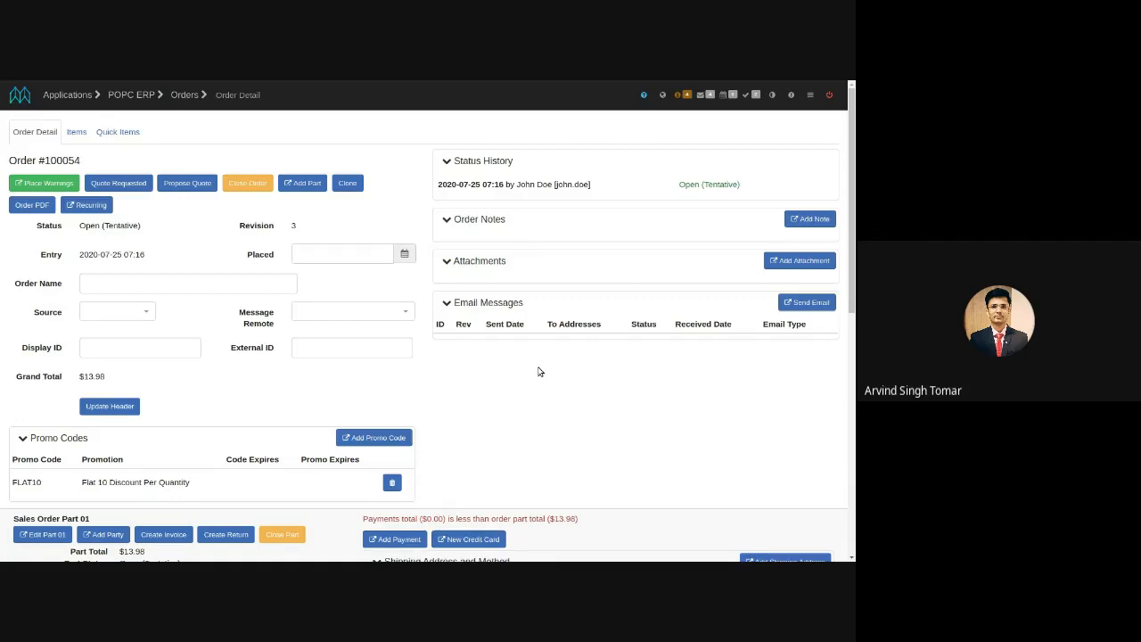
pyautogui.scroll(-3)
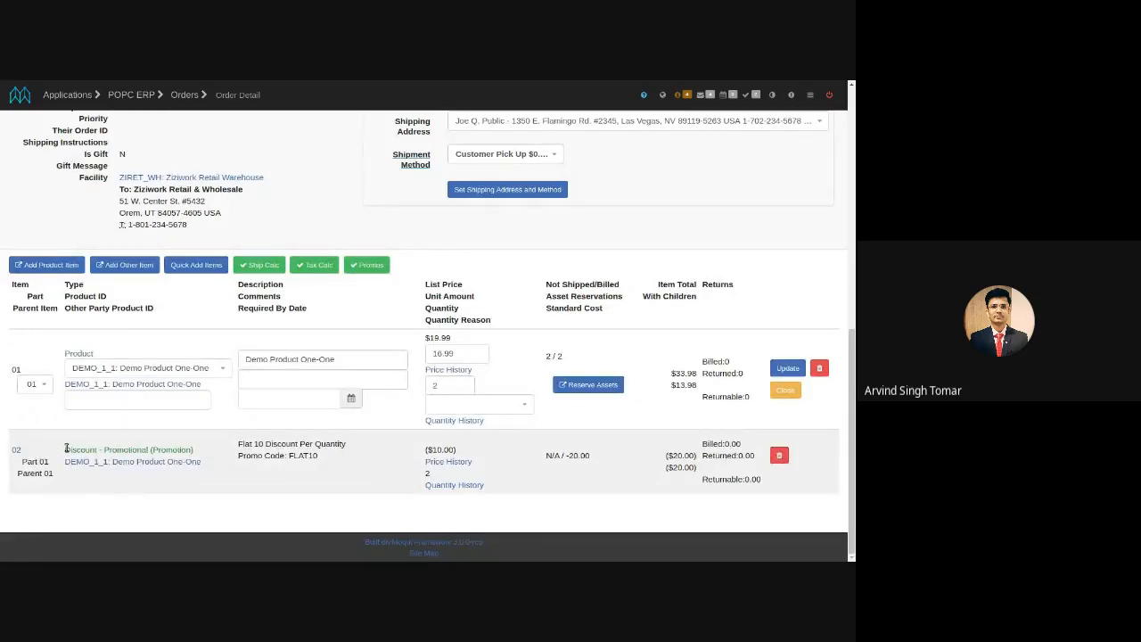
pyautogui.moveTo(364, 485)
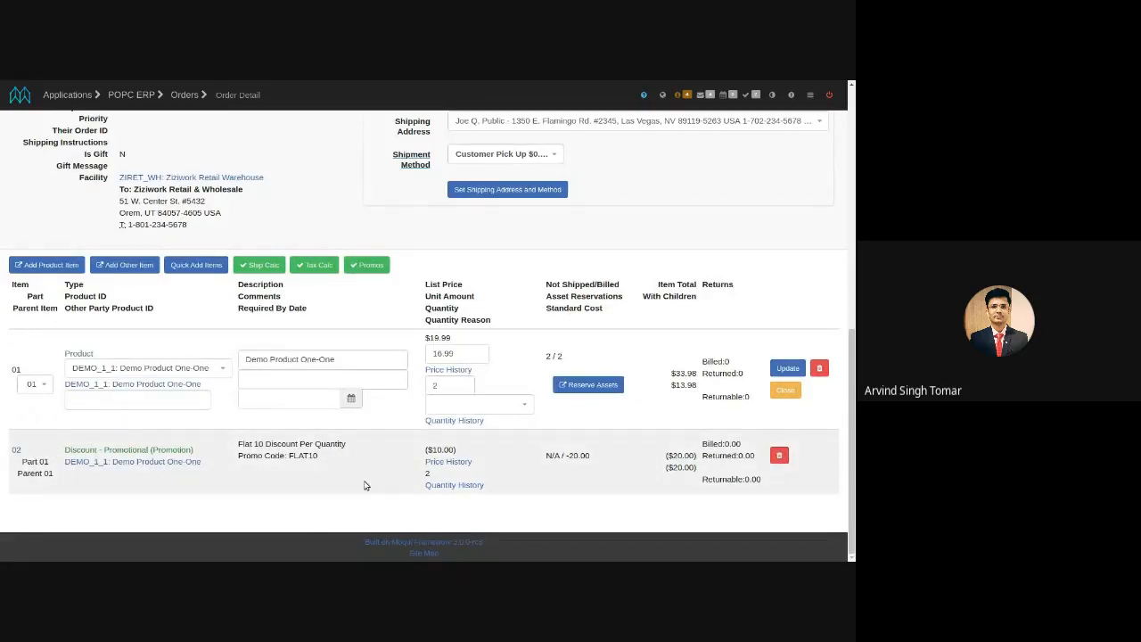
pyautogui.moveTo(397, 482)
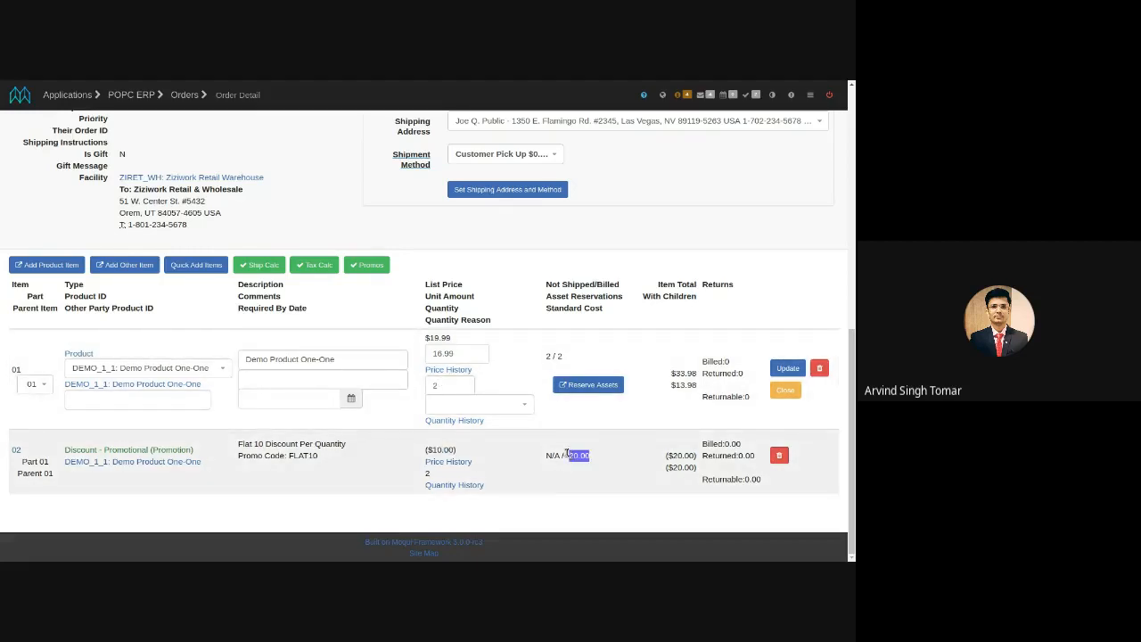
pyautogui.moveTo(562, 478)
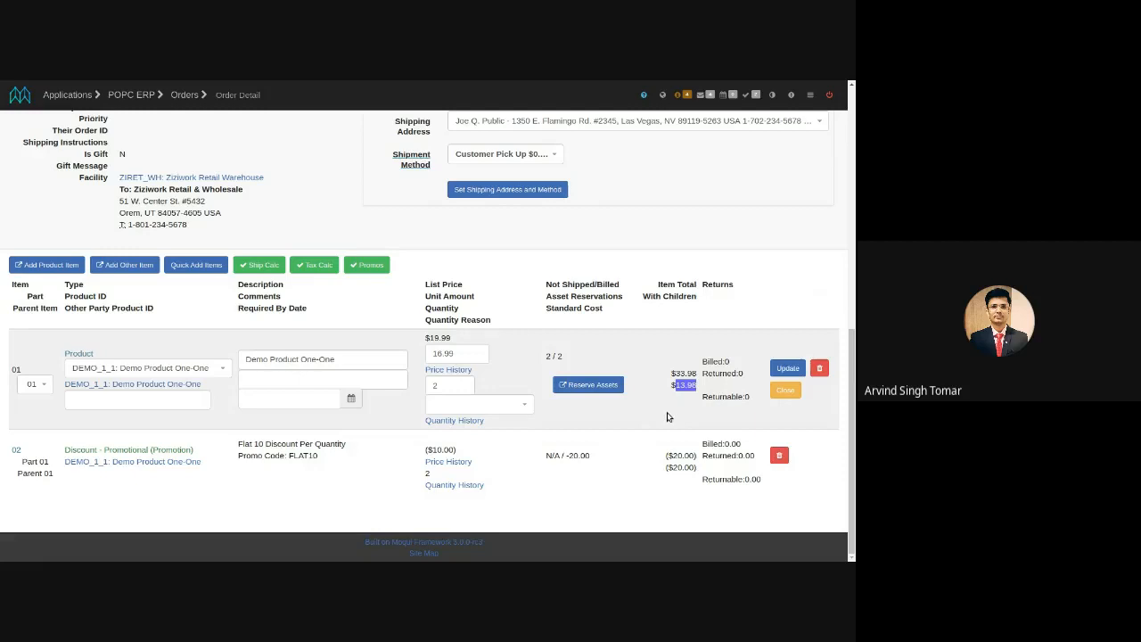
pyautogui.moveTo(585, 415)
pyautogui.write('5')
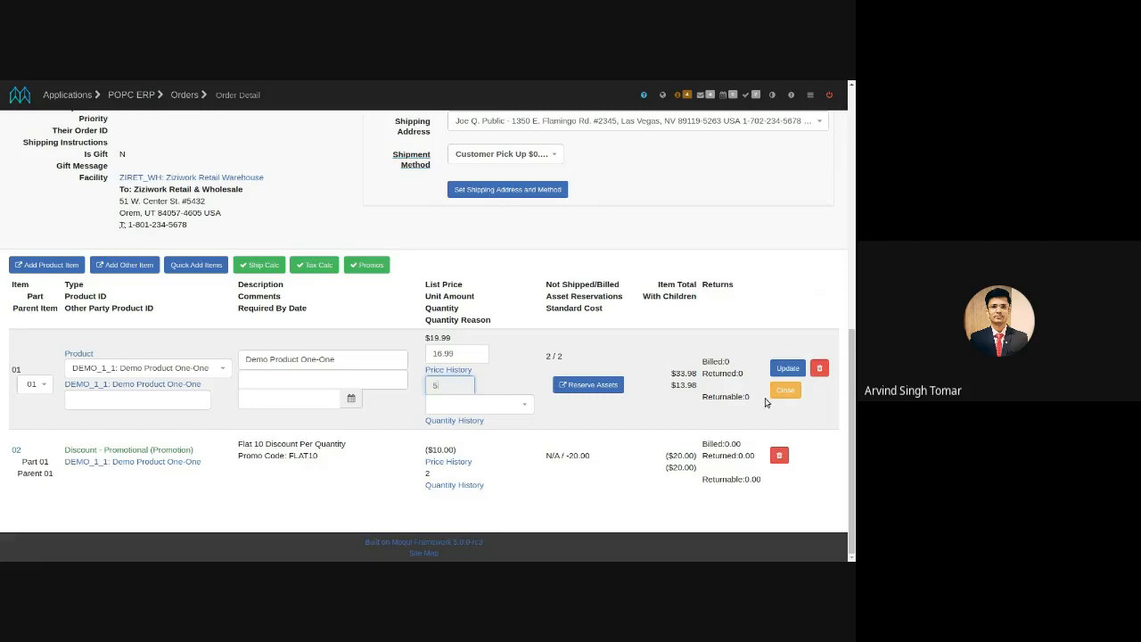
# Update the product line to quantity 5 ($84.95), growing the FLAT10 discount to $50.00
pyautogui.click(788, 368)
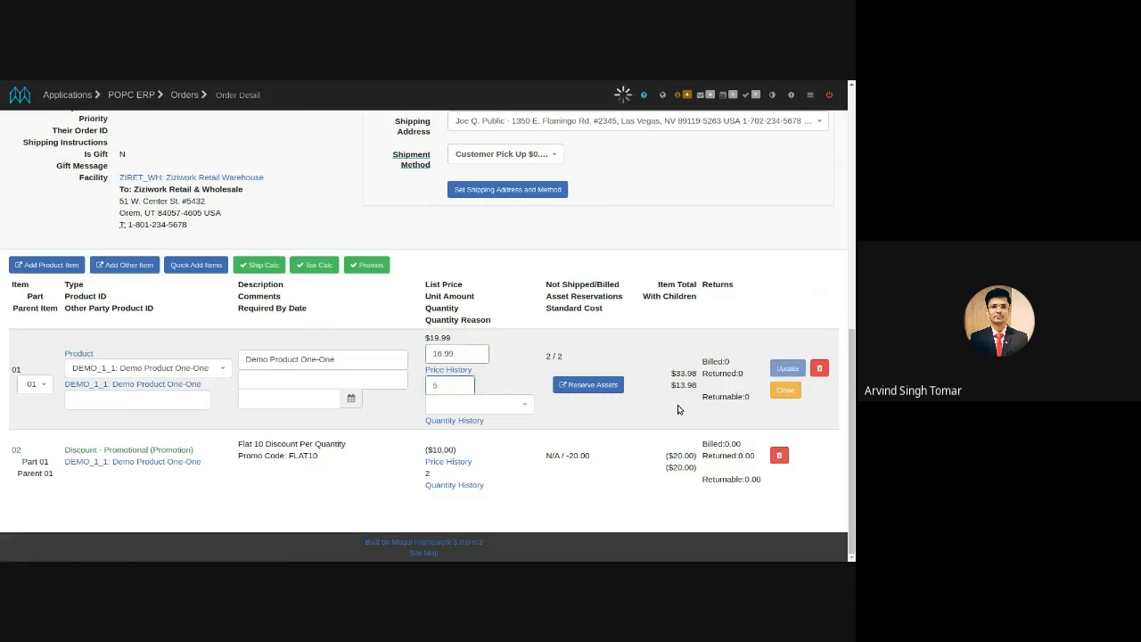
pyautogui.click(786, 367)
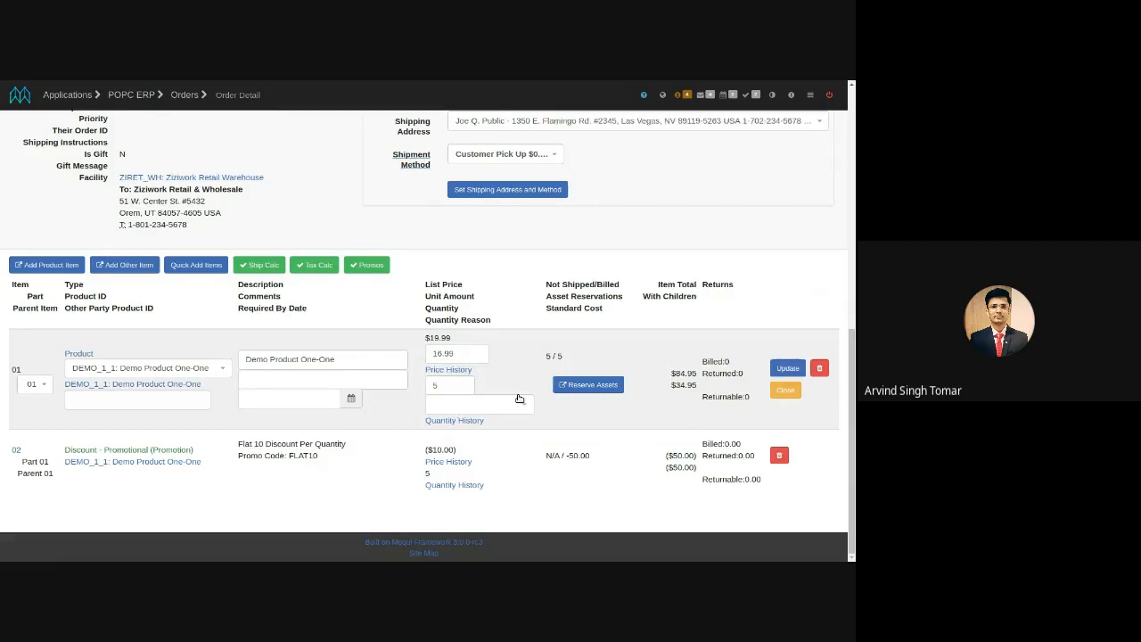
pyautogui.moveTo(693, 399)
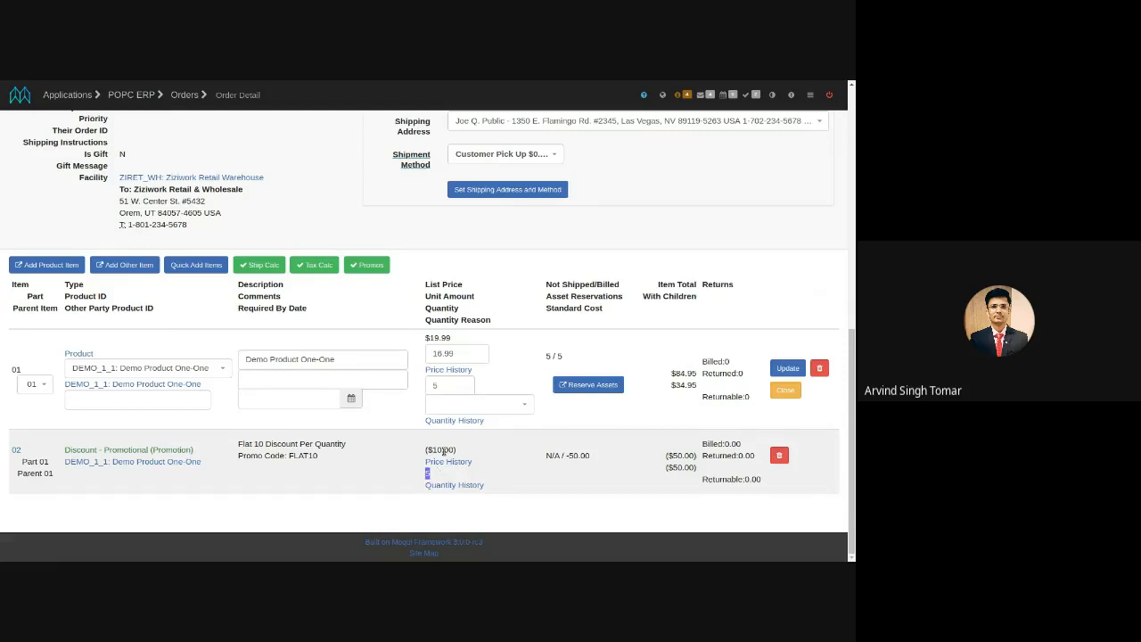
pyautogui.moveTo(570, 458)
pyautogui.write('6')
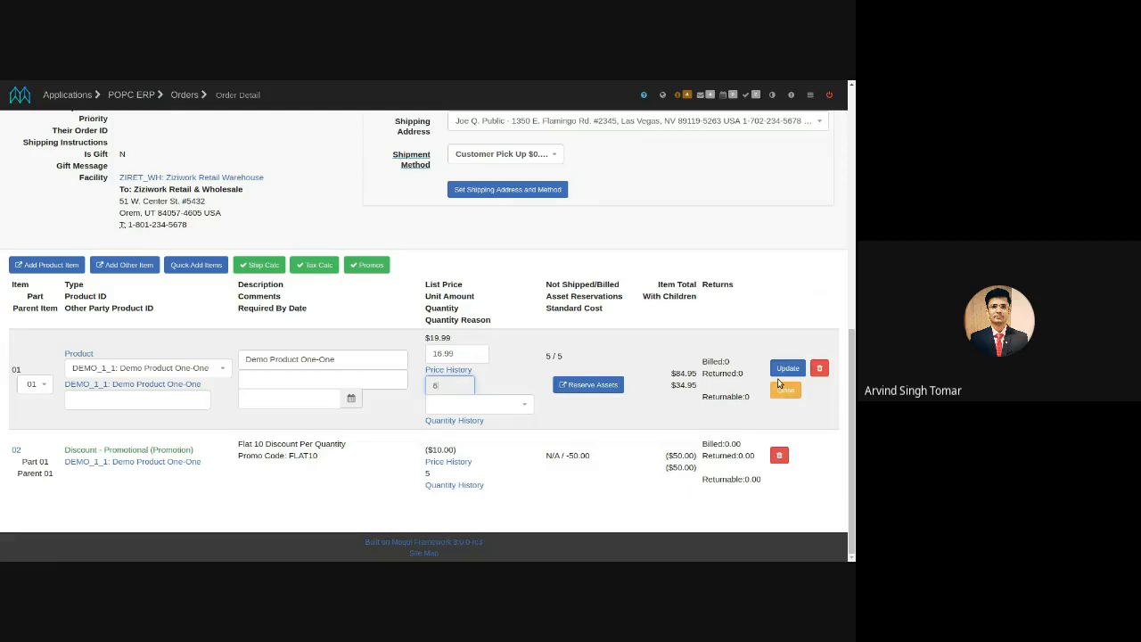
# Update the line to quantity 6 ($101.94) with the discount capped at $50.00, then switch to Google Meet
pyautogui.click(788, 368)
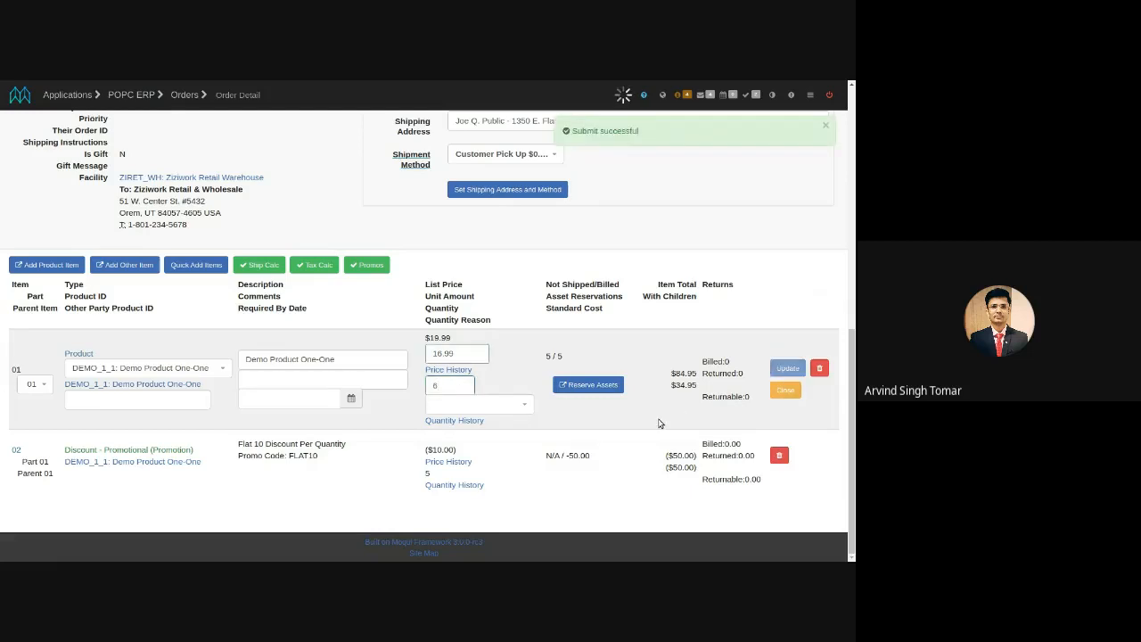
pyautogui.click(786, 367)
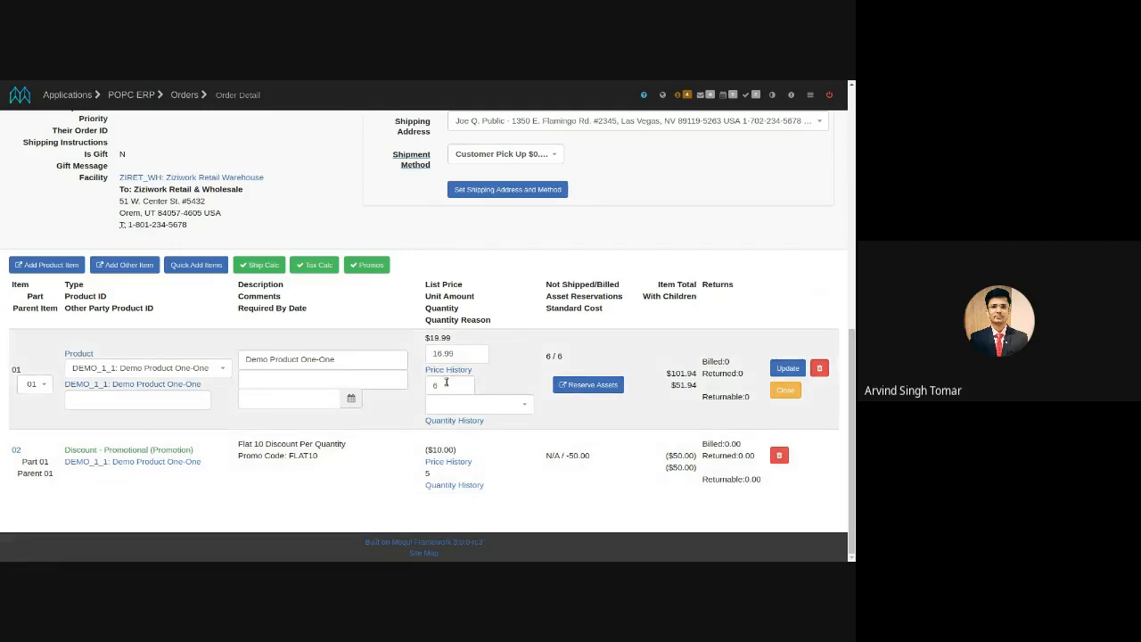
pyautogui.tripleClick(449, 386)
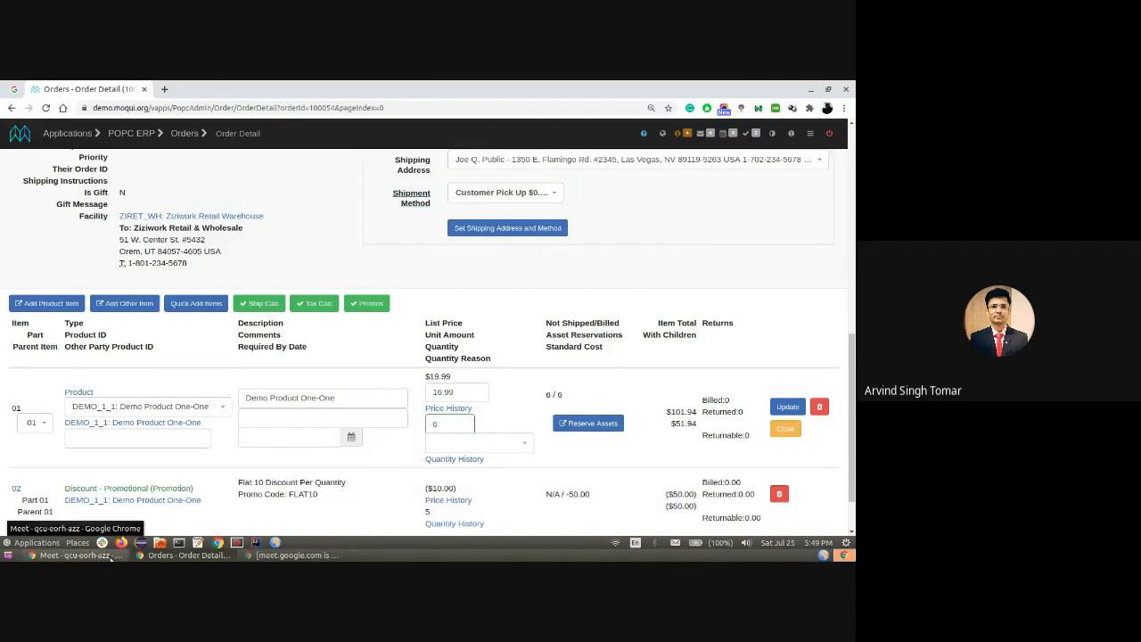
pyautogui.click(80, 554)
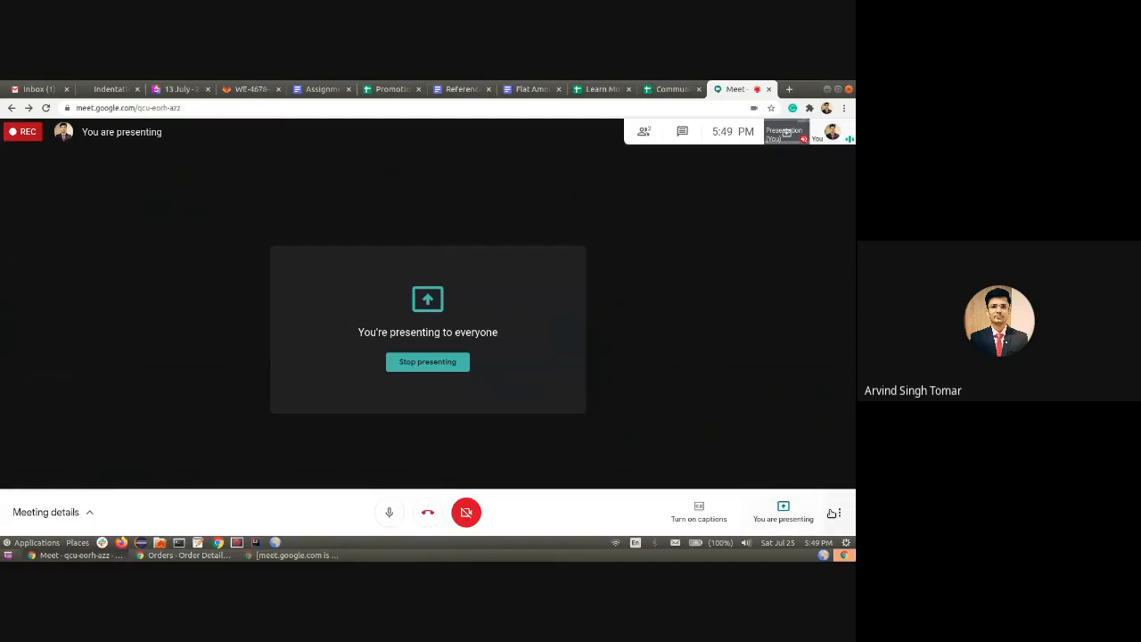